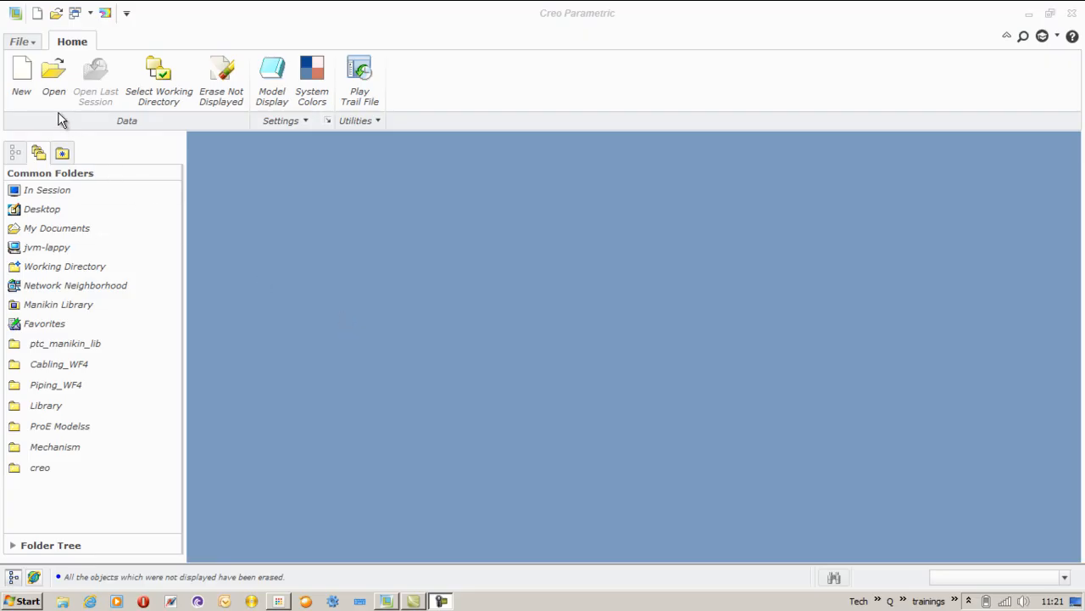
Open the existing BRACKET_REVOLVED_COMP drawing file.
{"action": "left_click", "coordinate": [54, 77]}
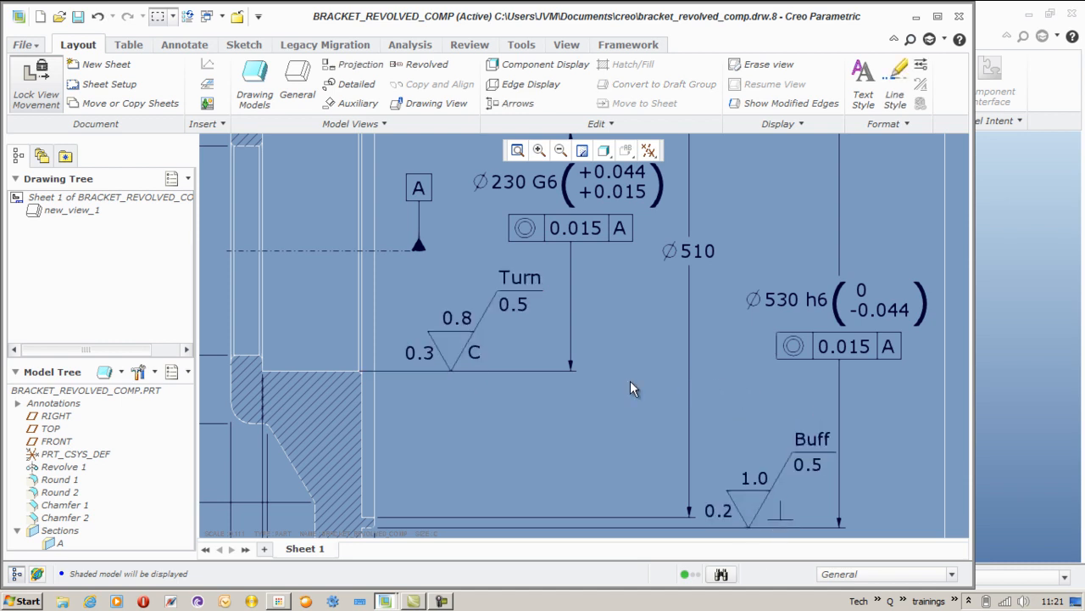
{"action": "mouse_move", "coordinate": [155, 49]}
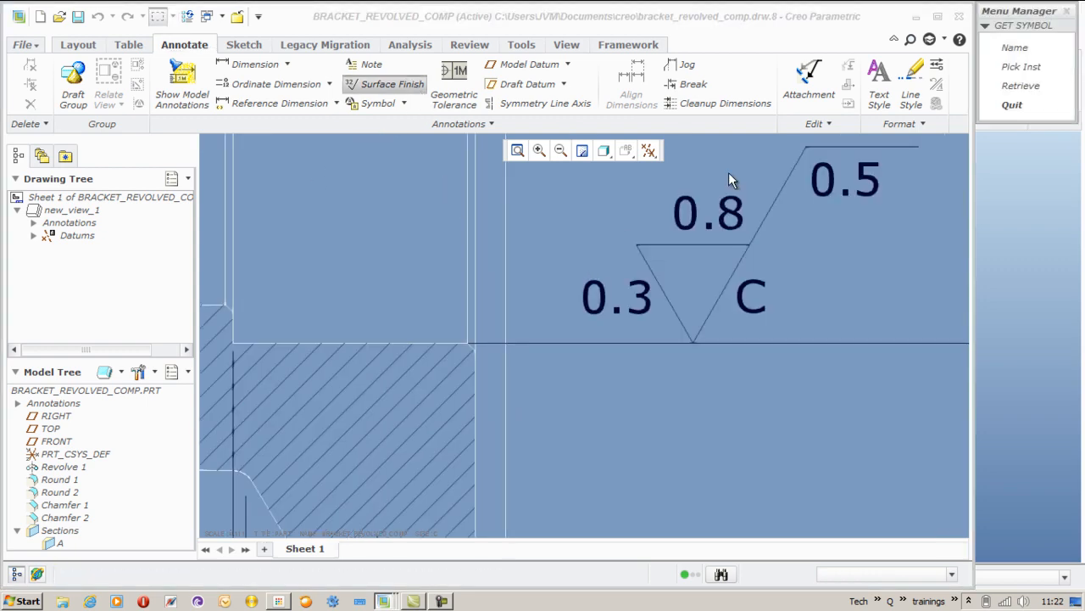
Retrieve the stock machined no_value1 finish symbol and attach it to an edge of the bracket.
{"action": "left_click", "coordinate": [1020, 85]}
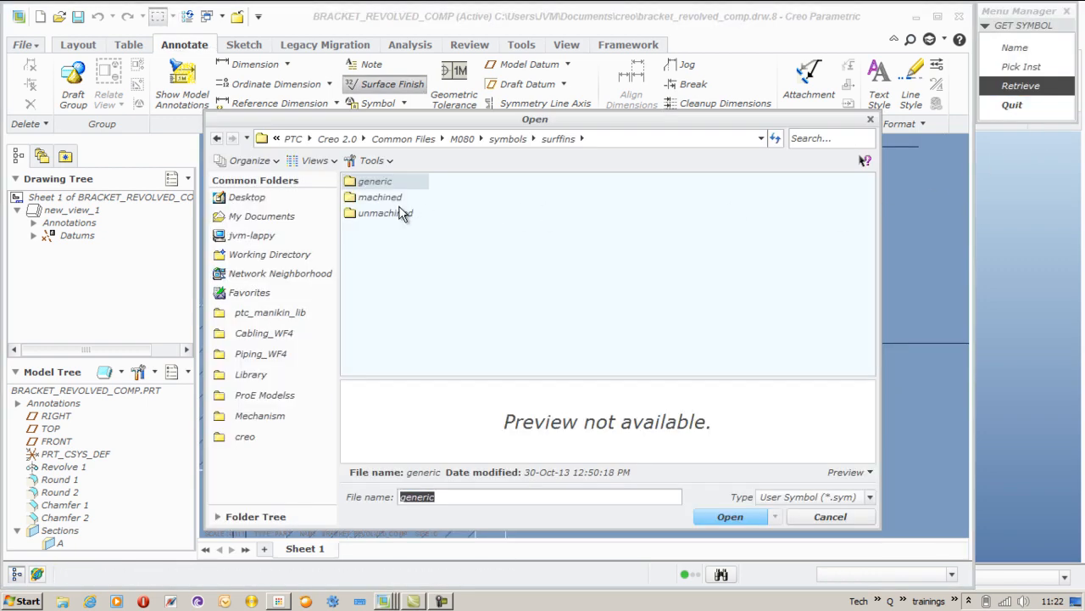
{"action": "double_click", "coordinate": [379, 197]}
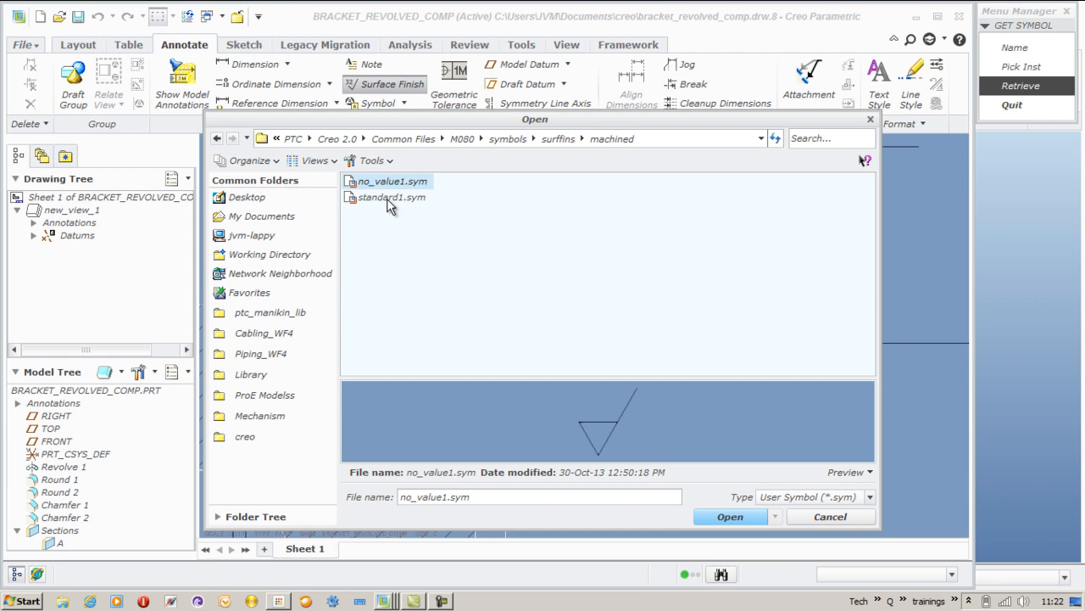
{"action": "left_click", "coordinate": [730, 516]}
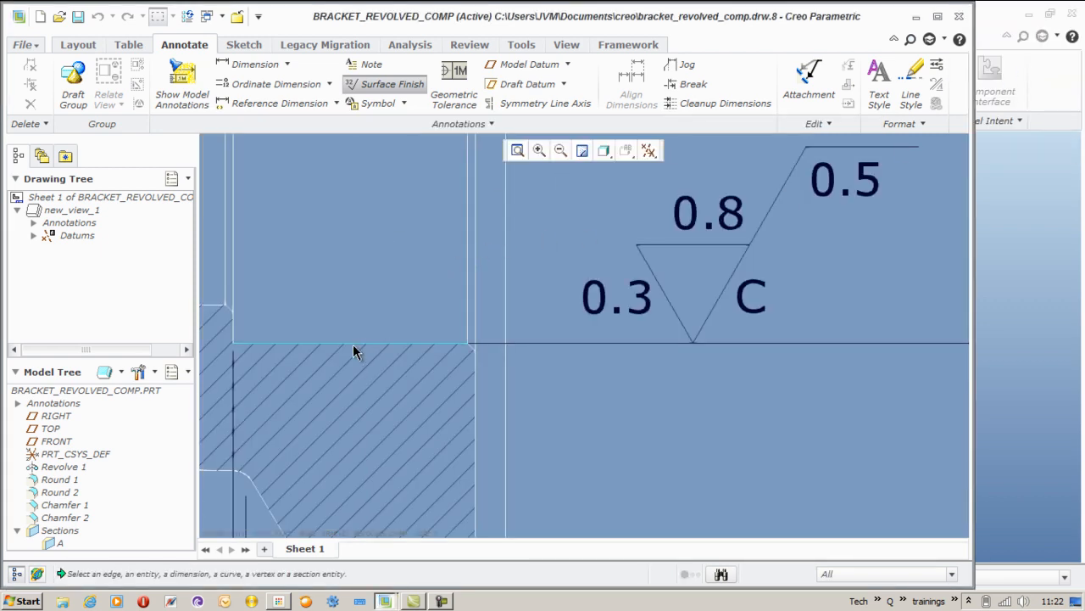
{"action": "left_click", "coordinate": [347, 341]}
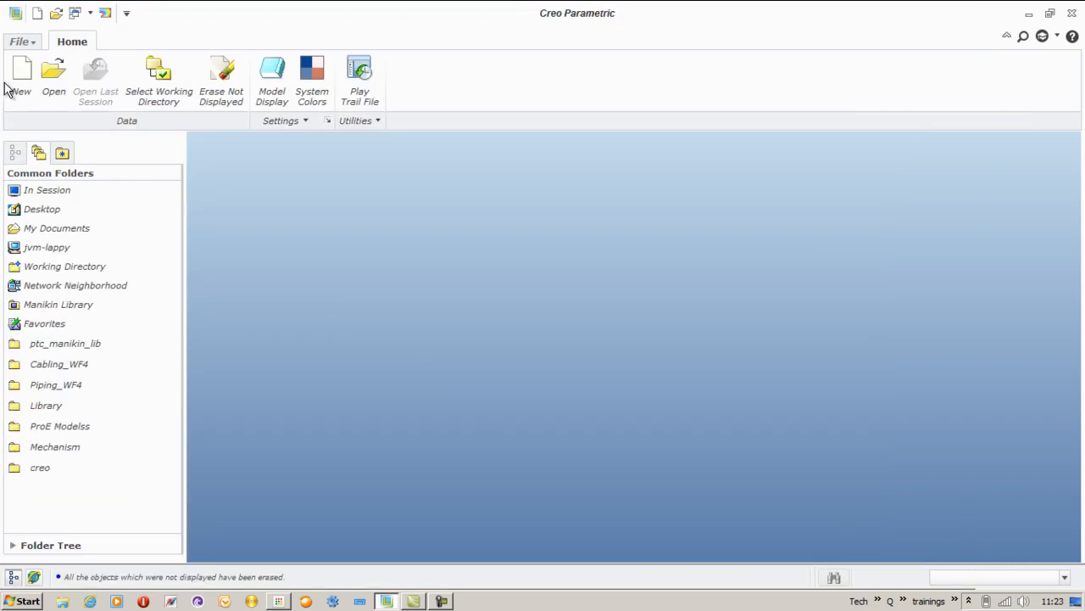
Create new drawing DRW0001 with no default template: empty, landscape, size C.
{"action": "left_click", "coordinate": [21, 75]}
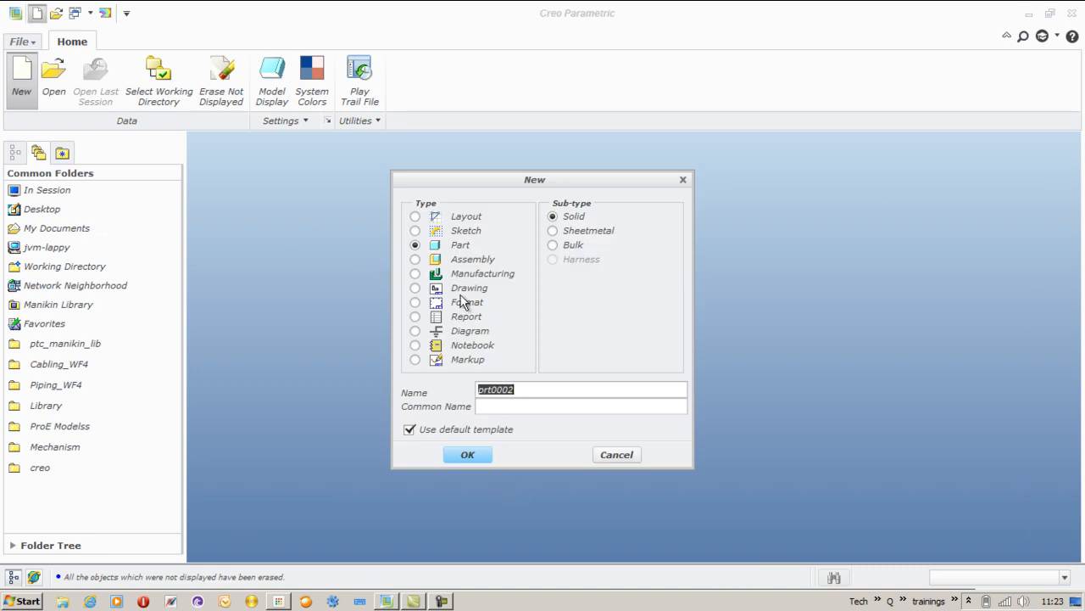
{"action": "left_click", "coordinate": [414, 287]}
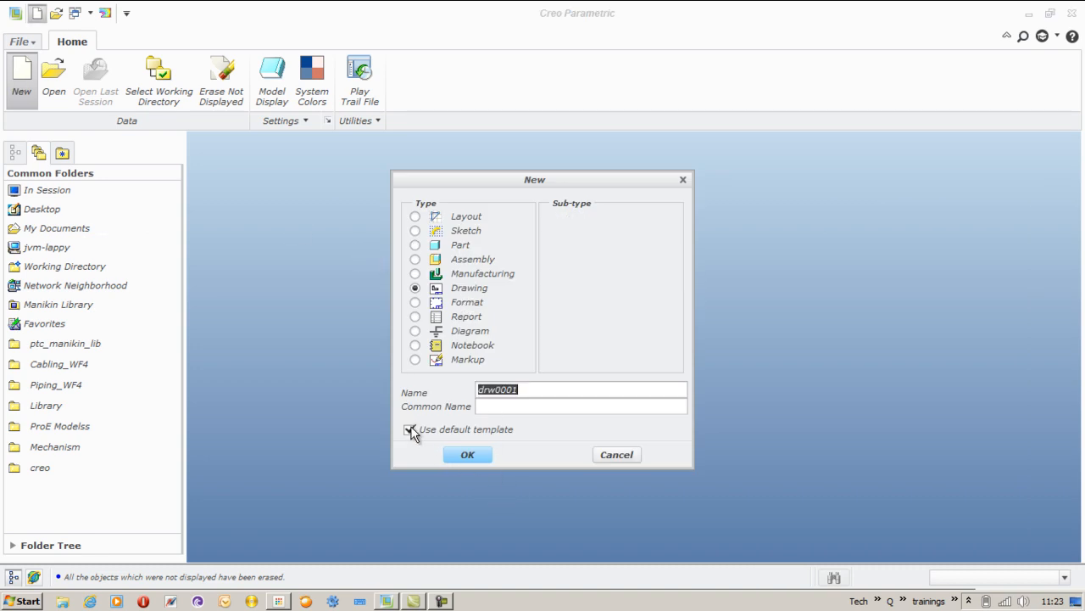
{"action": "left_click", "coordinate": [467, 454]}
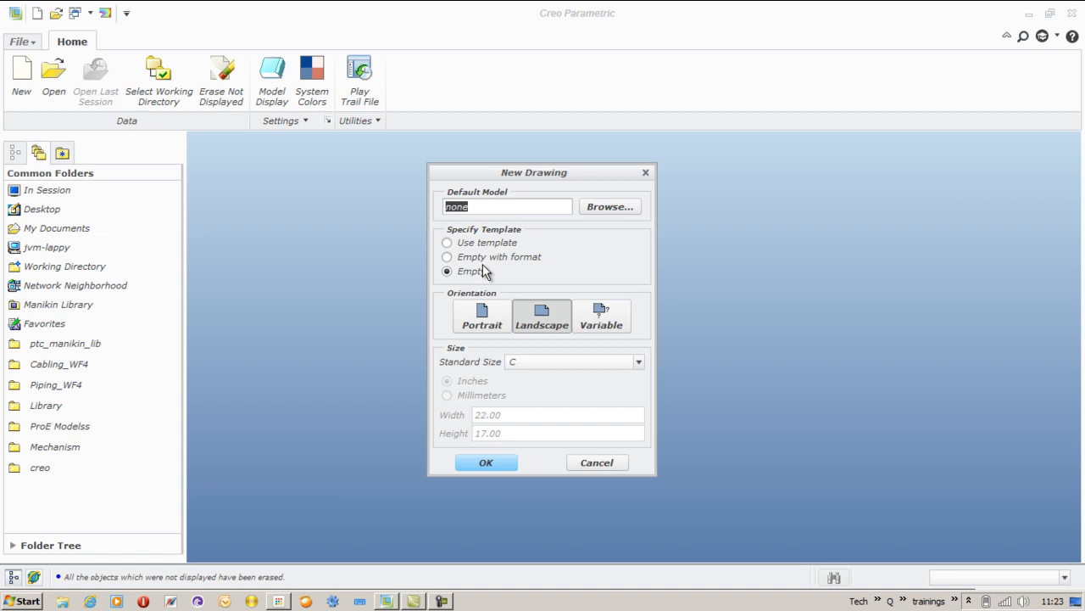
{"action": "mouse_move", "coordinate": [524, 367]}
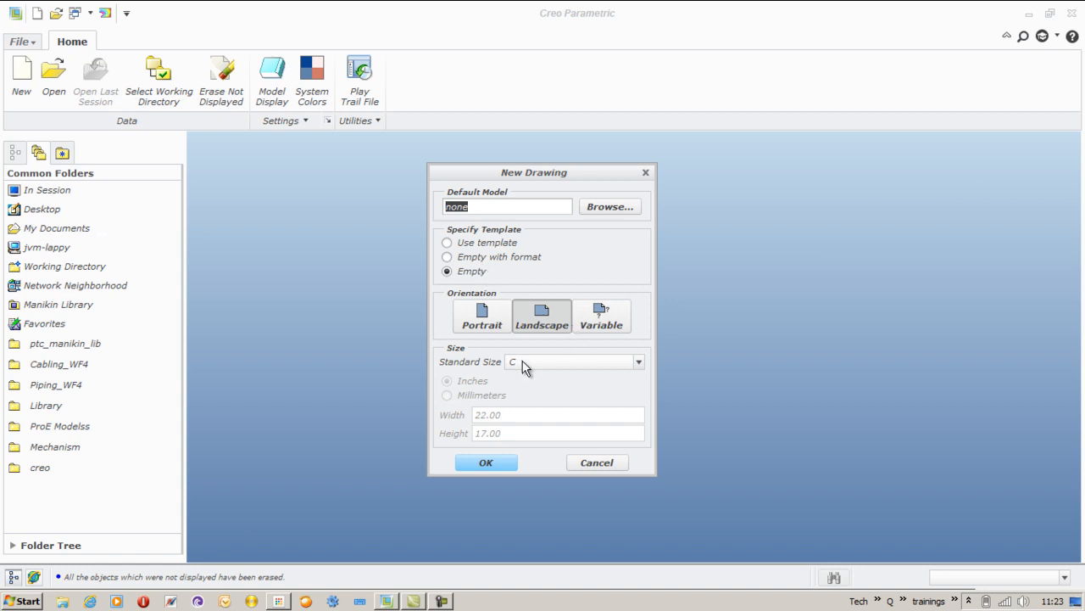
{"action": "left_click", "coordinate": [485, 462]}
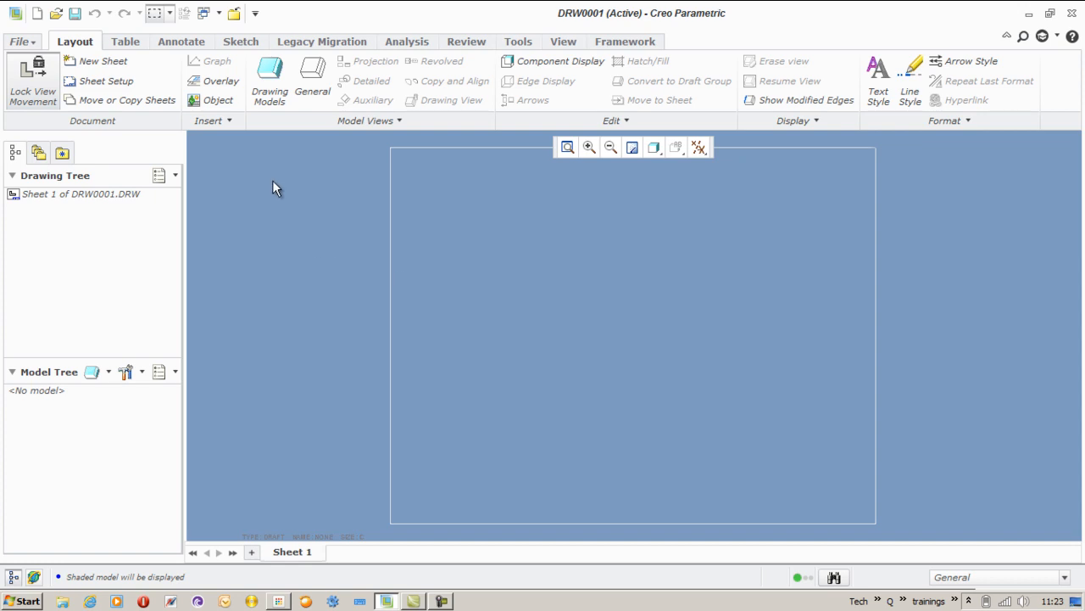
Sketch the finish tick and horizontal leader lines on the sheet and apply a new line style.
{"action": "left_click", "coordinate": [181, 41]}
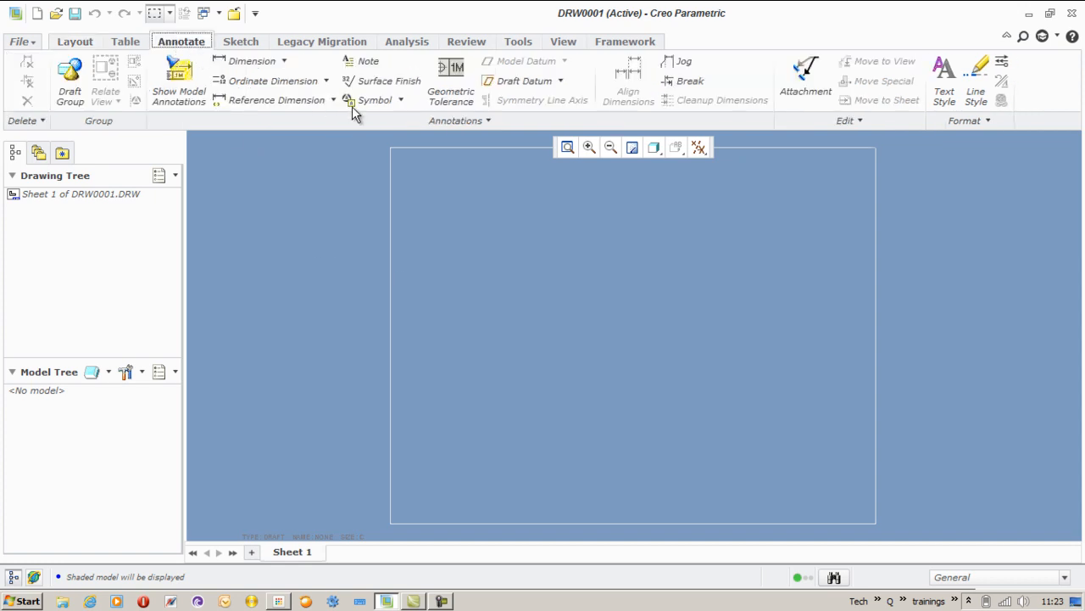
{"action": "left_click", "coordinate": [240, 40]}
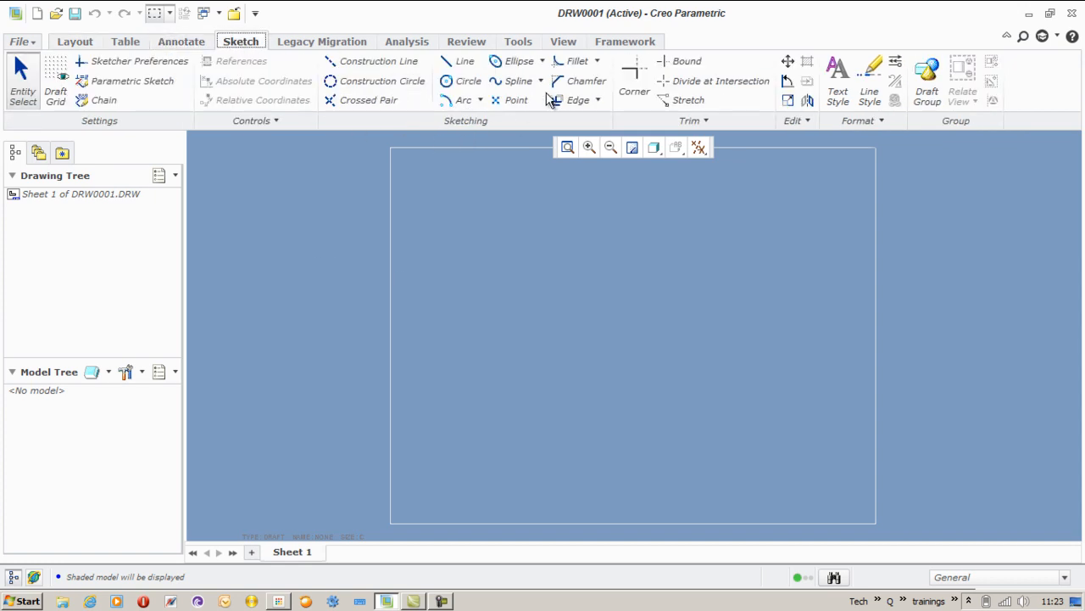
{"action": "left_click", "coordinate": [464, 60]}
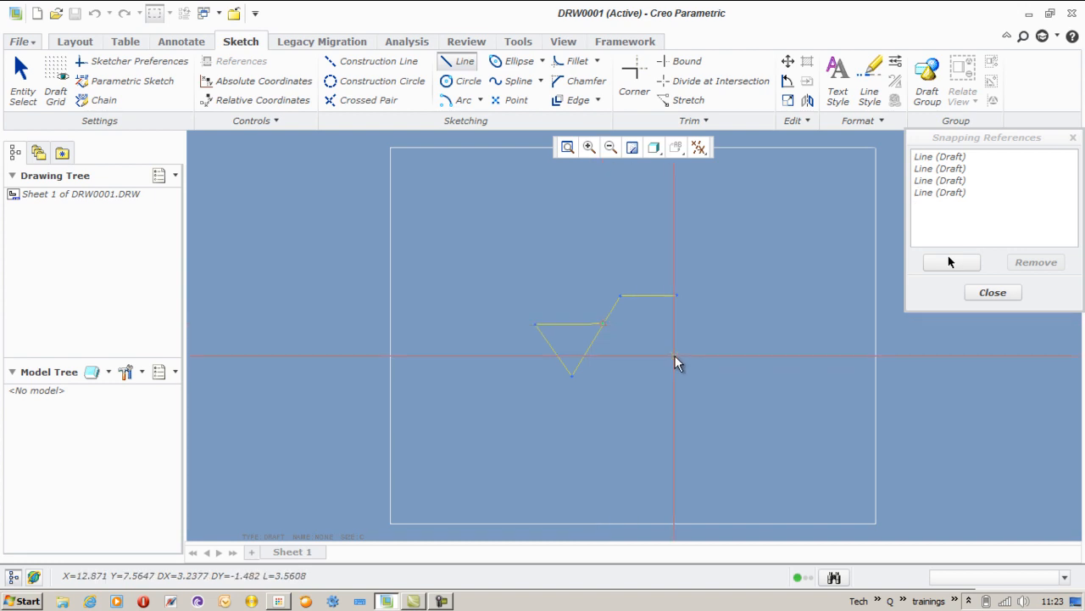
{"action": "left_click", "coordinate": [992, 292]}
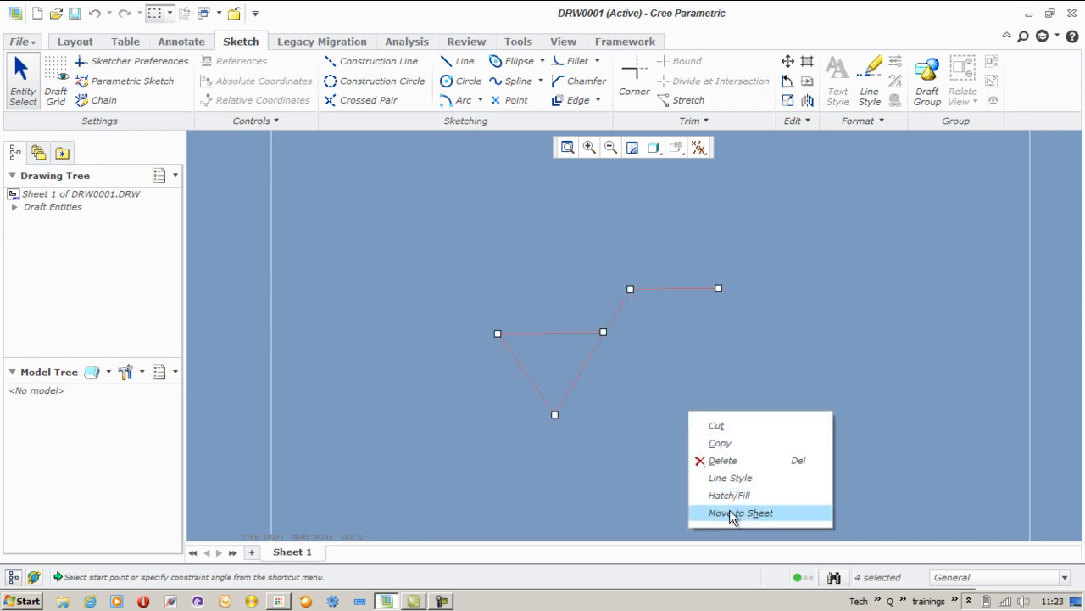
{"action": "left_click", "coordinate": [730, 477]}
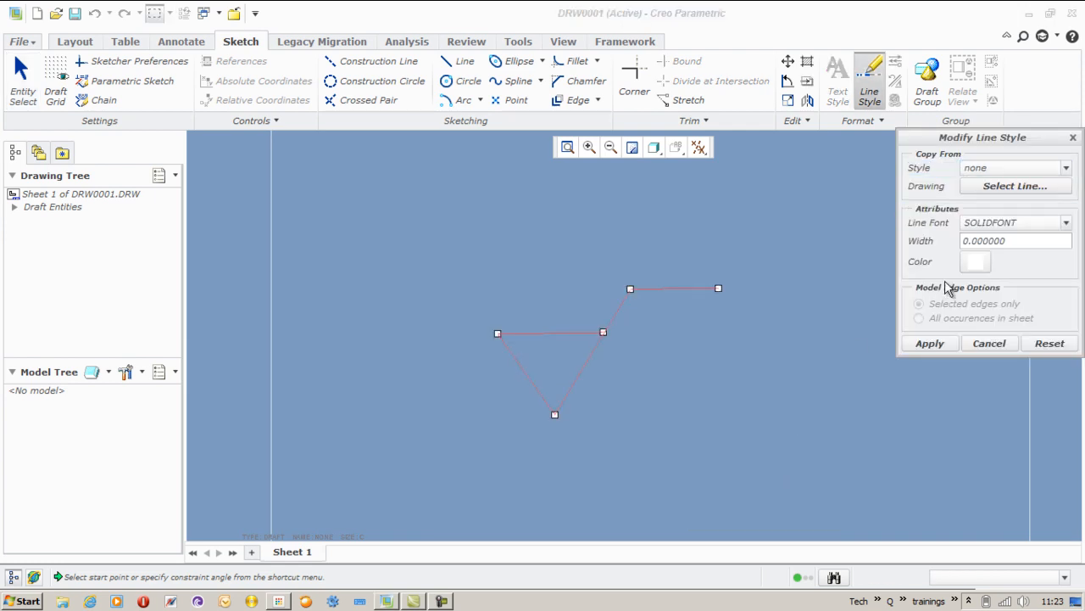
{"action": "left_click", "coordinate": [1065, 223]}
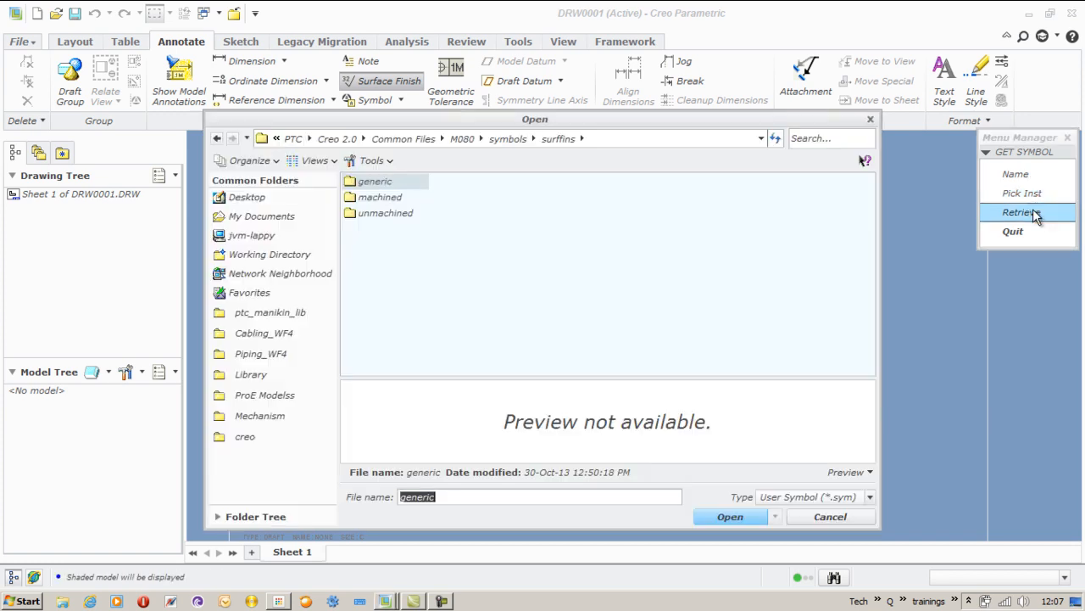
Browse into the generic stock symbols folder to pick a surface finish symbol.
{"action": "double_click", "coordinate": [380, 196]}
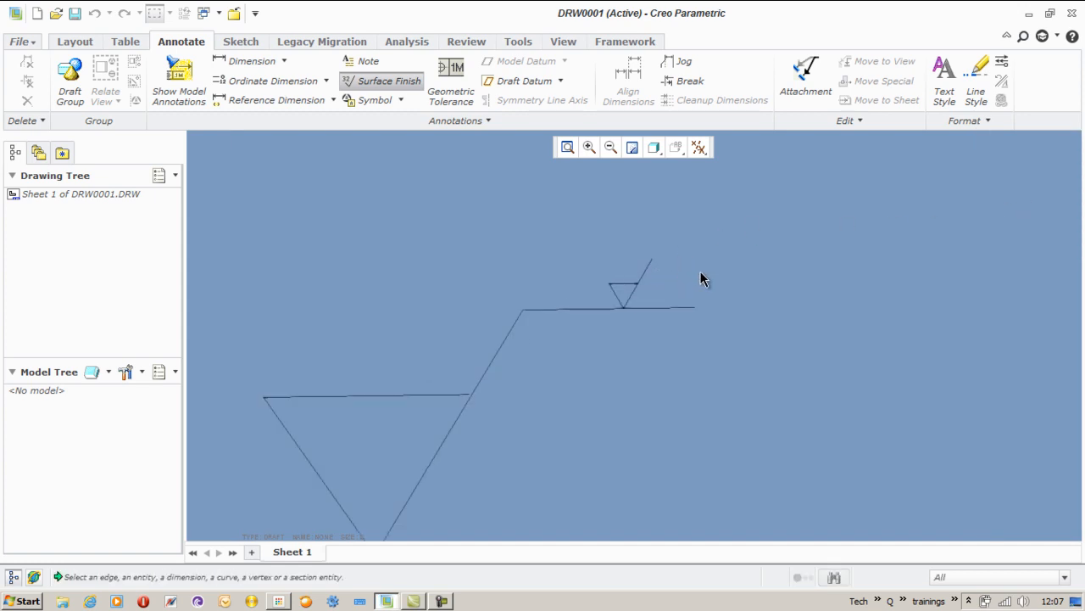
{"action": "mouse_move", "coordinate": [568, 274]}
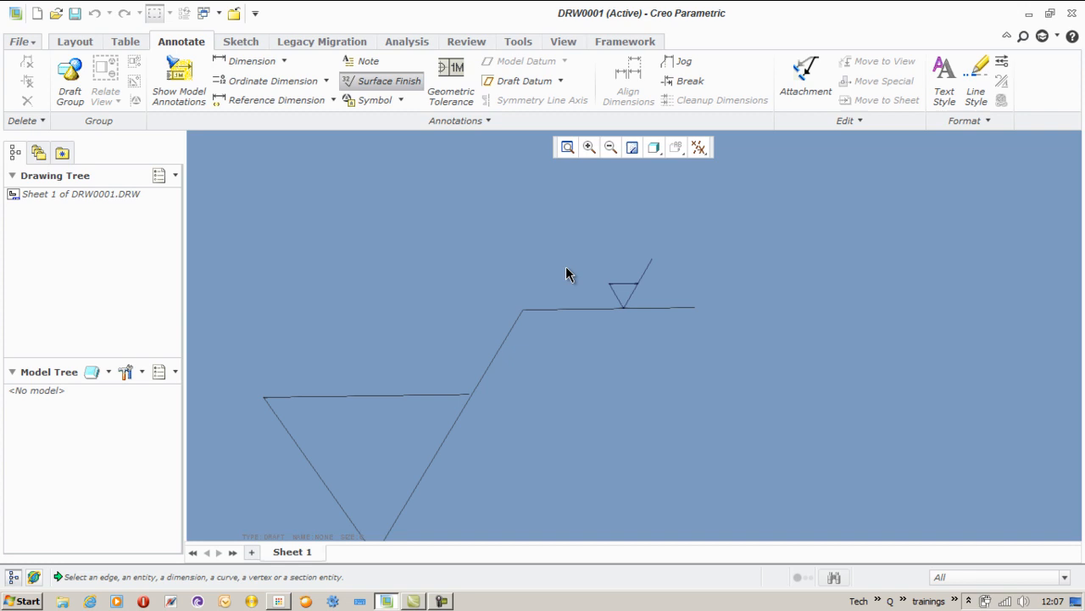
{"action": "mouse_move", "coordinate": [719, 249]}
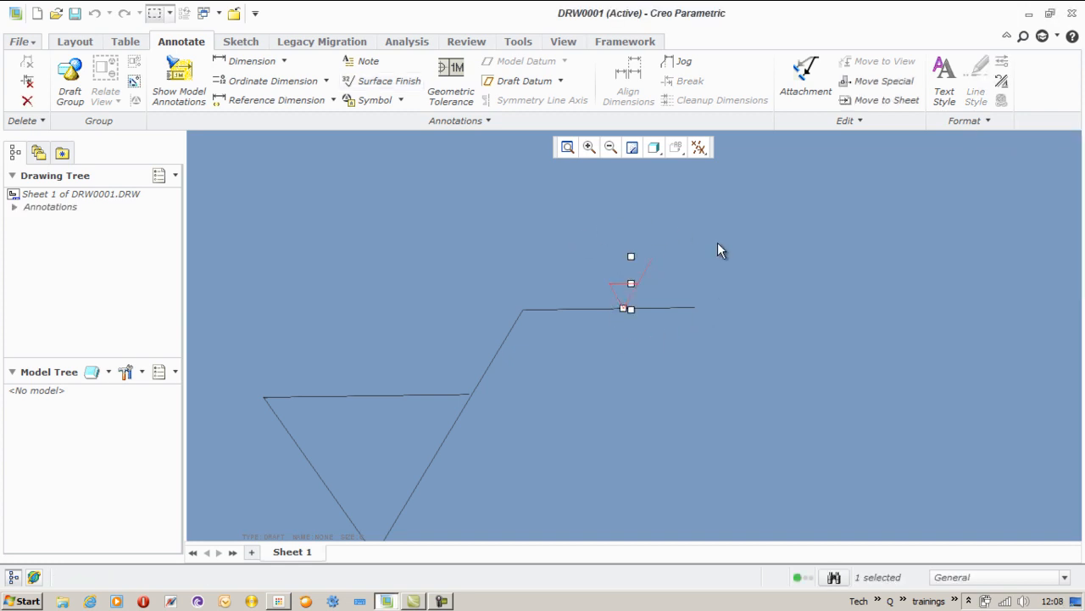
Define a new custom symbol named SURFFIN from the symbol gallery and add the tick entities.
{"action": "left_click", "coordinate": [401, 100]}
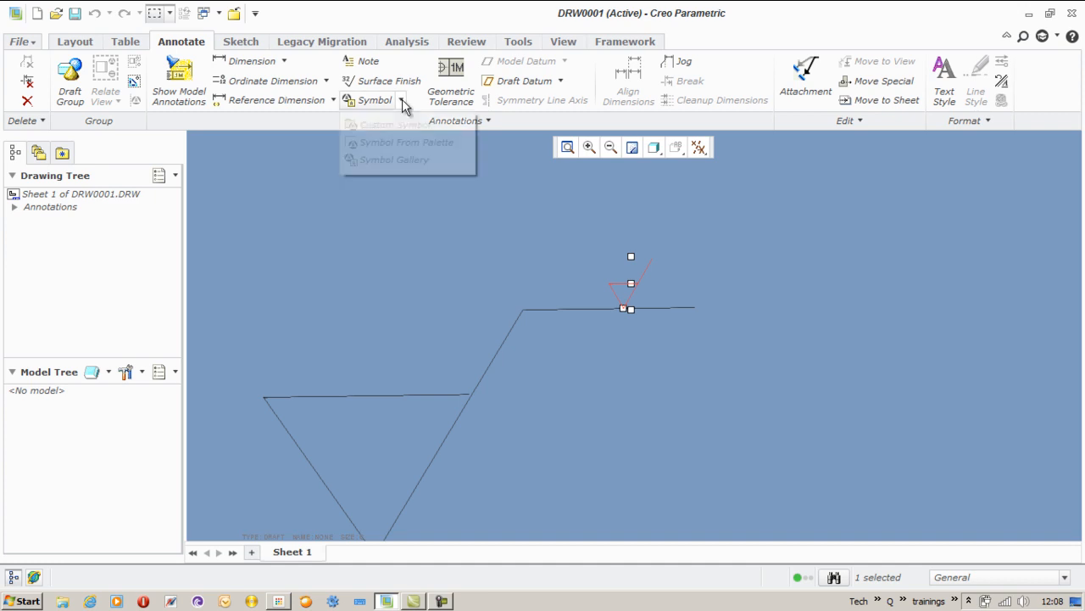
{"action": "left_click", "coordinate": [395, 159]}
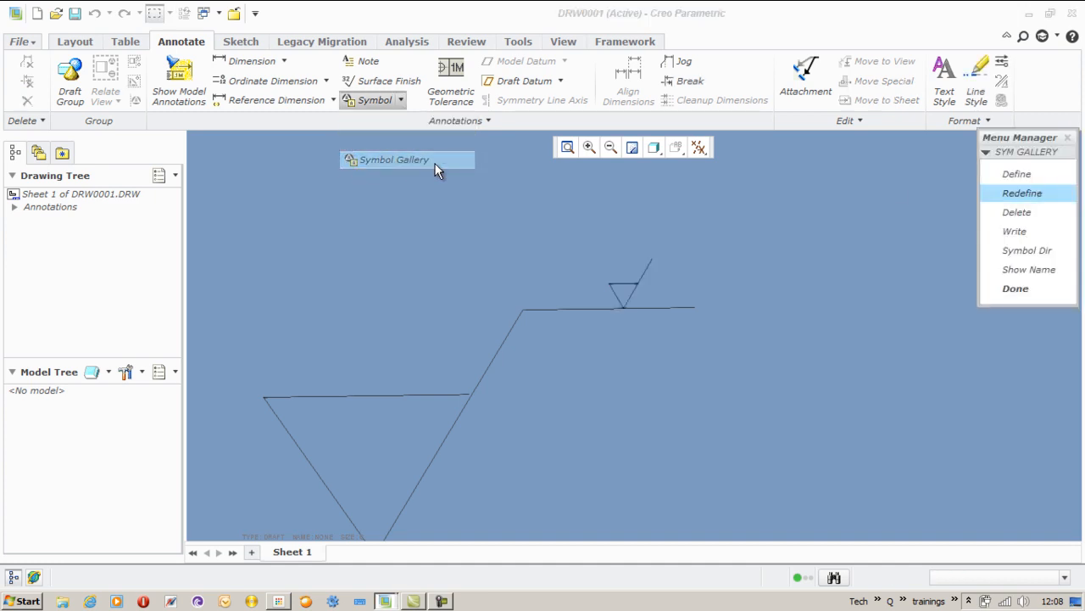
{"action": "left_click", "coordinate": [1017, 173]}
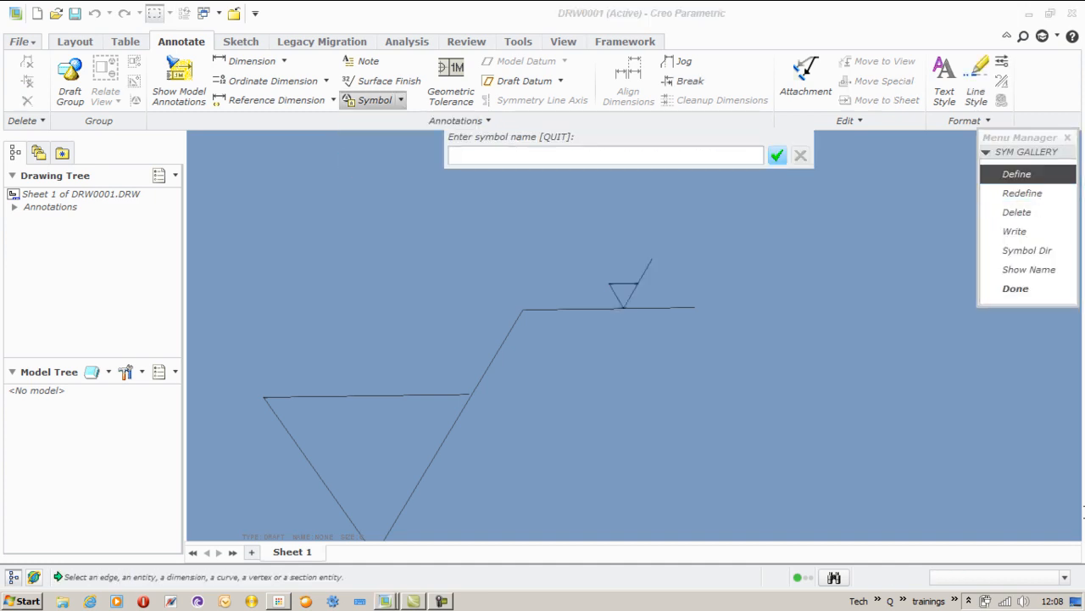
{"action": "type", "text": "surf"}
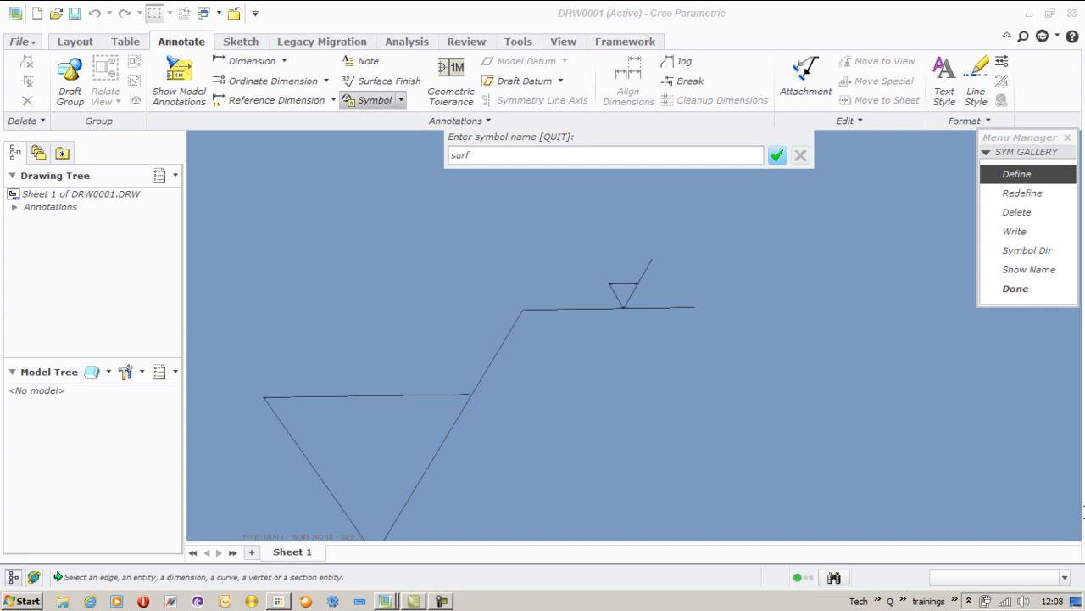
{"action": "type", "text": "fin"}
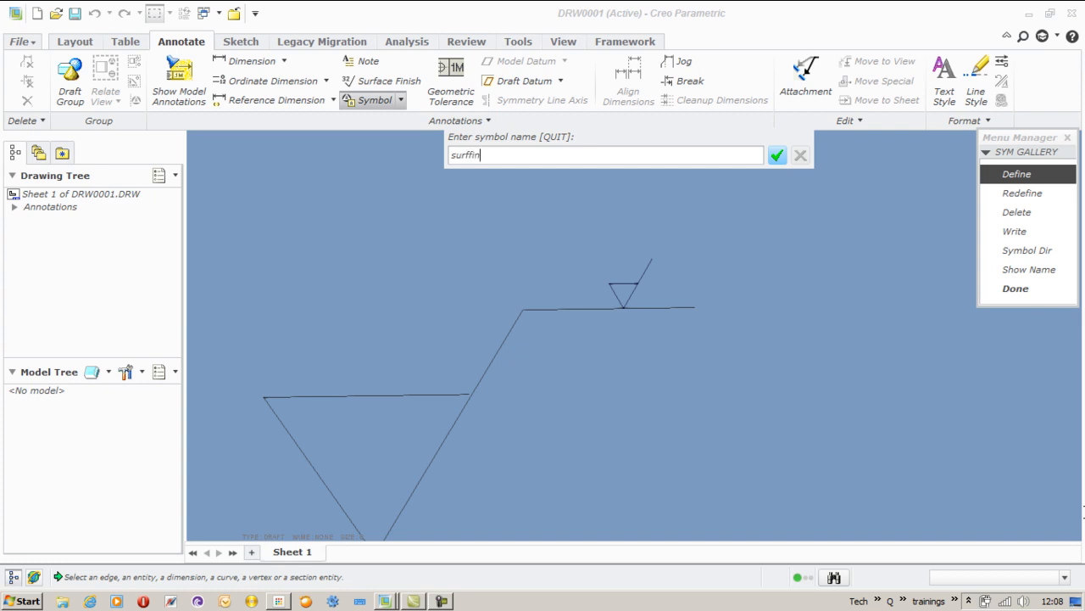
{"action": "left_click", "coordinate": [777, 155]}
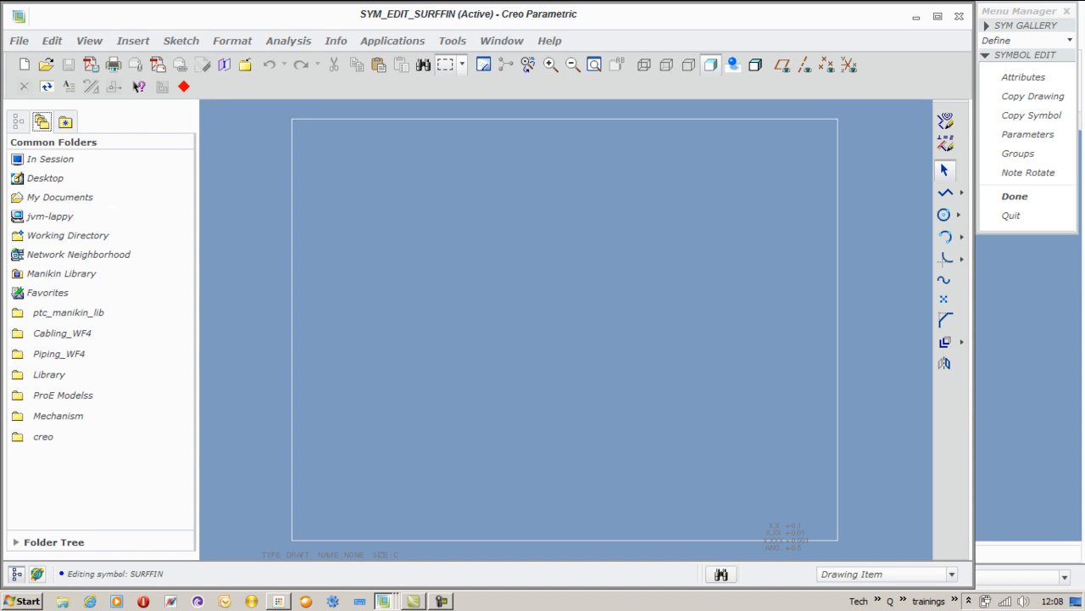
{"action": "left_click", "coordinate": [1032, 96]}
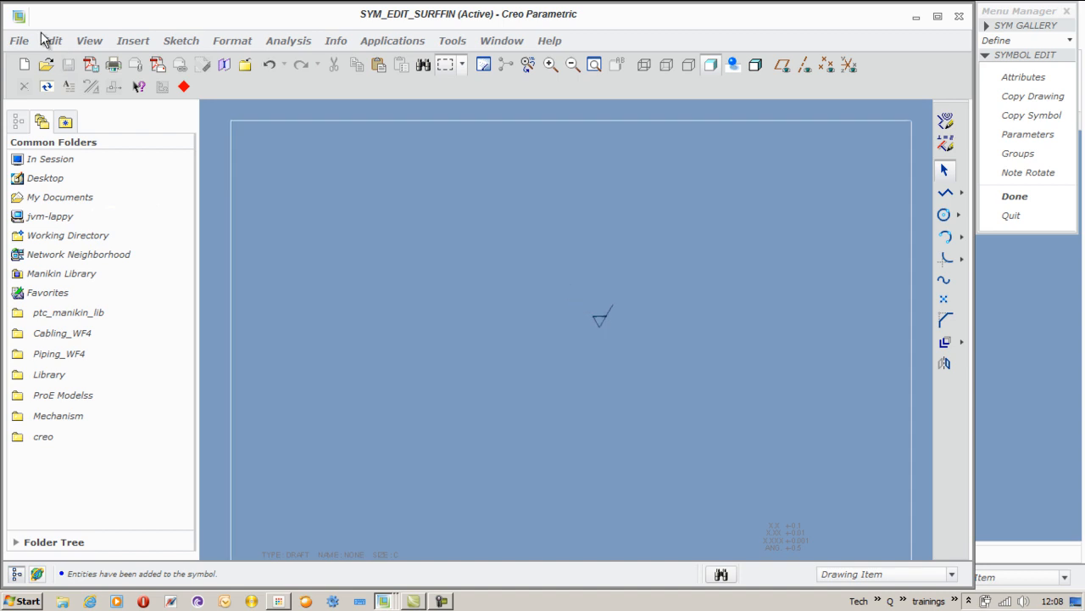
Scale up the tick geometry via Edit > Transform > Scale and begin a note.
{"action": "left_click", "coordinate": [52, 40]}
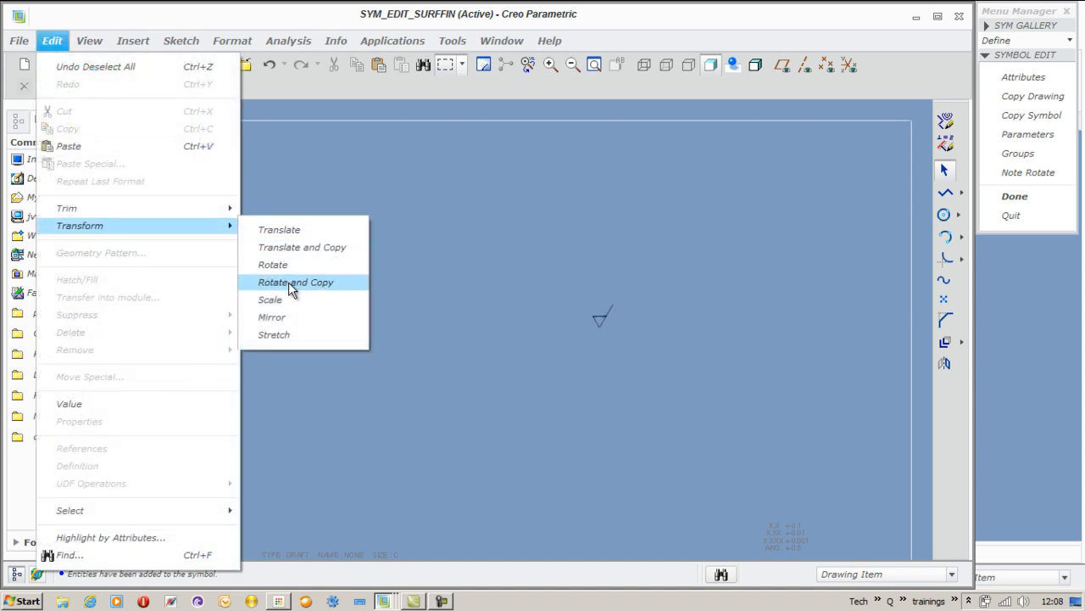
{"action": "left_click", "coordinate": [270, 299]}
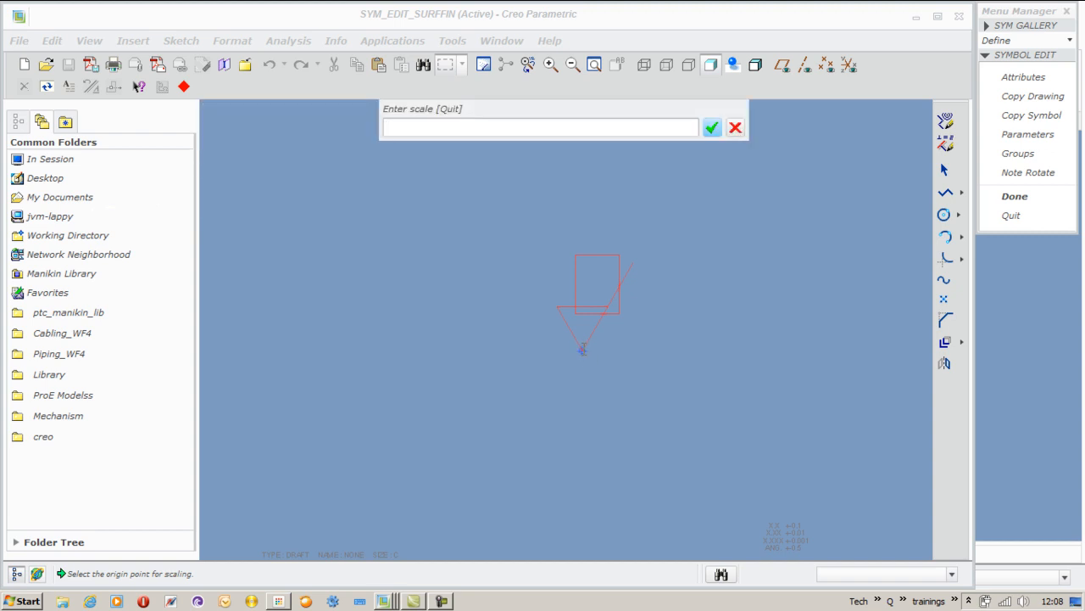
{"action": "left_click", "coordinate": [540, 127]}
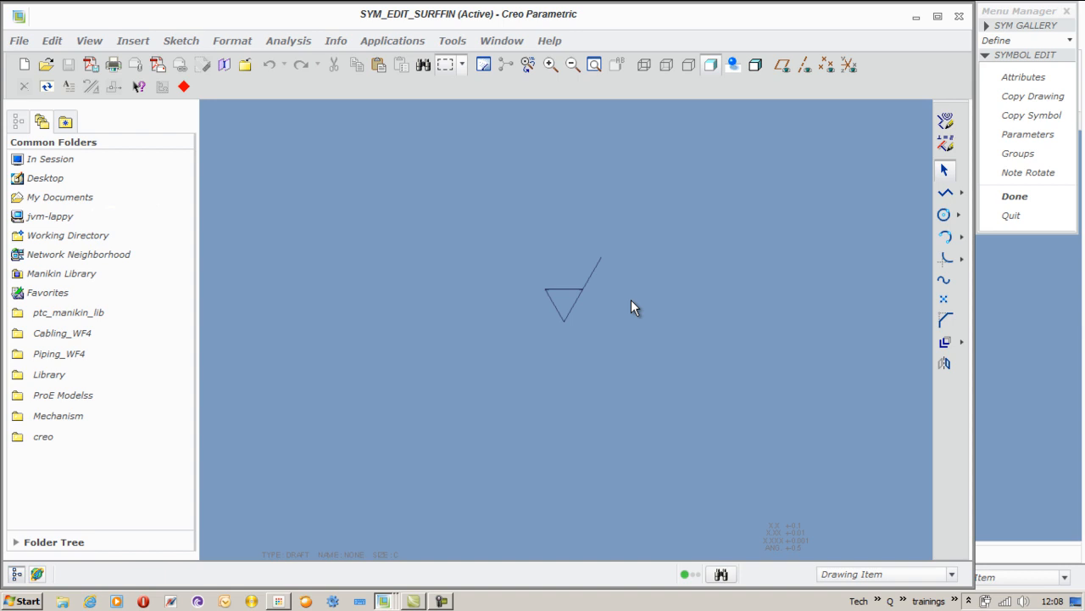
{"action": "left_click", "coordinate": [1029, 172]}
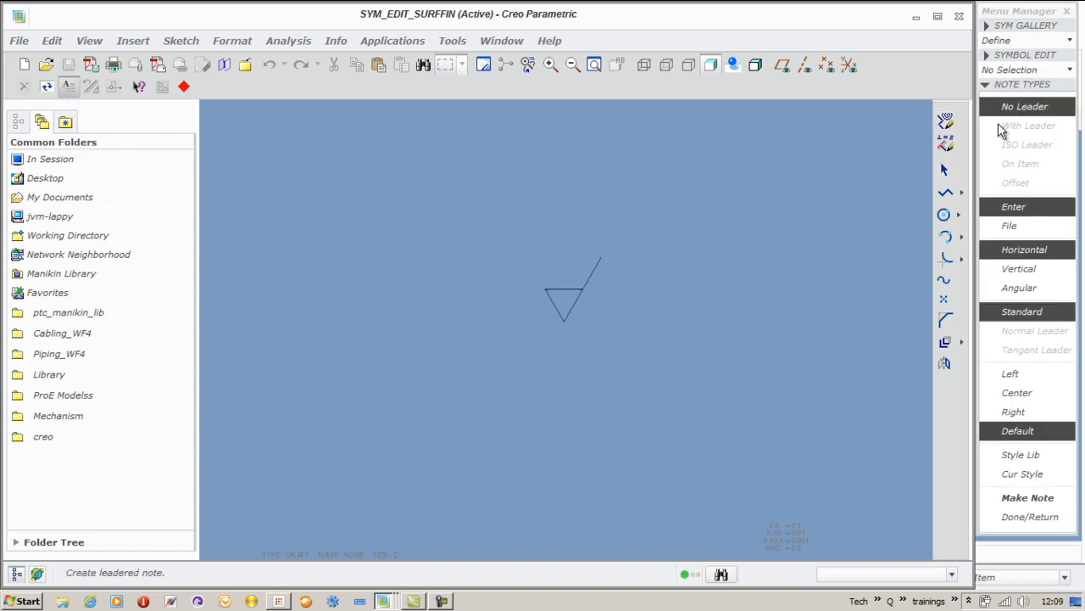
Place the first no-leader note with variable text \roughness (a)\.
{"action": "left_click", "coordinate": [1027, 497]}
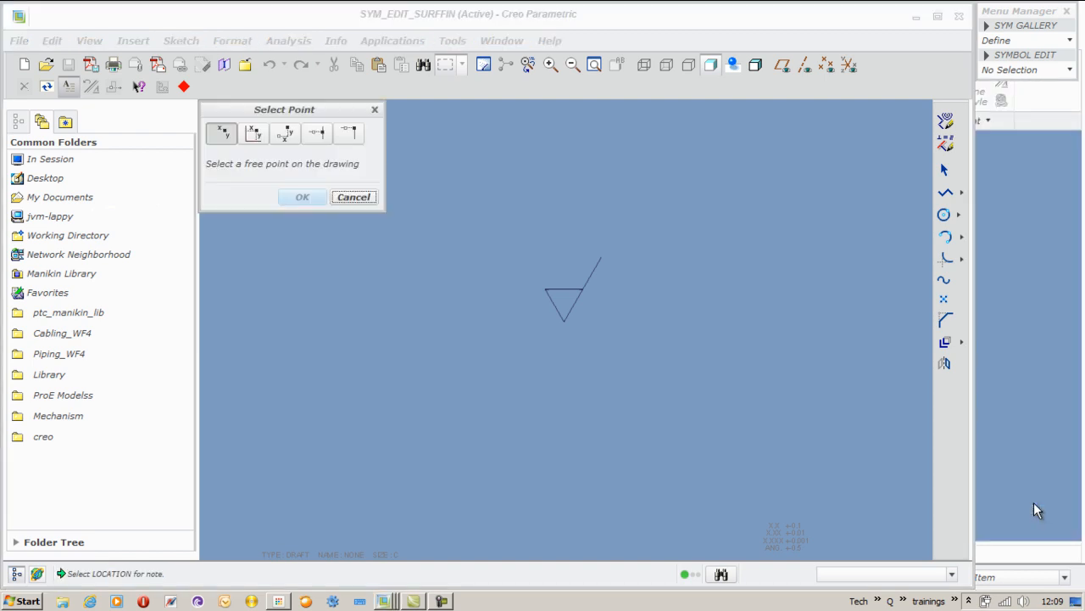
{"action": "mouse_move", "coordinate": [564, 278]}
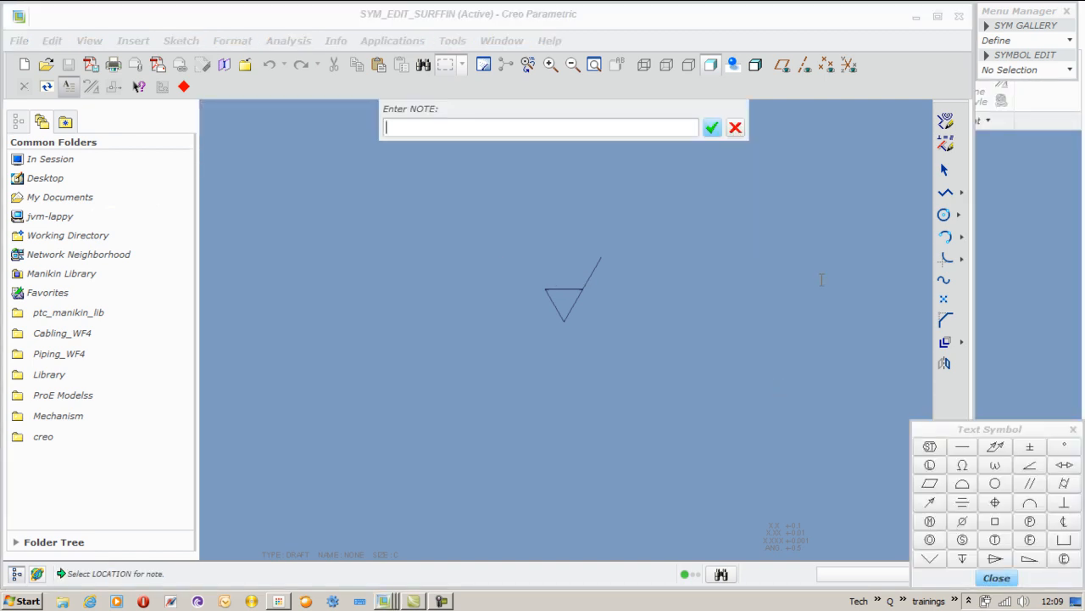
{"action": "type", "text": "\\"}
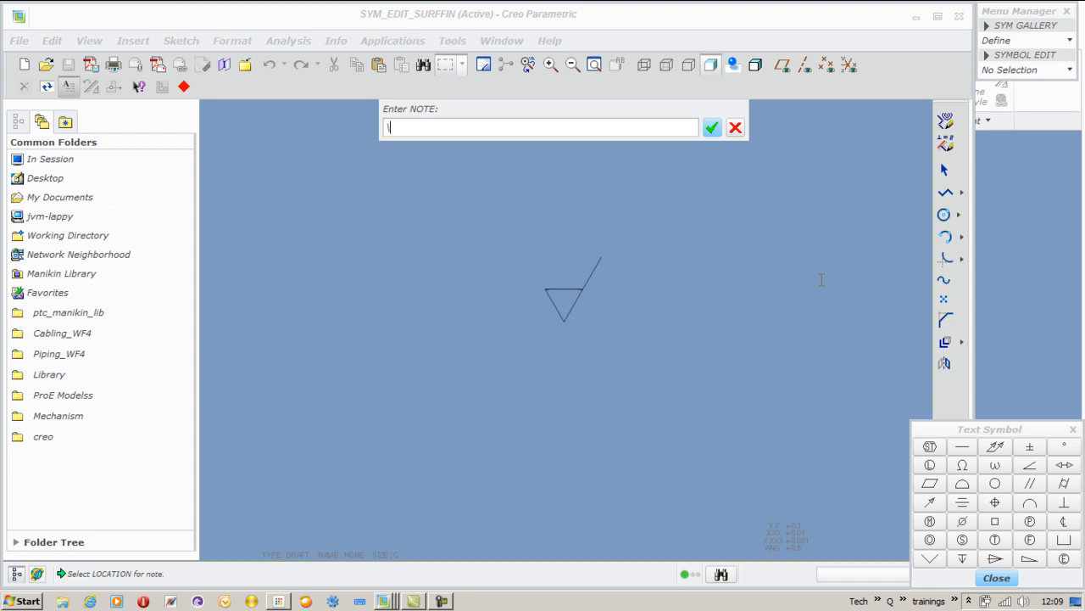
{"action": "type", "text": "roughness (a"}
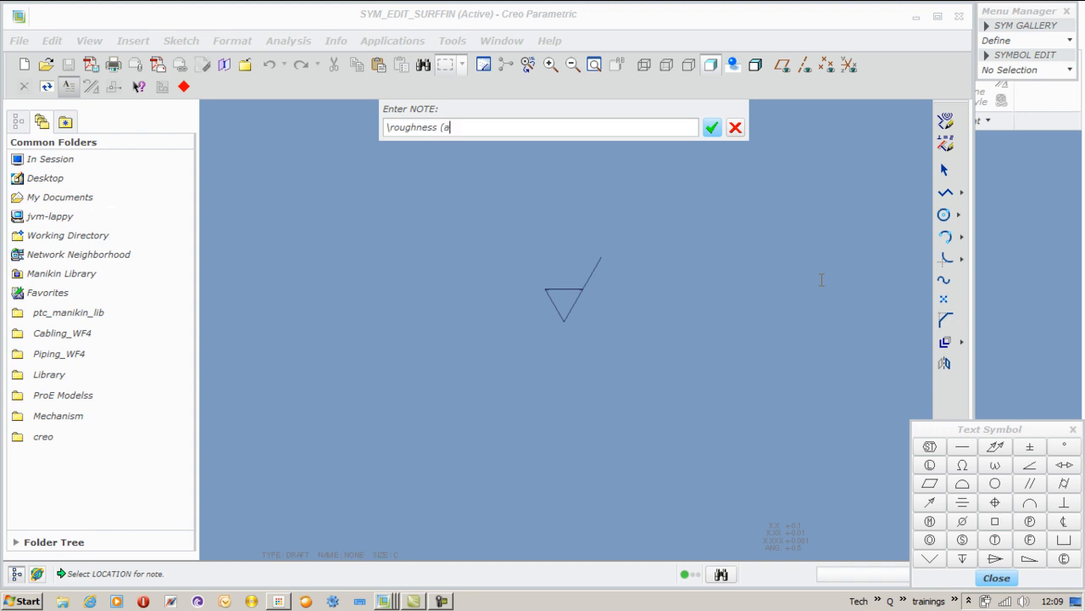
{"action": "type", "text": ")"}
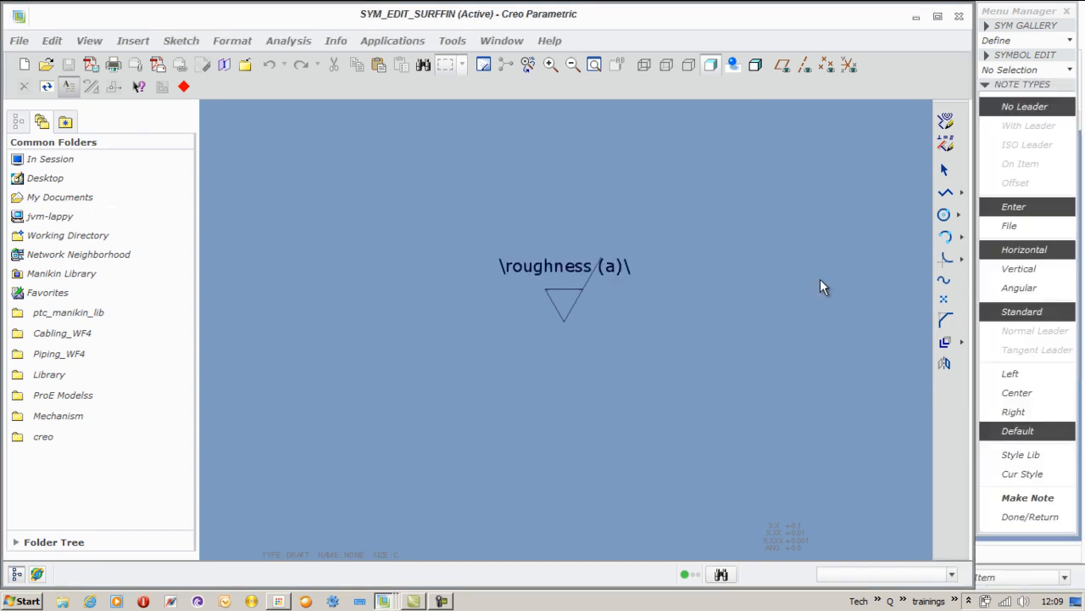
{"action": "mouse_move", "coordinate": [683, 274]}
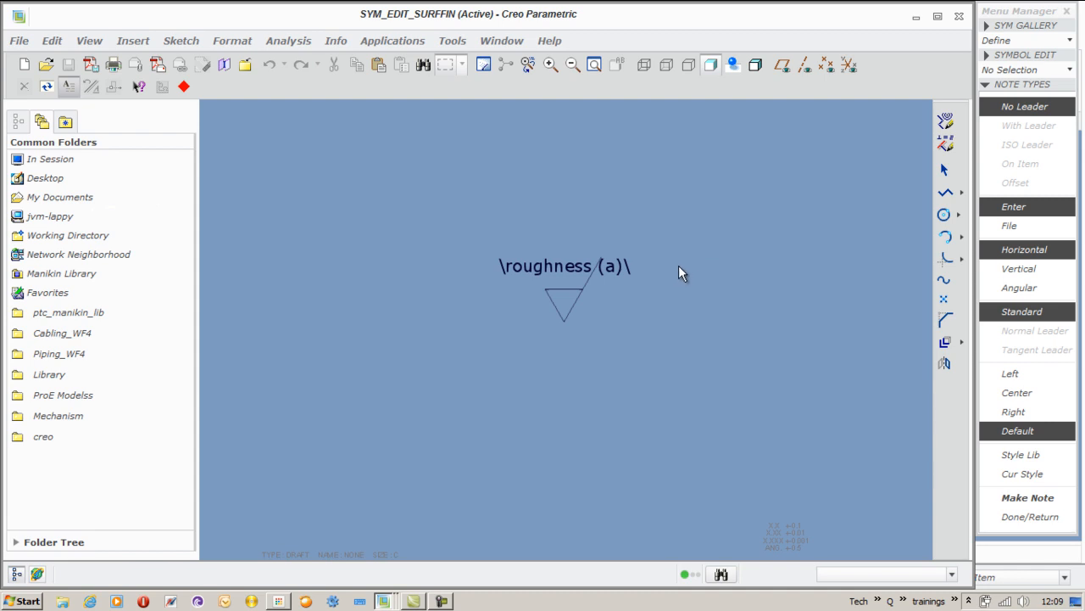
Add a second note \lay_direction (d)\ above right of the tick.
{"action": "left_click", "coordinate": [1027, 497]}
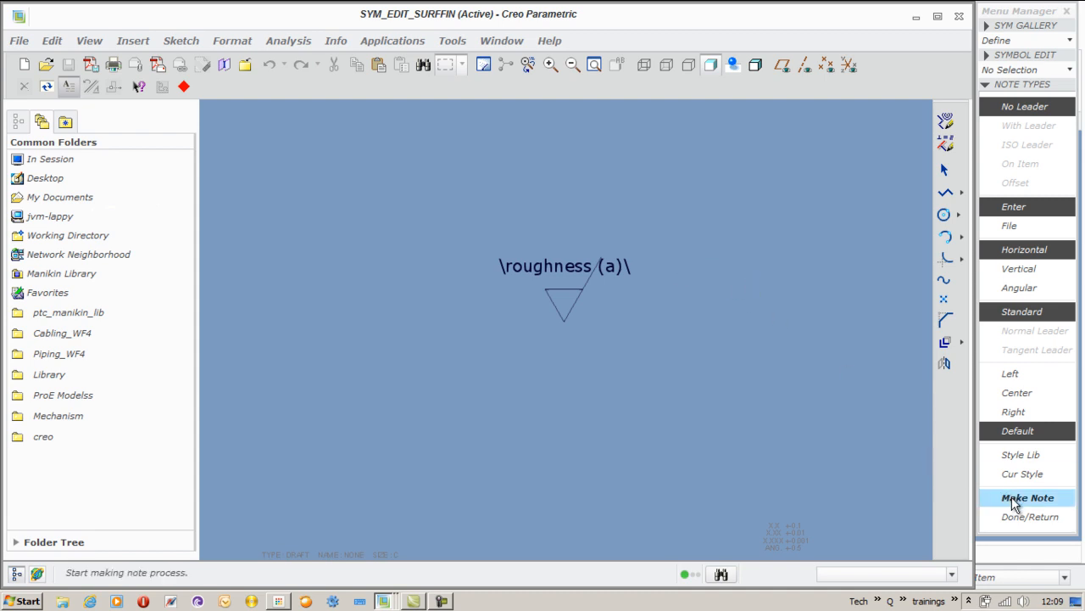
{"action": "left_click", "coordinate": [1028, 498]}
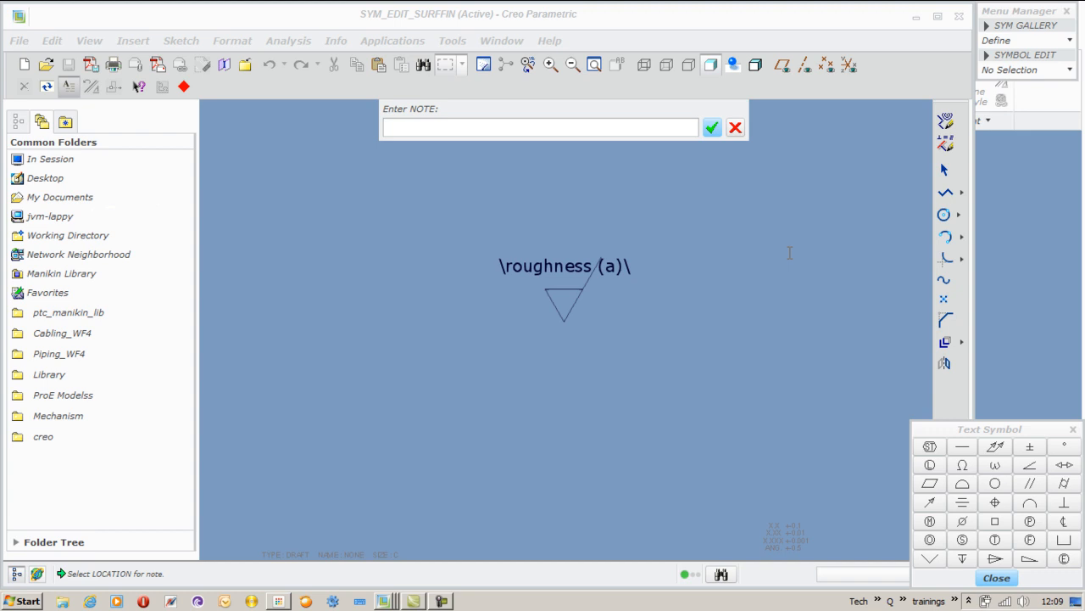
{"action": "left_click", "coordinate": [540, 127]}
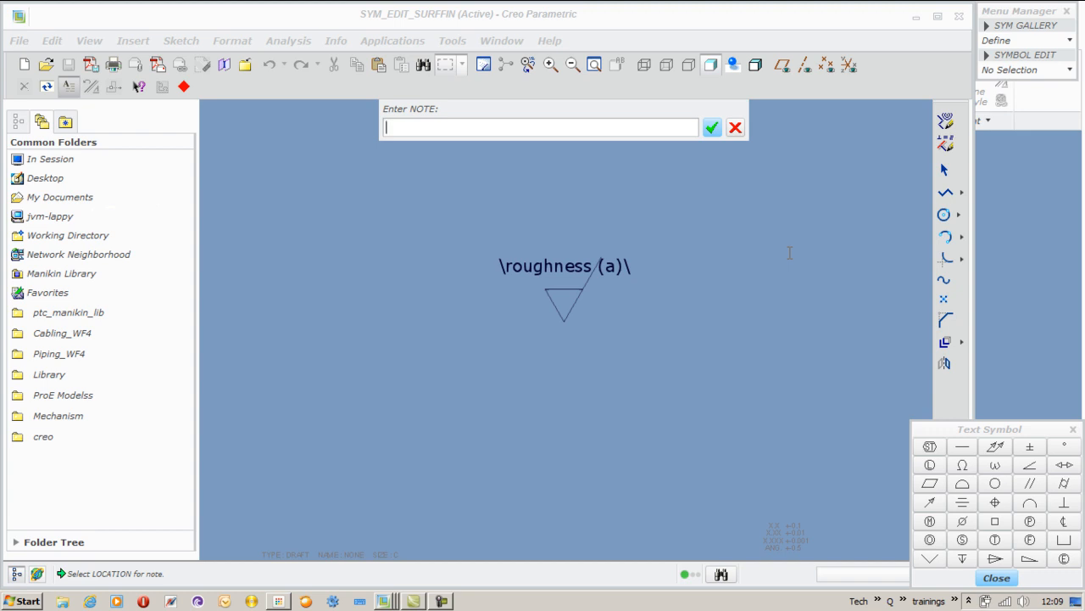
{"action": "type", "text": "d\\"}
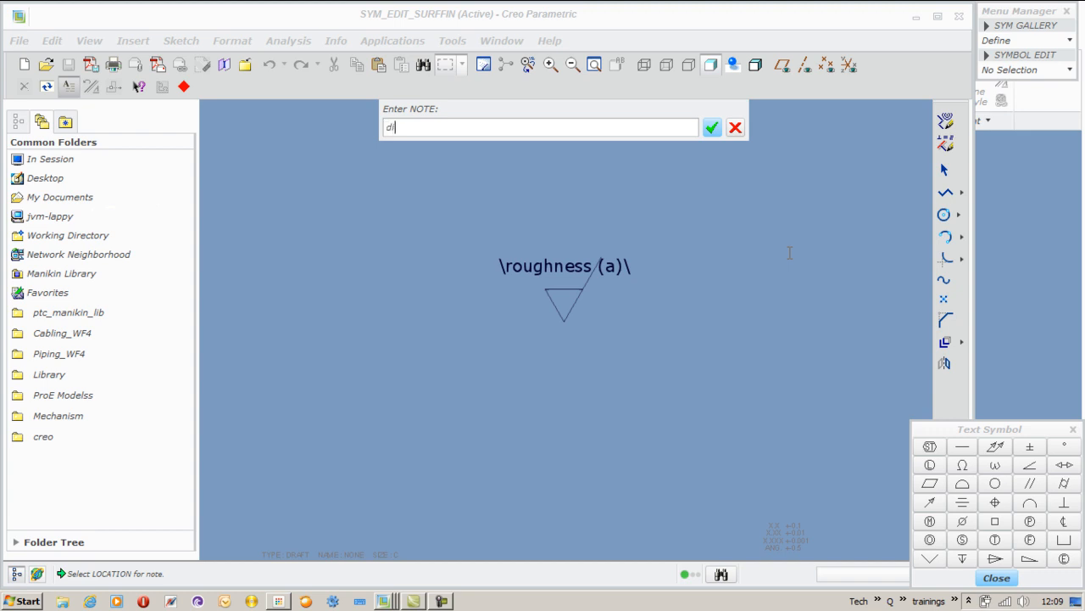
{"action": "key", "text": "BackSpace"}
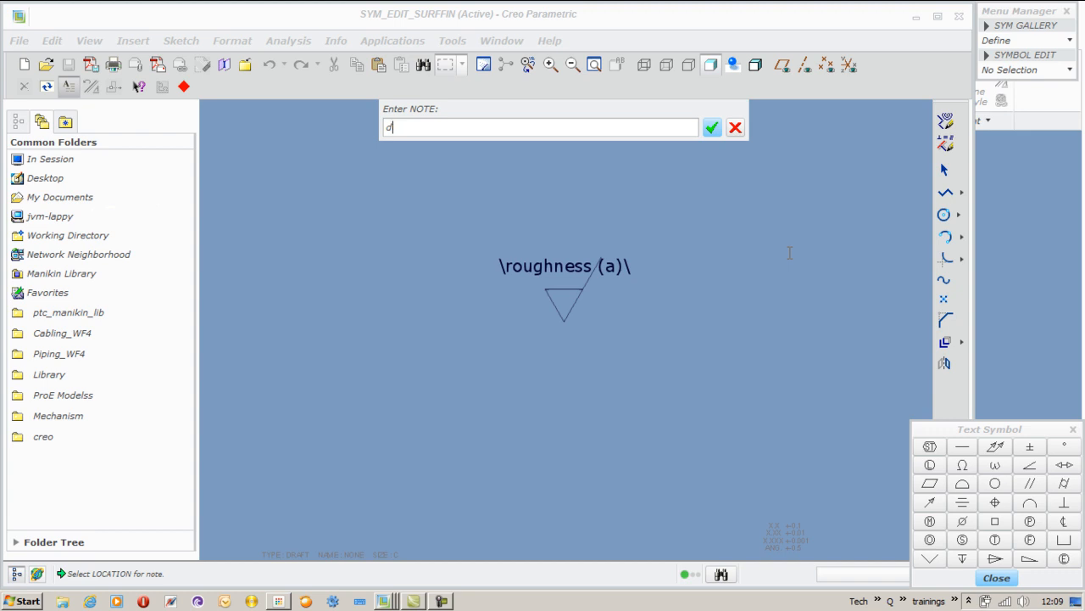
{"action": "type", "text": "lay_directi"}
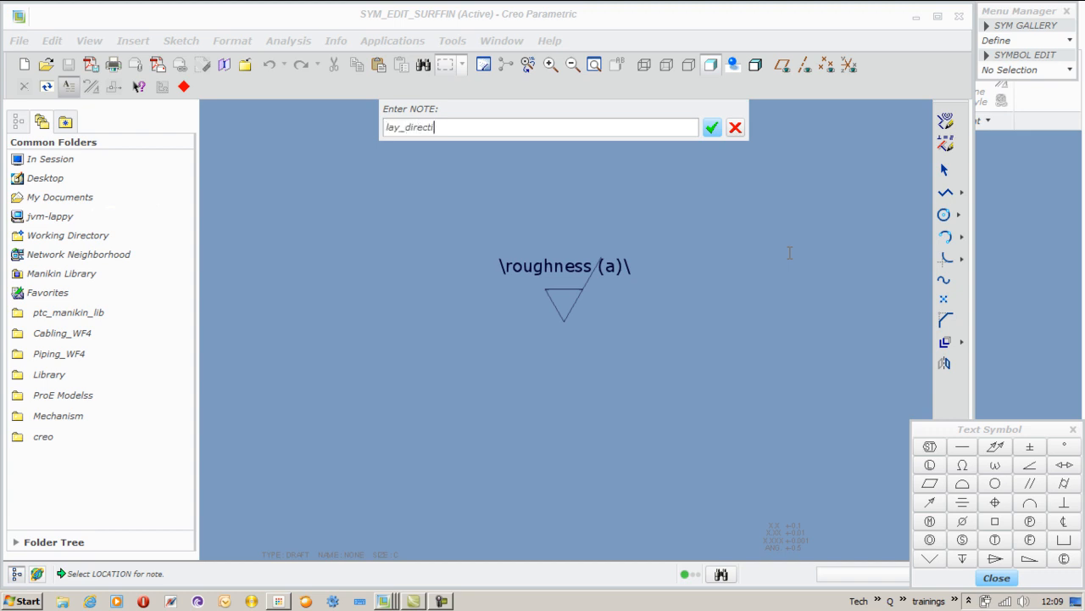
{"action": "type", "text": "on"}
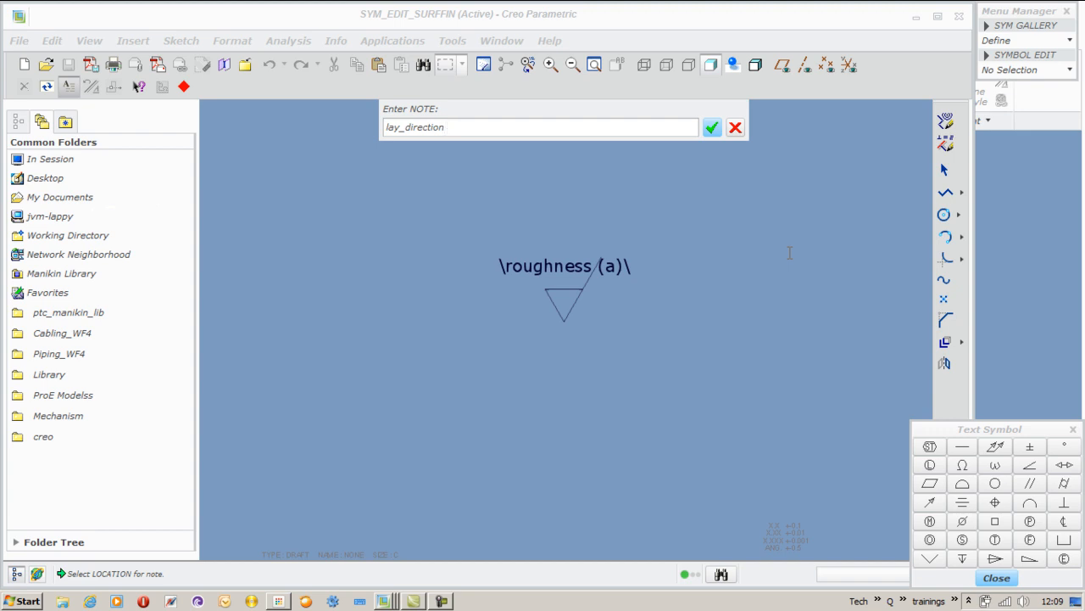
{"action": "type", "text": "(d)\\"}
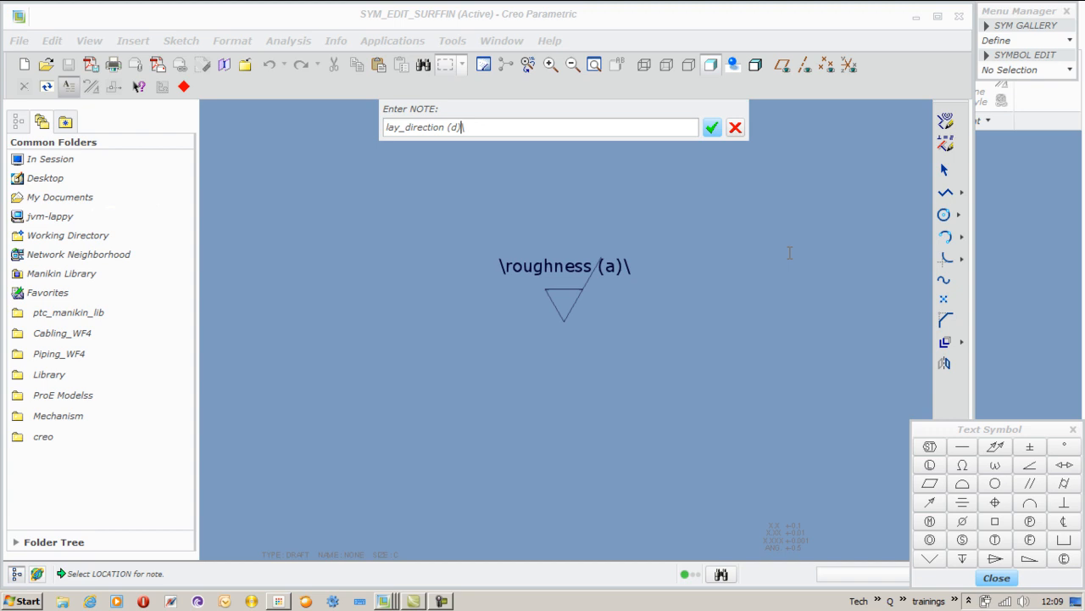
{"action": "key", "text": "BackSpace"}
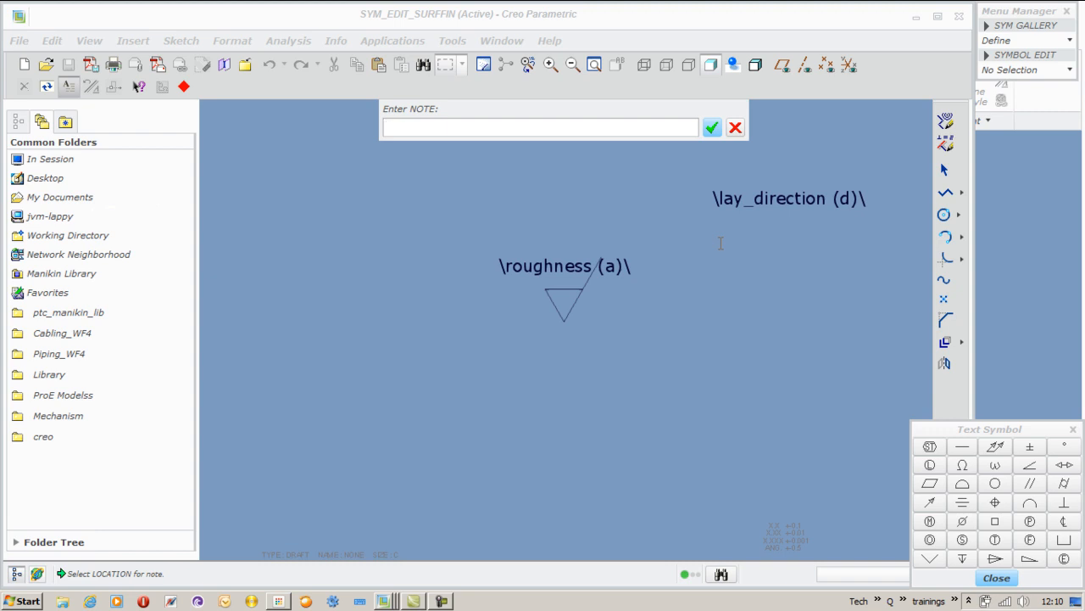
Add a third note \method /coating\ beside the tick.
{"action": "type", "text": "method"}
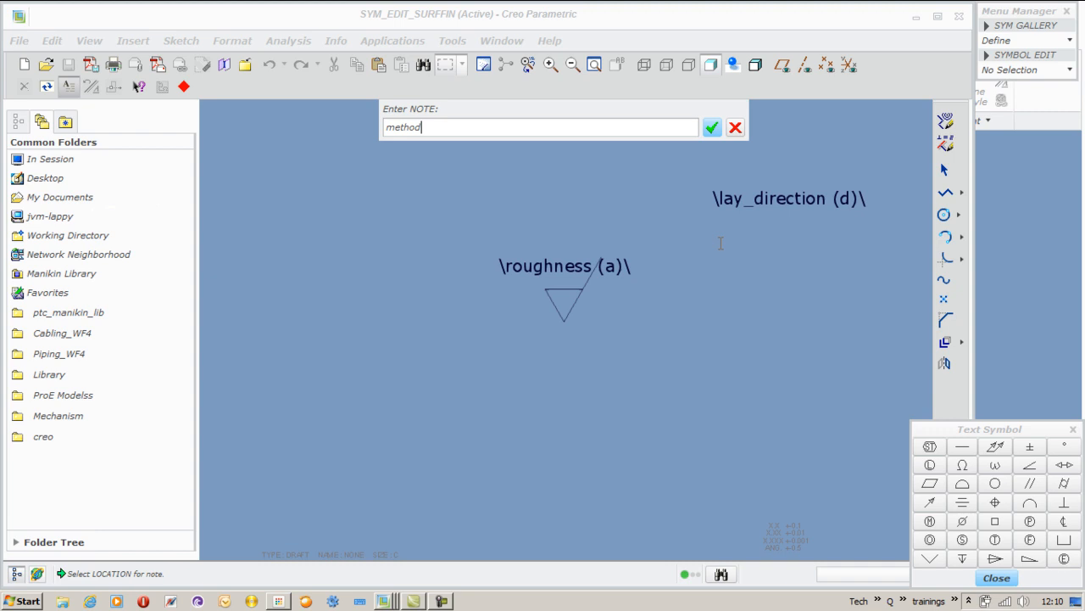
{"action": "type", "text": "/"}
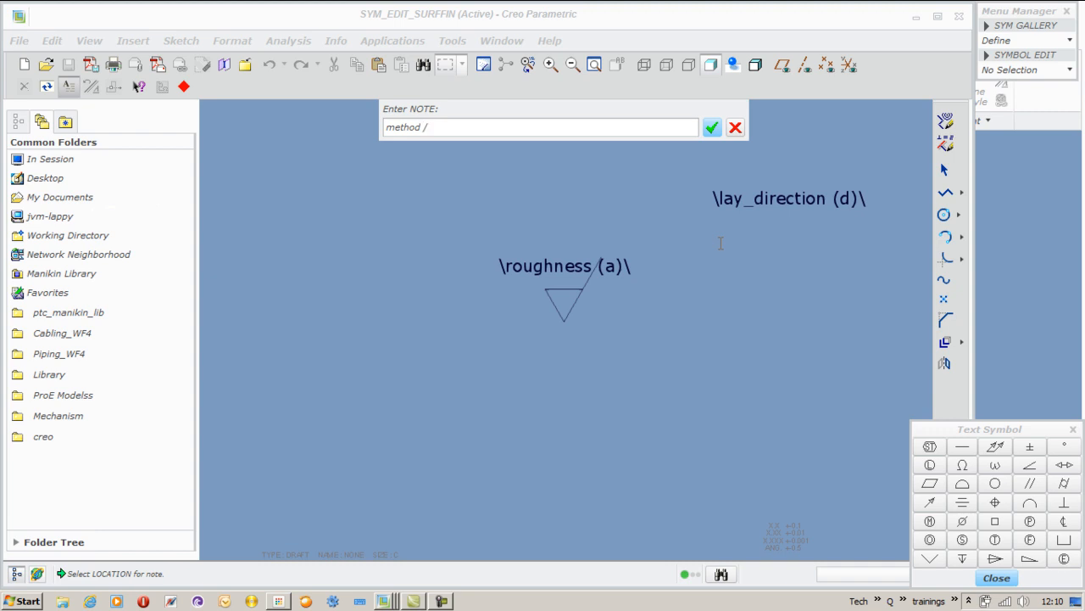
{"action": "type", "text": "tre"}
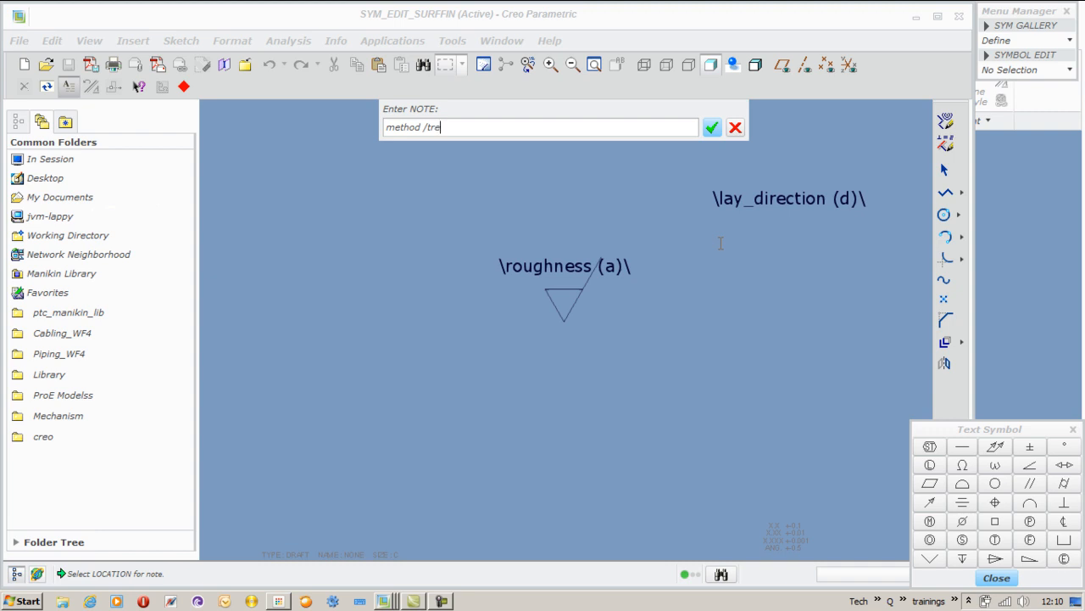
{"action": "type", "text": "coat"}
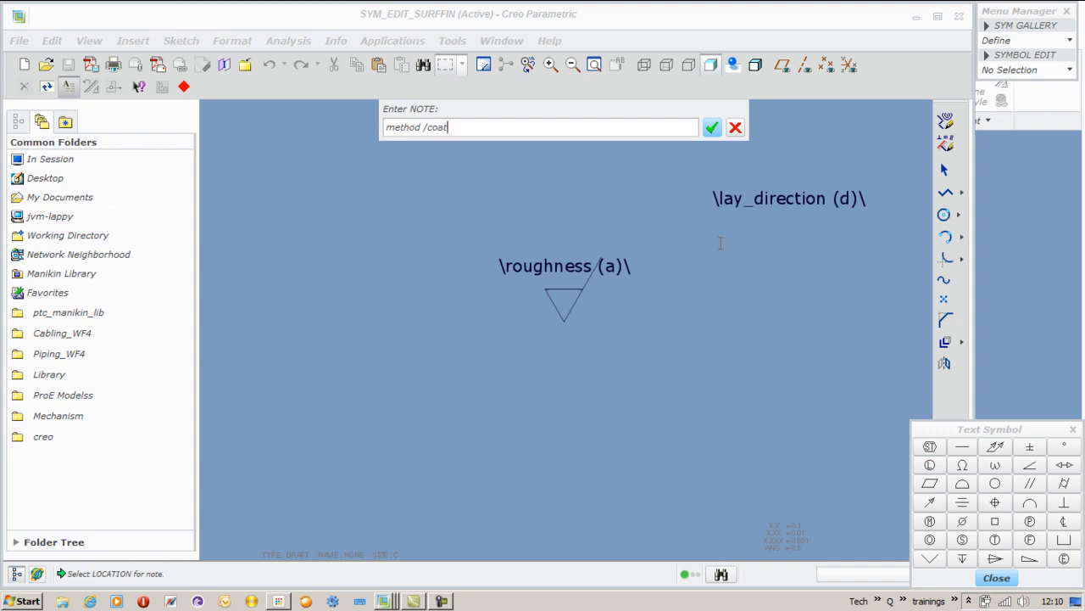
{"action": "type", "text": "ing"}
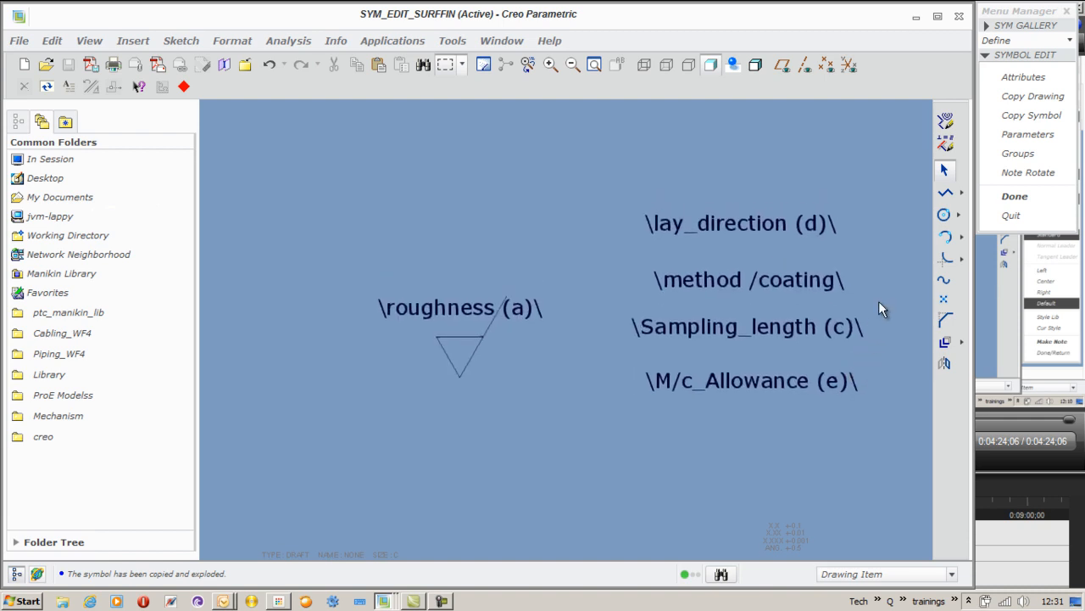
Set the roughness note's horizontal justification to Right and move it above the triangle's left side.
{"action": "left_click", "coordinate": [460, 307]}
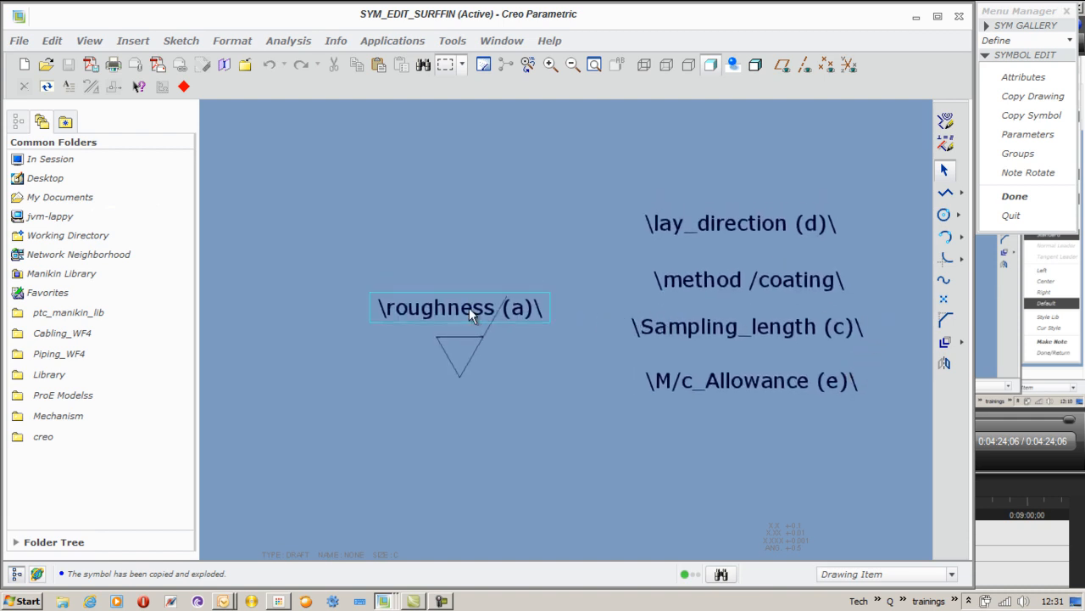
{"action": "double_click", "coordinate": [460, 307]}
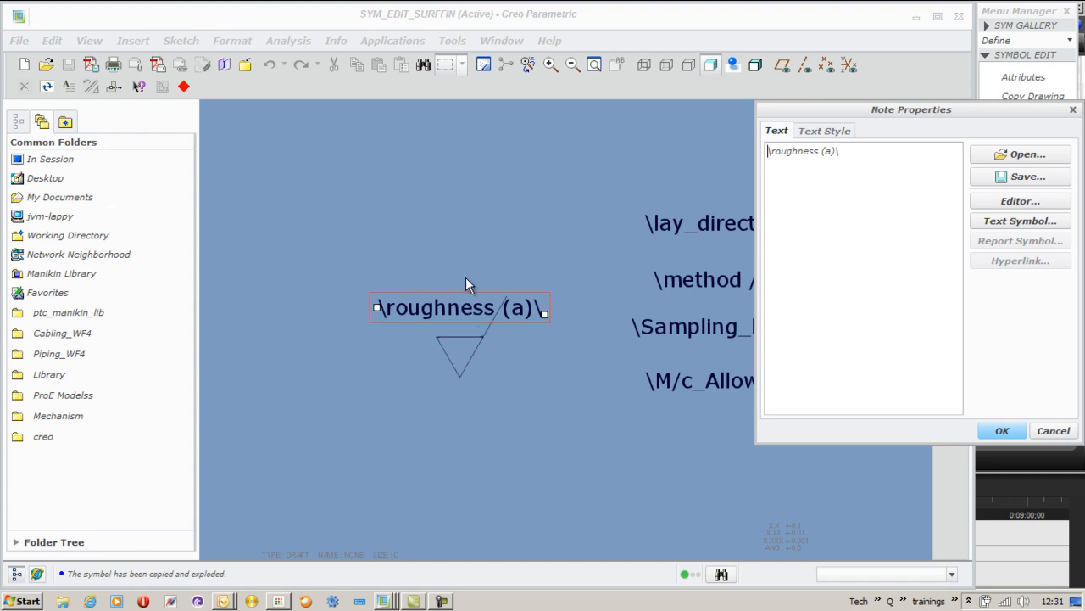
{"action": "left_click", "coordinate": [824, 130]}
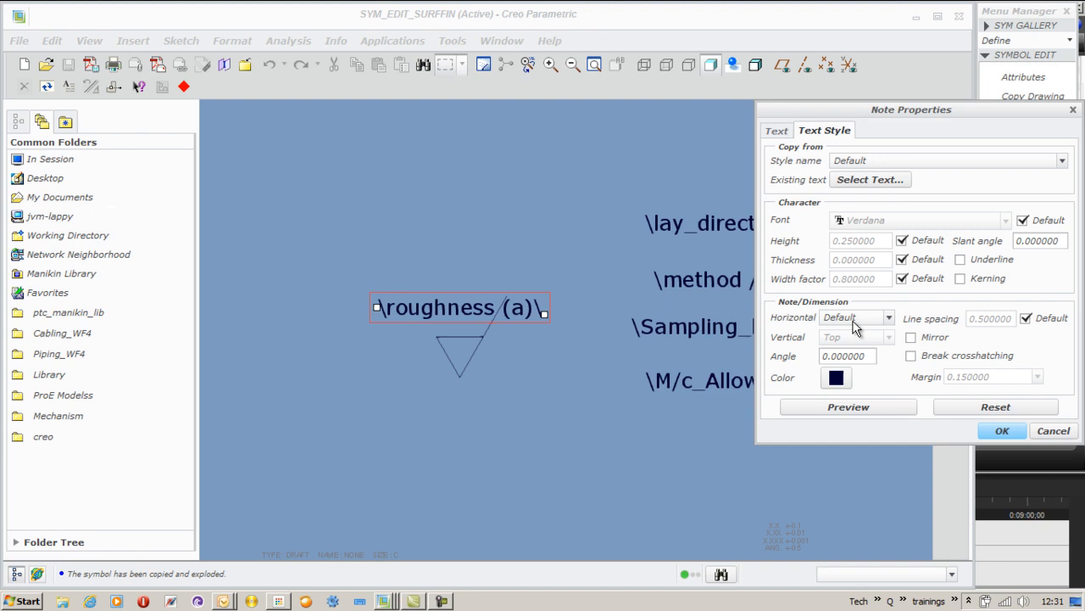
{"action": "left_click", "coordinate": [888, 317]}
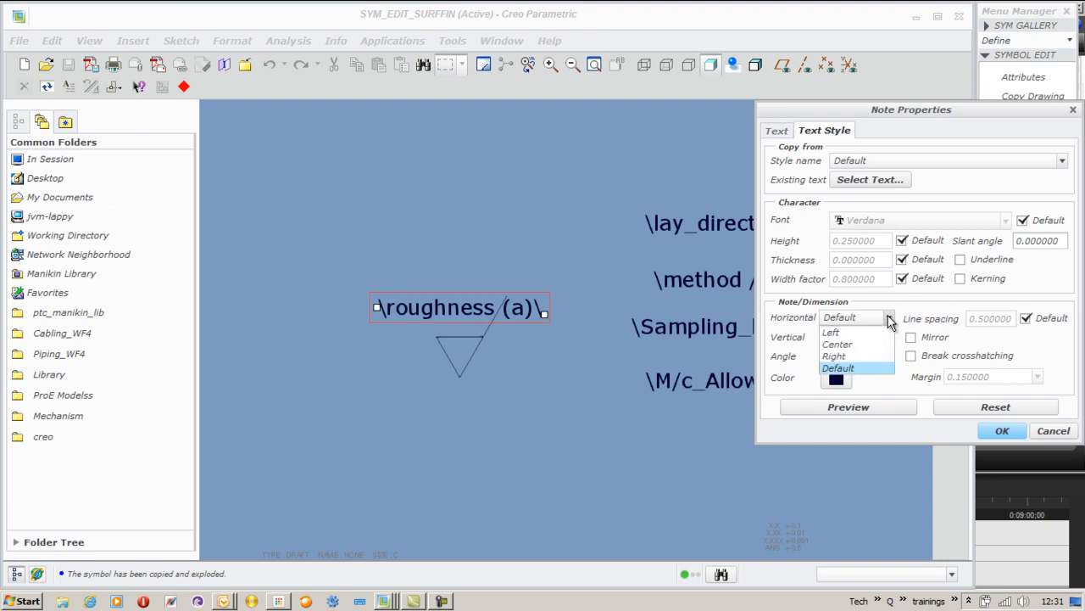
{"action": "left_click", "coordinate": [846, 355]}
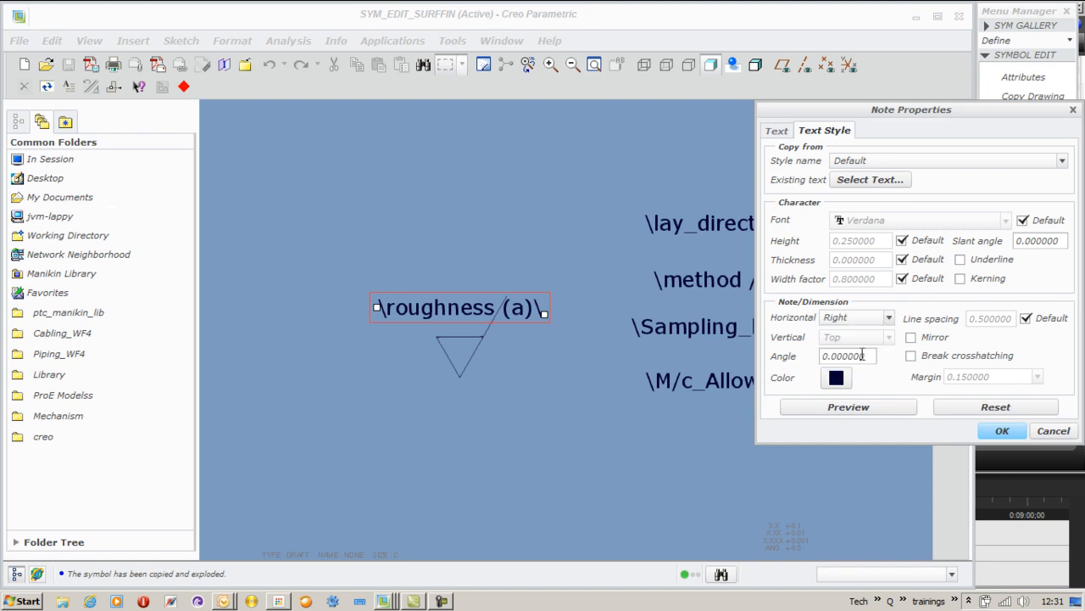
{"action": "left_click", "coordinate": [1001, 430]}
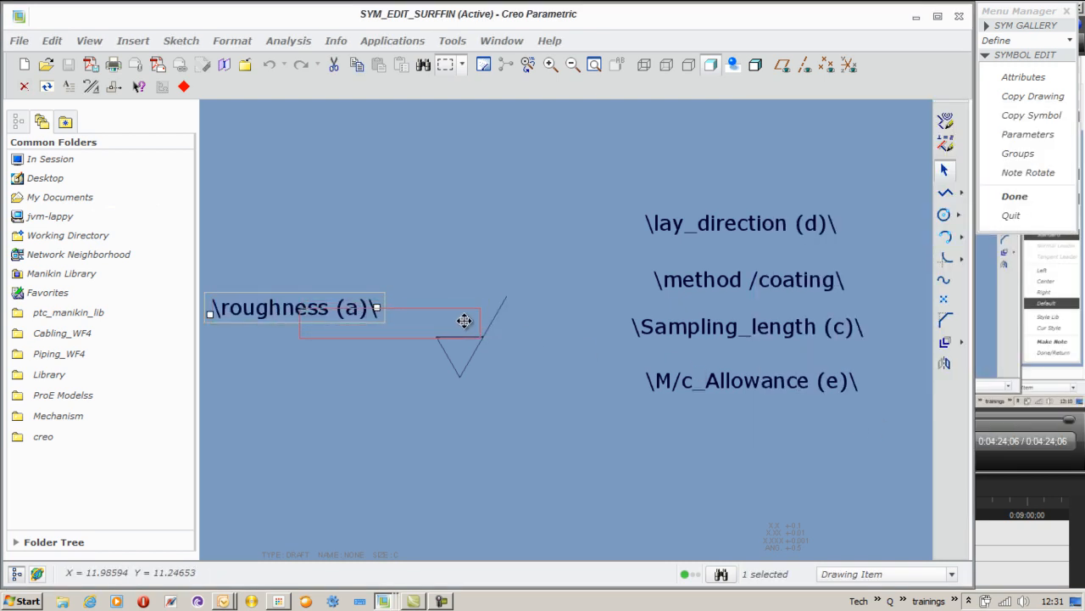
{"action": "left_click_drag", "start_coordinate": [463, 320], "coordinate": [465, 321]}
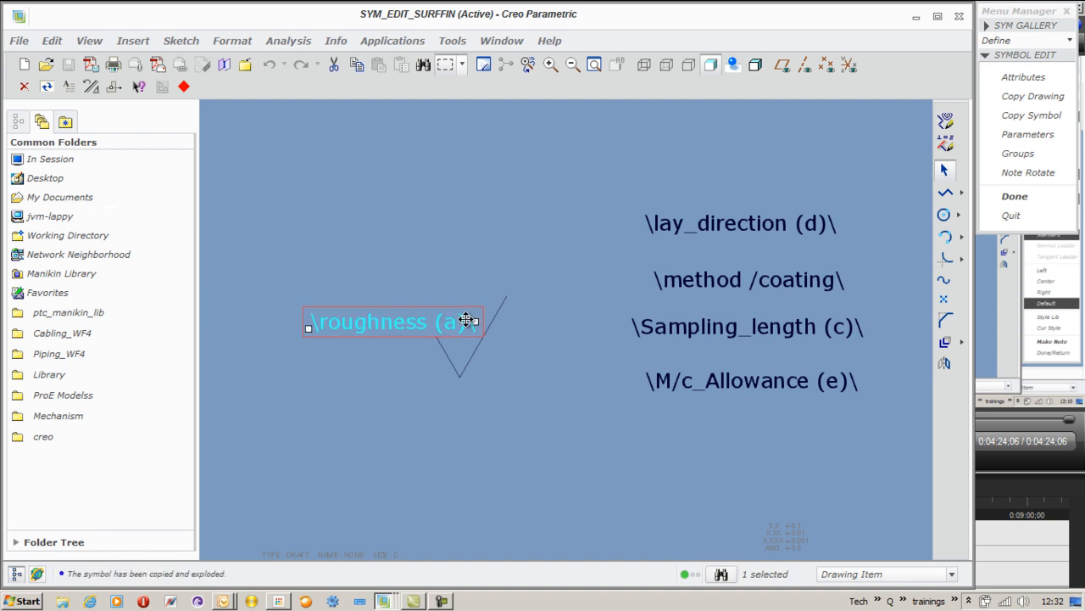
{"action": "left_click", "coordinate": [665, 239]}
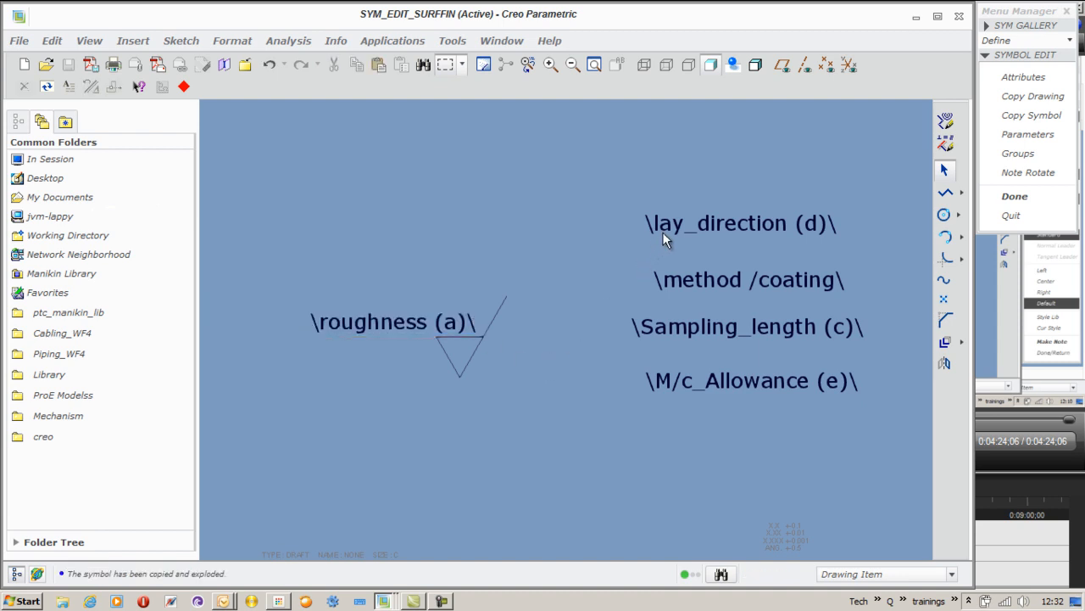
Reposition lay_direction, method /coating, Sampling_length and M/c_Allowance notes around the triangle.
{"action": "left_click", "coordinate": [740, 222]}
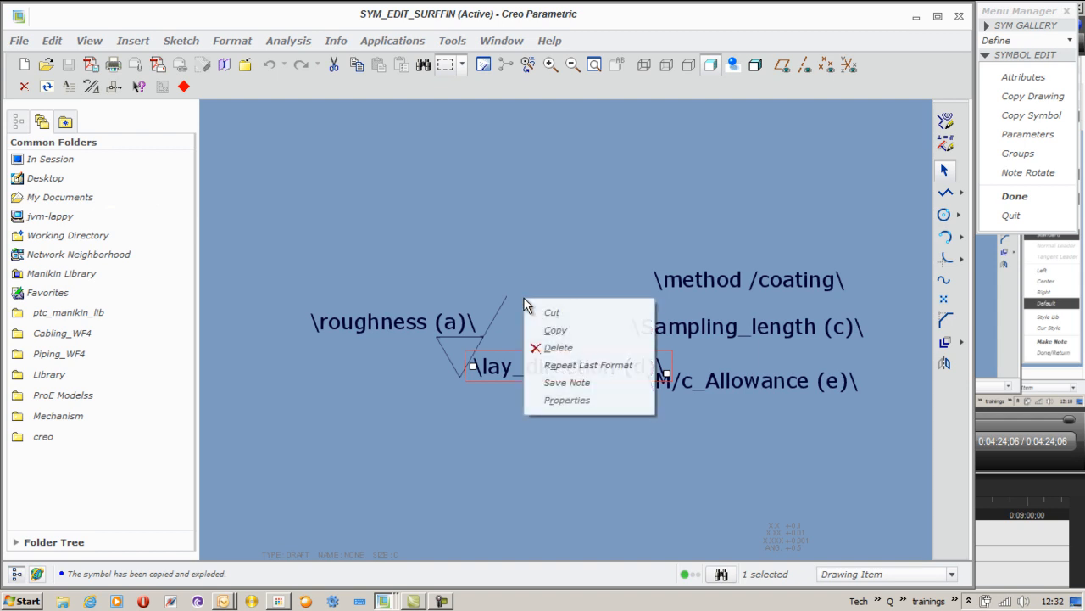
{"action": "left_click", "coordinate": [566, 400]}
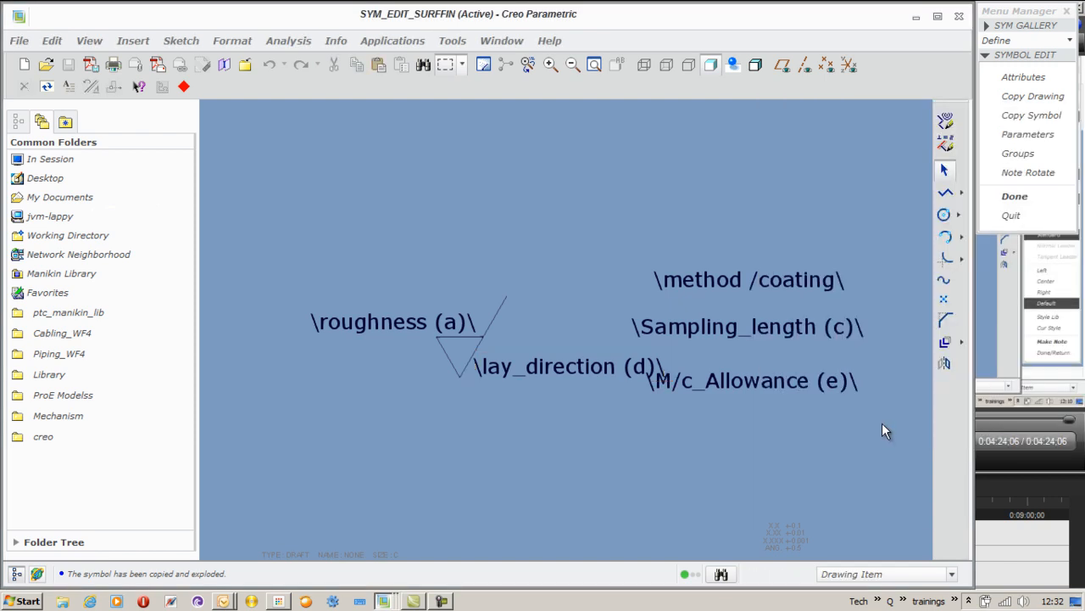
{"action": "left_click", "coordinate": [748, 280]}
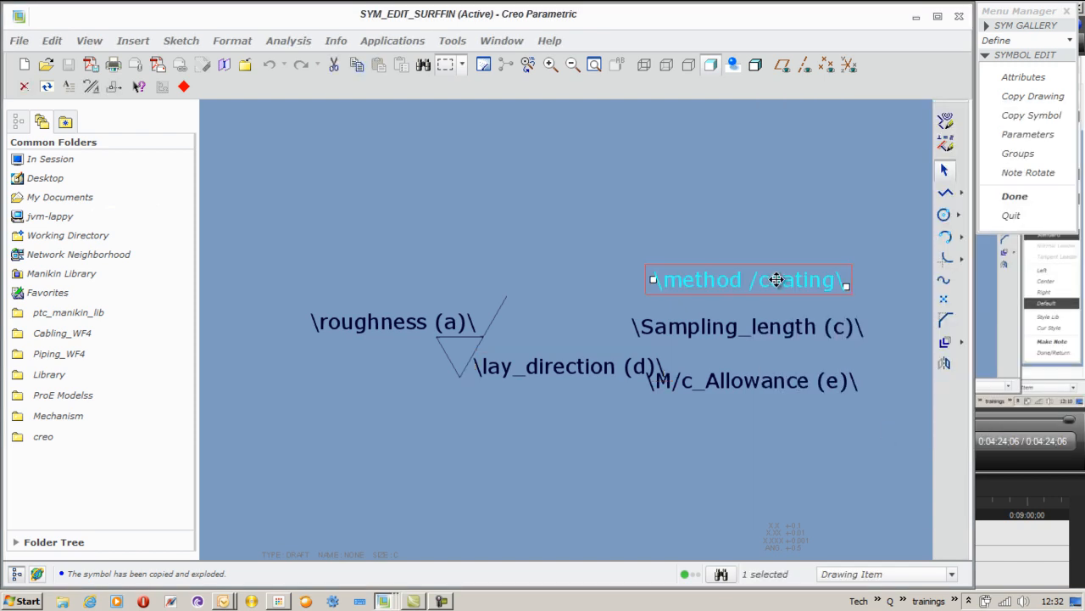
{"action": "mouse_move", "coordinate": [767, 280]}
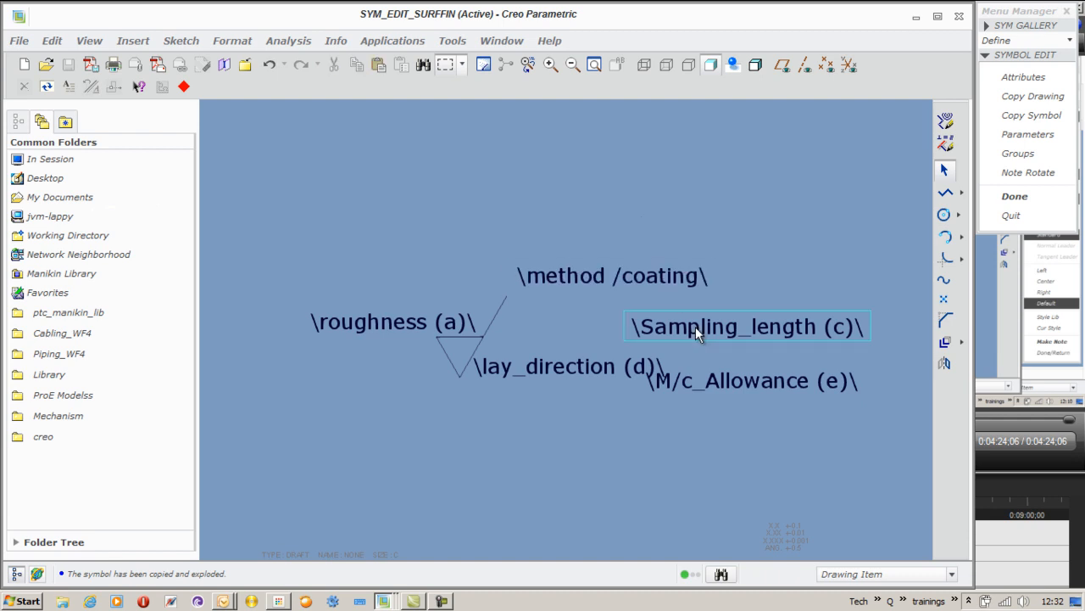
{"action": "left_click", "coordinate": [746, 326]}
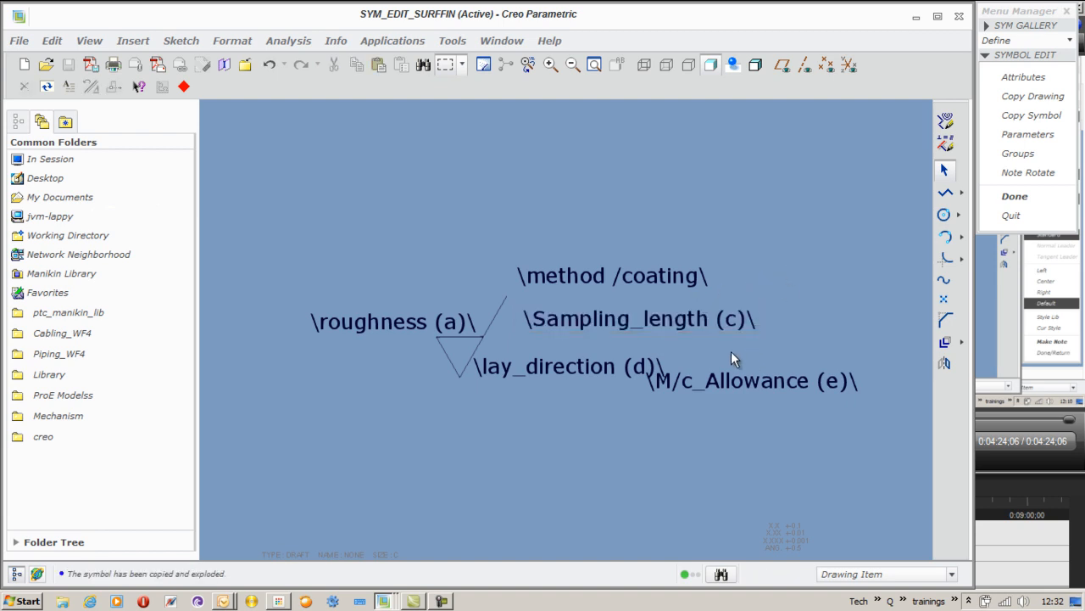
{"action": "left_click", "coordinate": [750, 380]}
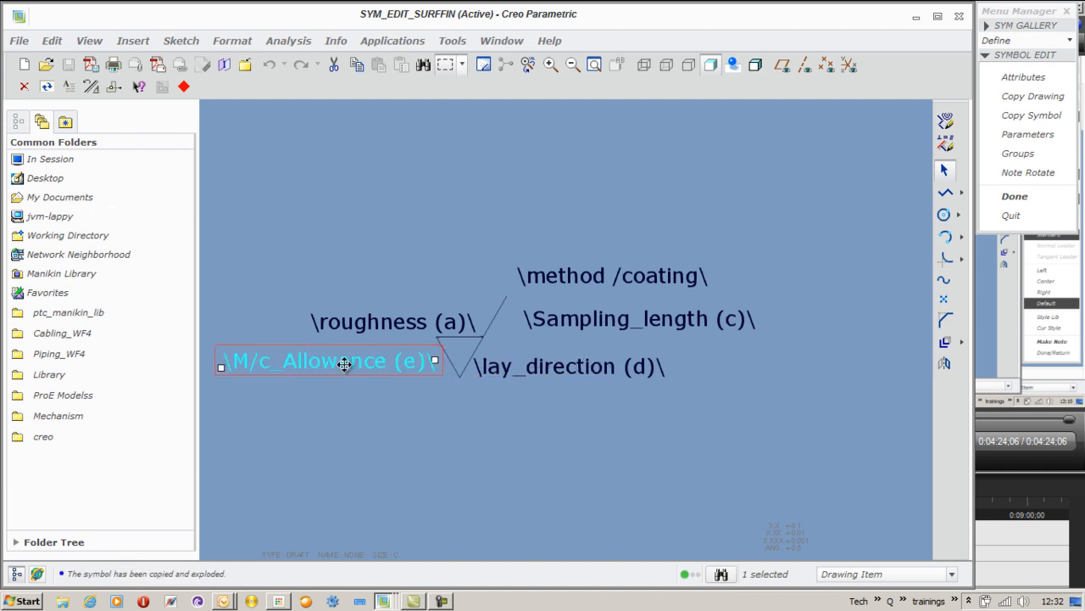
{"action": "left_click_drag", "start_coordinate": [343, 360], "coordinate": [355, 365]}
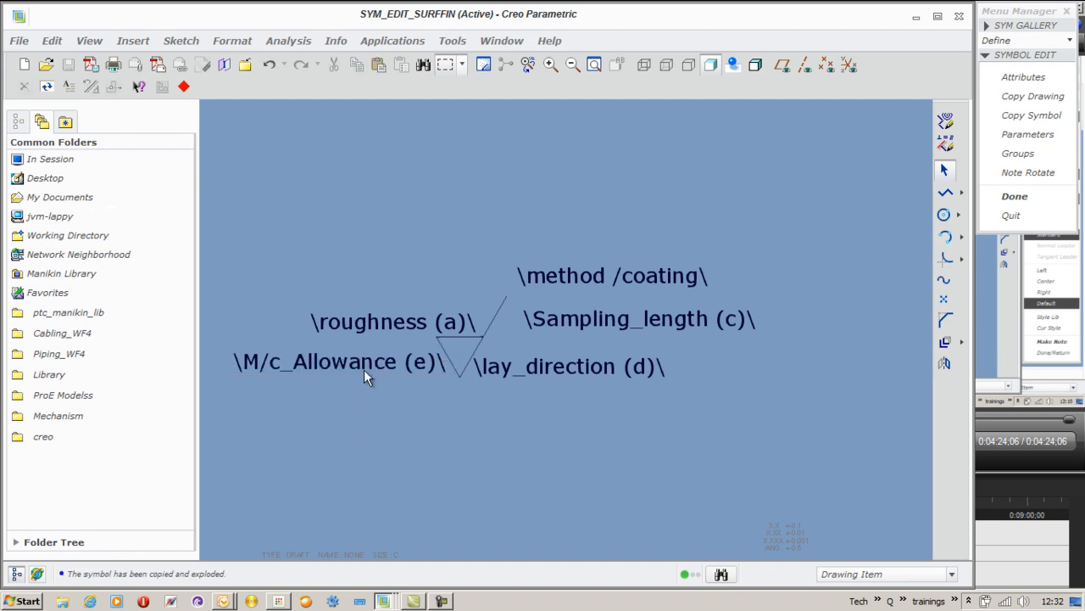
Confirm Right horizontal justification on the M/c_Allowance note, then select the triangle's top edge.
{"action": "double_click", "coordinate": [339, 361]}
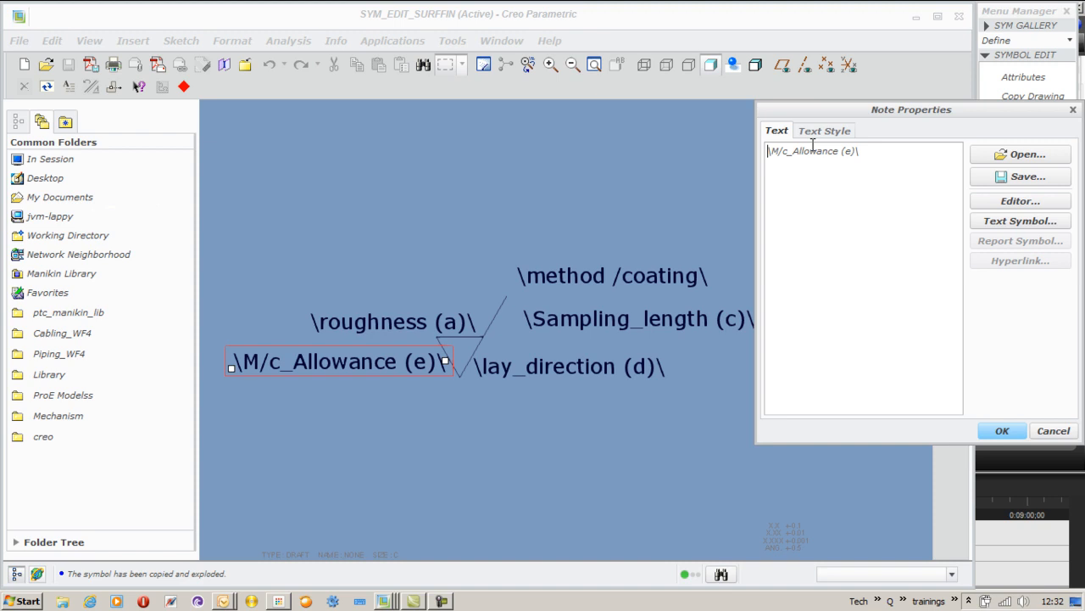
{"action": "left_click", "coordinate": [823, 131]}
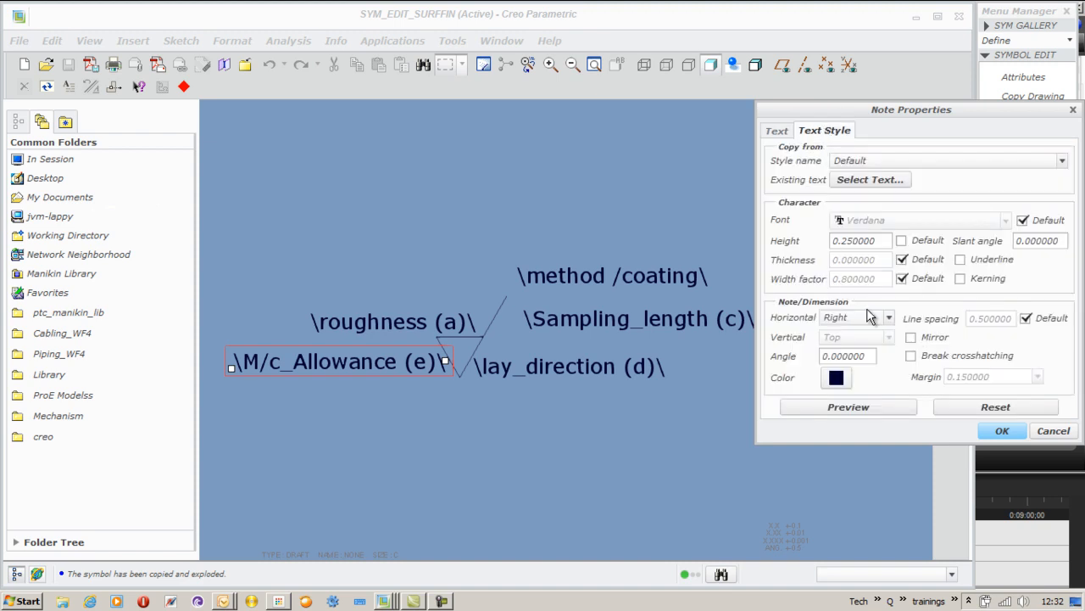
{"action": "mouse_move", "coordinate": [926, 414]}
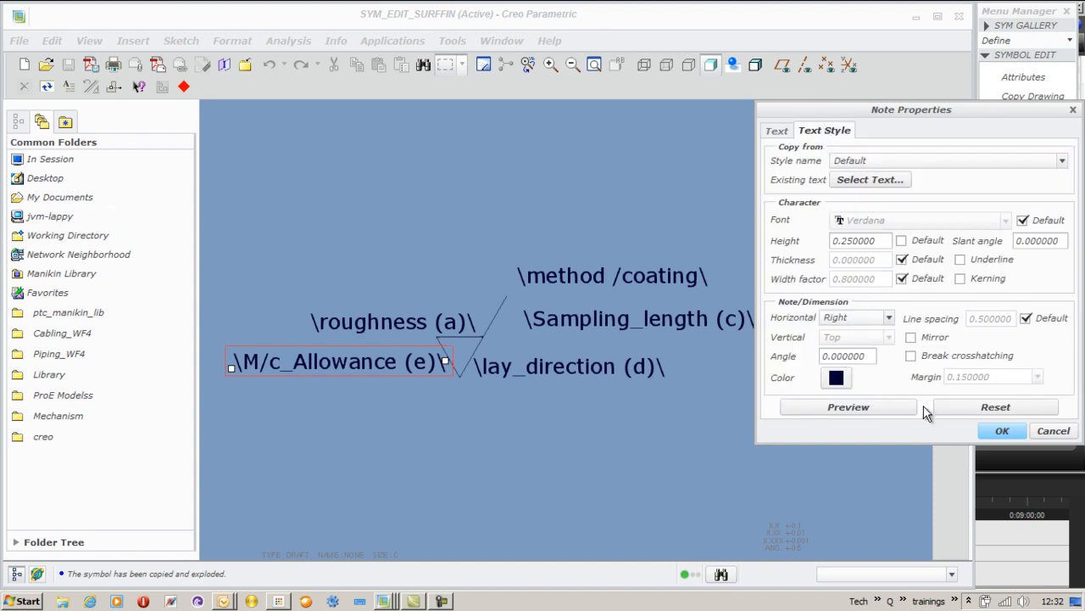
{"action": "left_click", "coordinate": [1002, 429]}
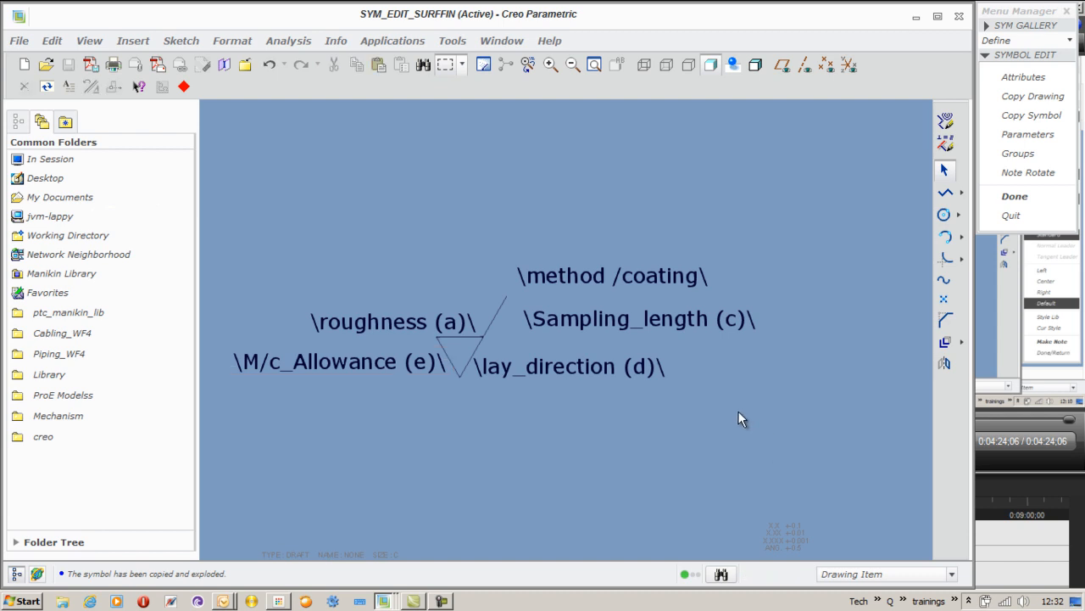
{"action": "mouse_move", "coordinate": [527, 346]}
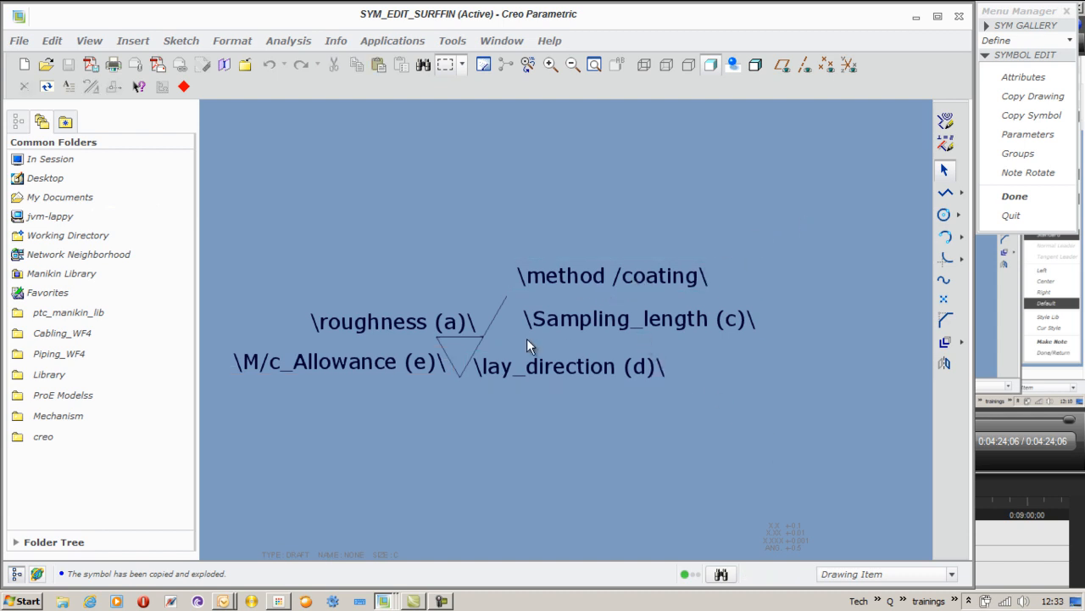
{"action": "left_click", "coordinate": [391, 321]}
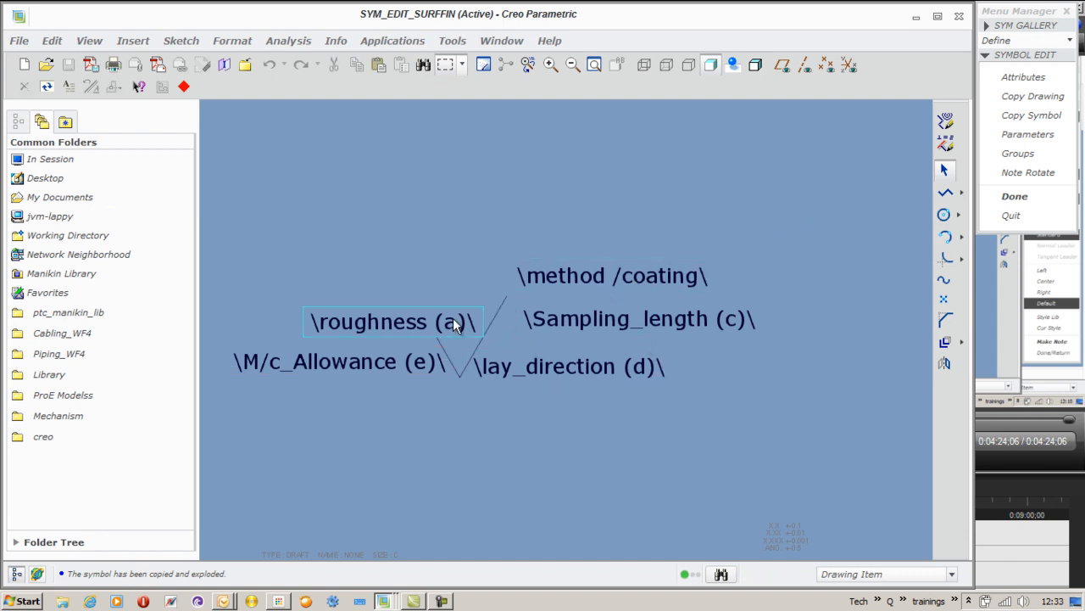
{"action": "left_click", "coordinate": [393, 321]}
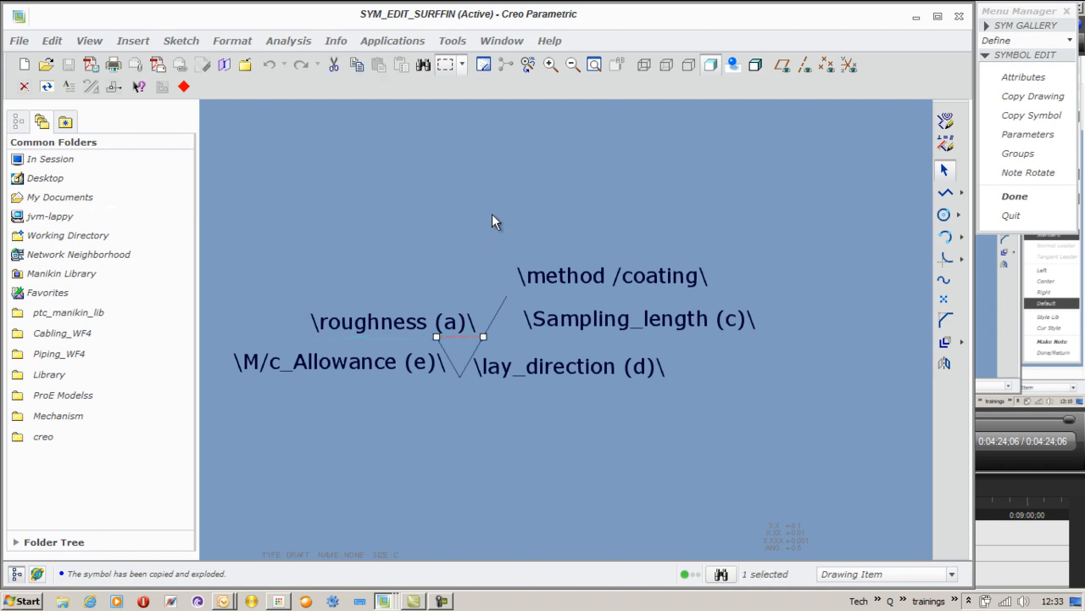
{"action": "mouse_move", "coordinate": [522, 212]}
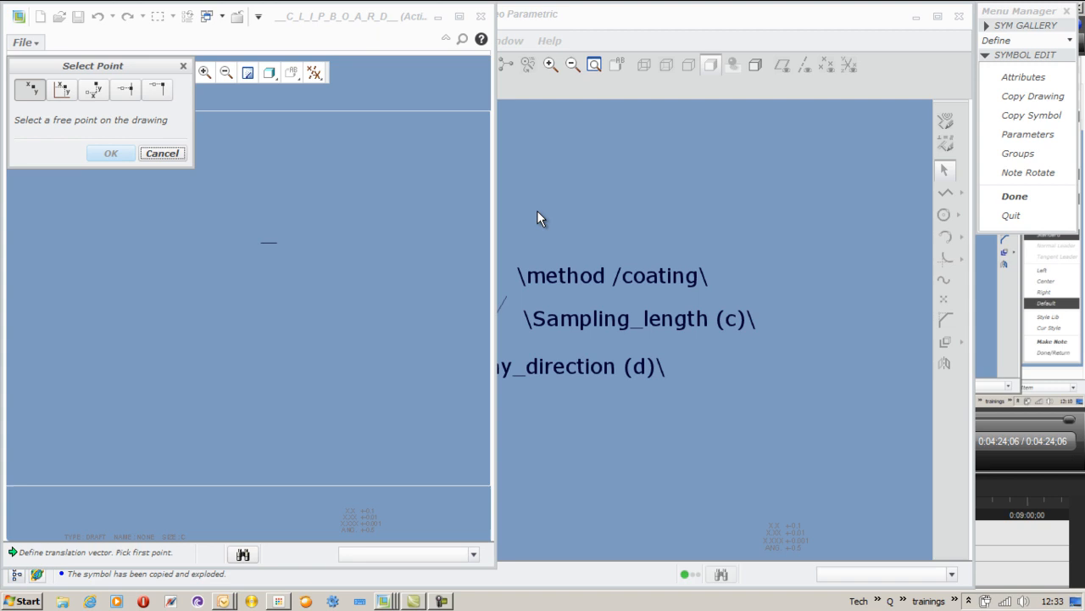
{"action": "mouse_move", "coordinate": [209, 152]}
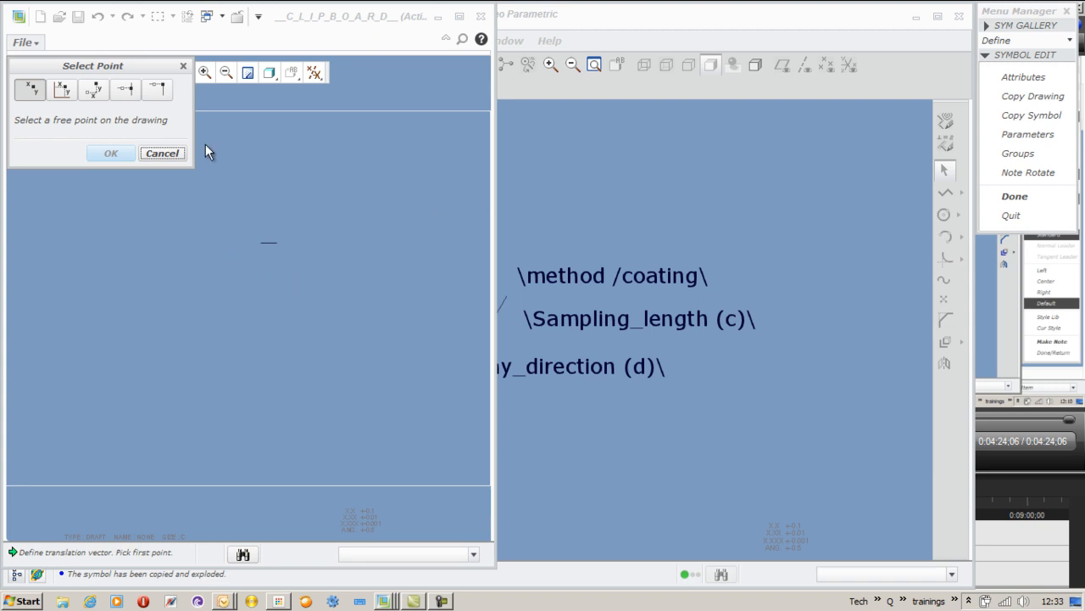
Place the pasted line from a point on the copied line to the vertex at the slanted line's top end.
{"action": "left_click", "coordinate": [124, 89]}
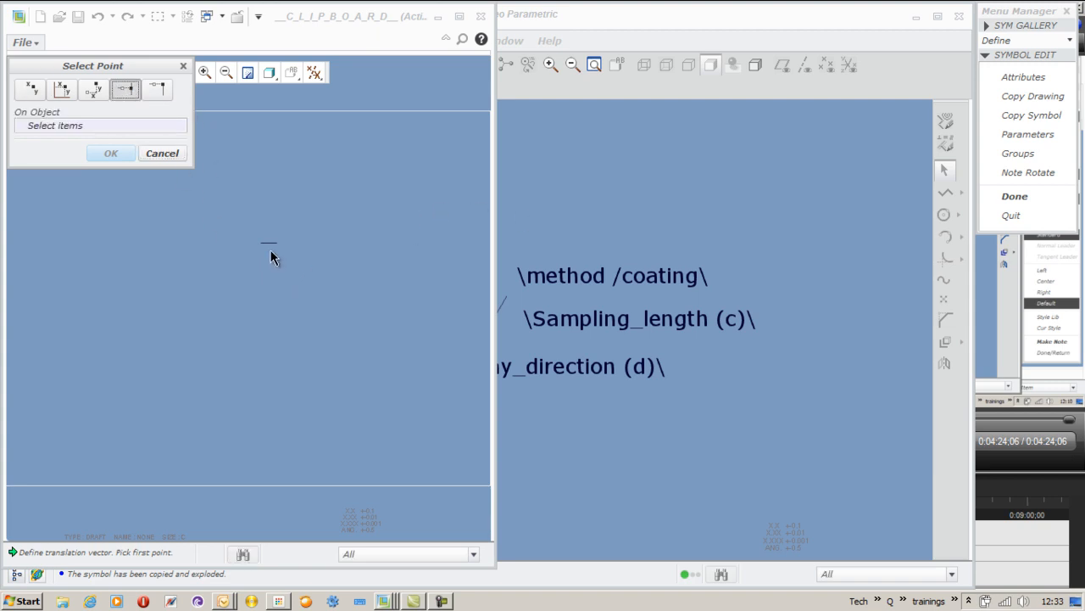
{"action": "left_click", "coordinate": [267, 248]}
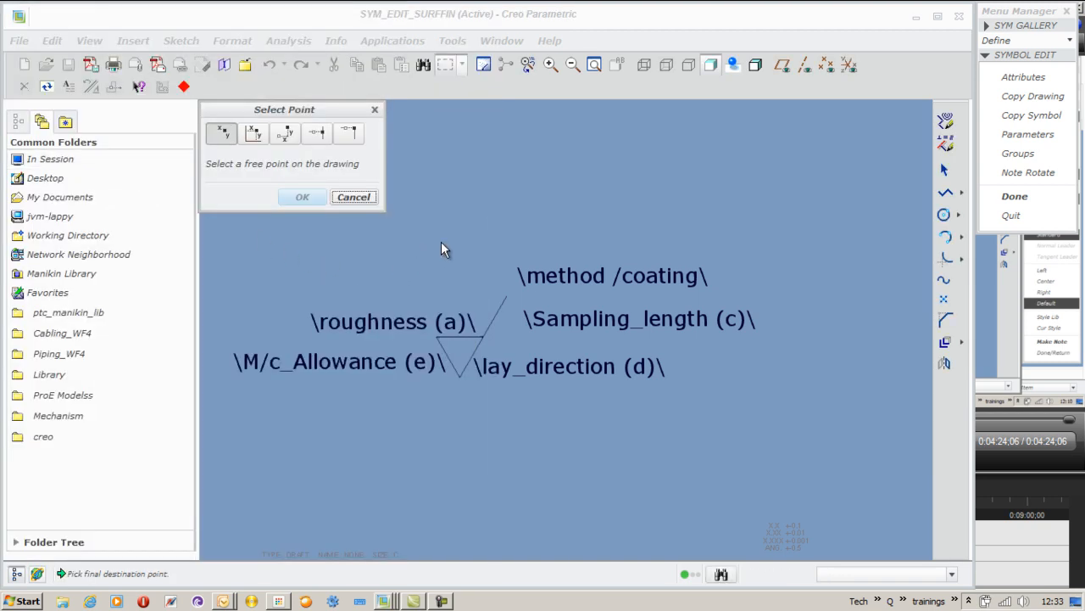
{"action": "left_click", "coordinate": [348, 133]}
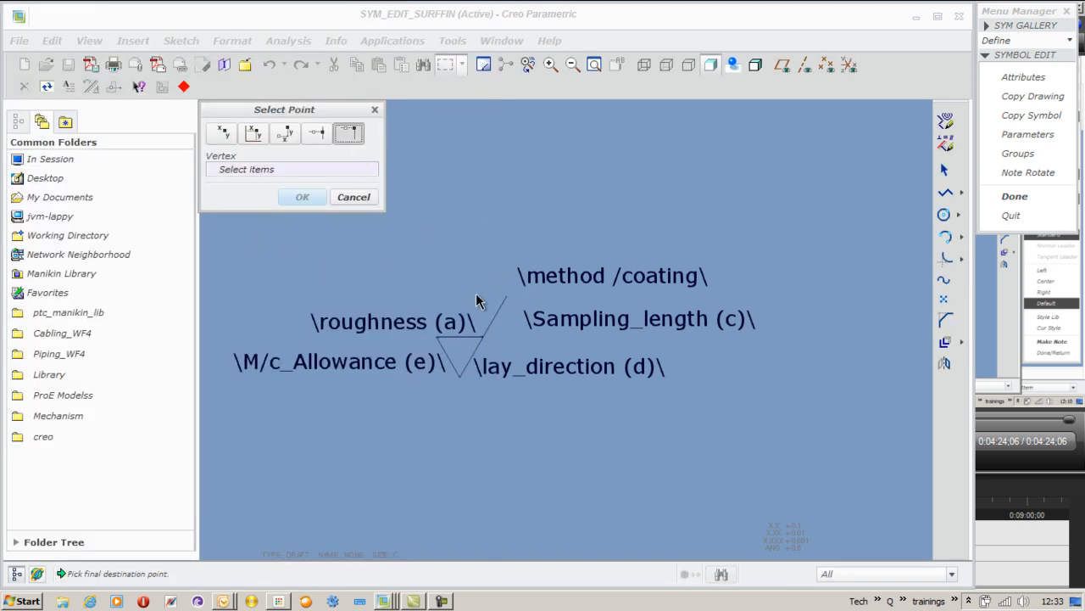
{"action": "left_click", "coordinate": [500, 296]}
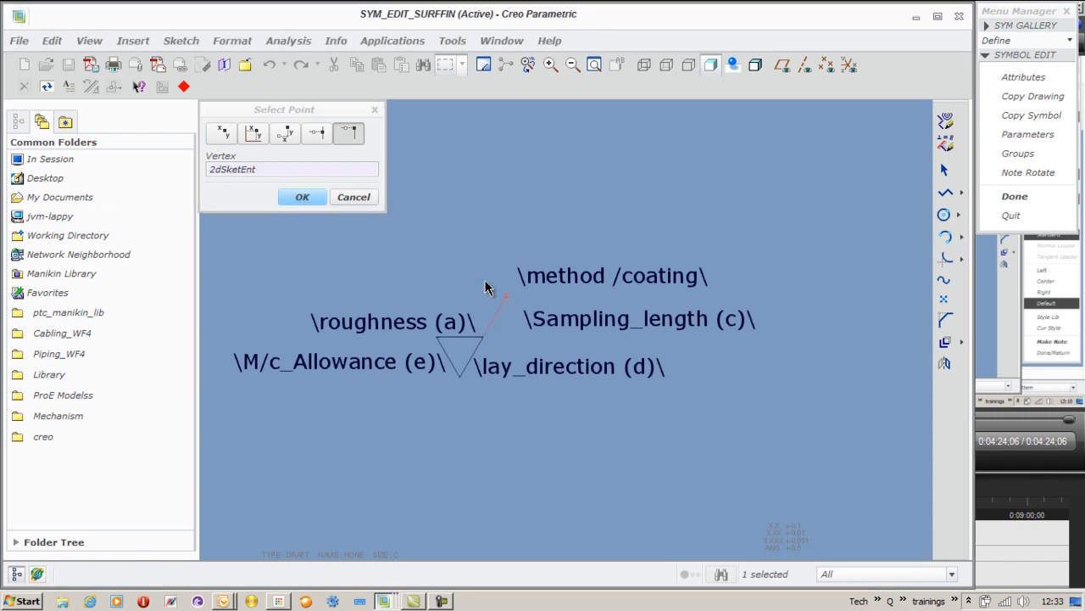
{"action": "left_click", "coordinate": [302, 197]}
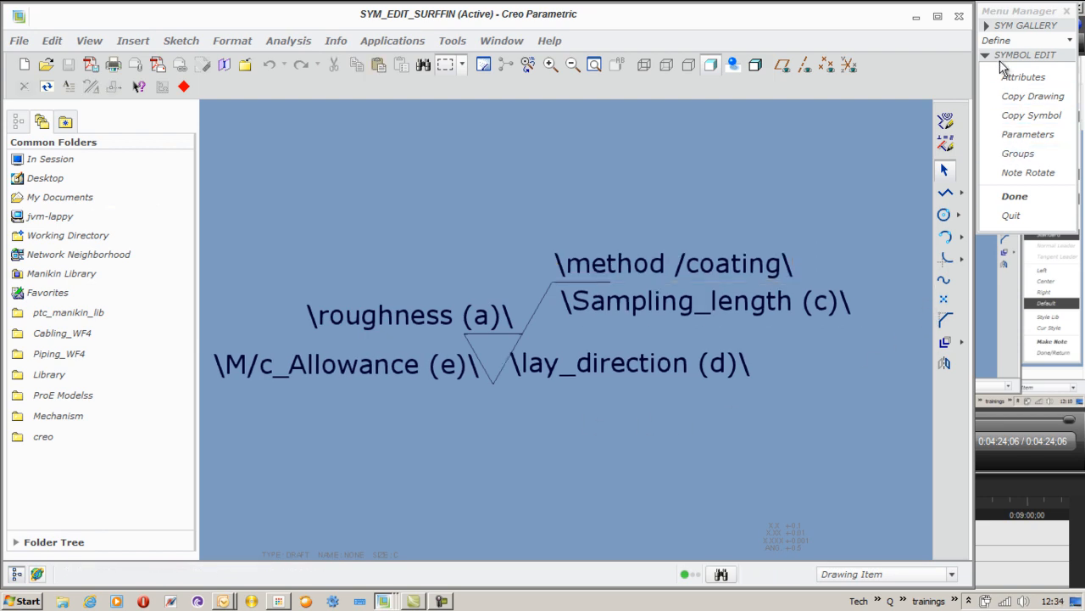
In the Var Text attributes, give the roughness variable preset values starting 0.8, 1., 0.
{"action": "left_click", "coordinate": [1024, 77]}
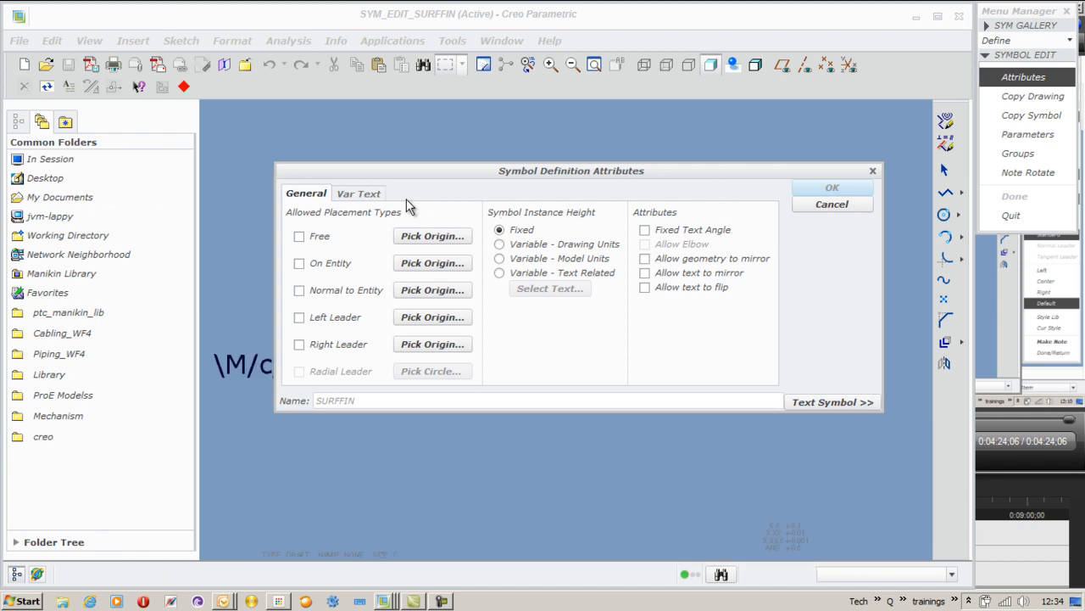
{"action": "left_click", "coordinate": [358, 192]}
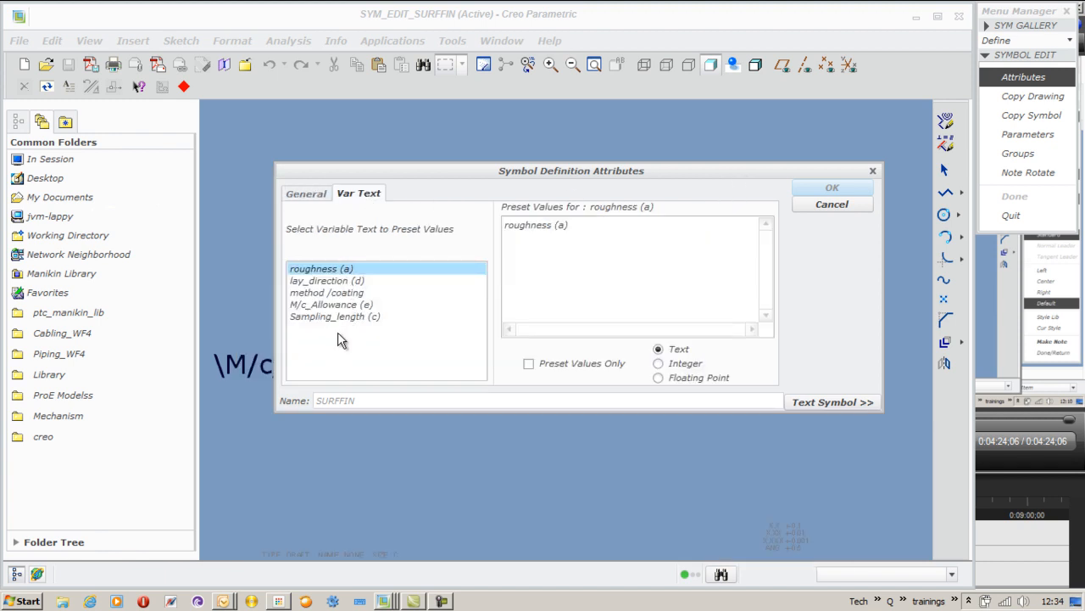
{"action": "mouse_move", "coordinate": [351, 280]}
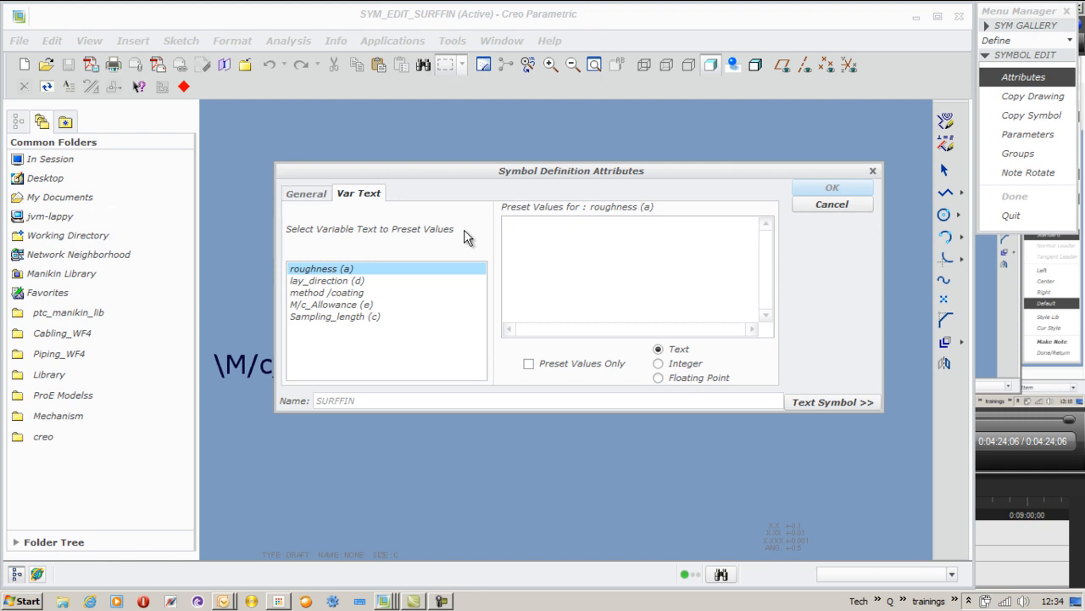
{"action": "type", "text": "0.8"}
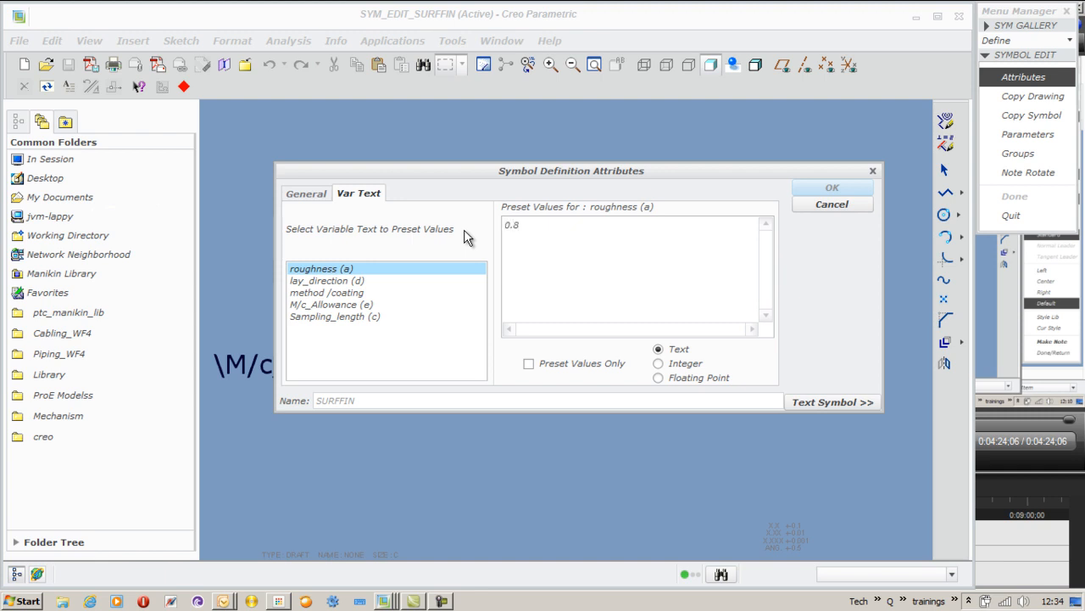
{"action": "type", "text": "1."}
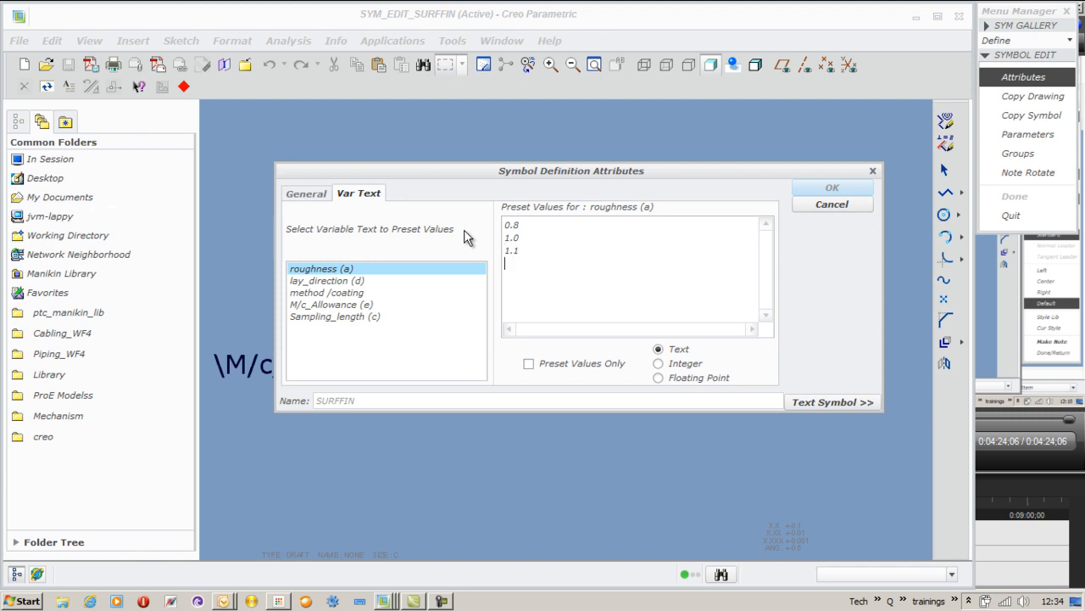
{"action": "type", "text": "0.6"}
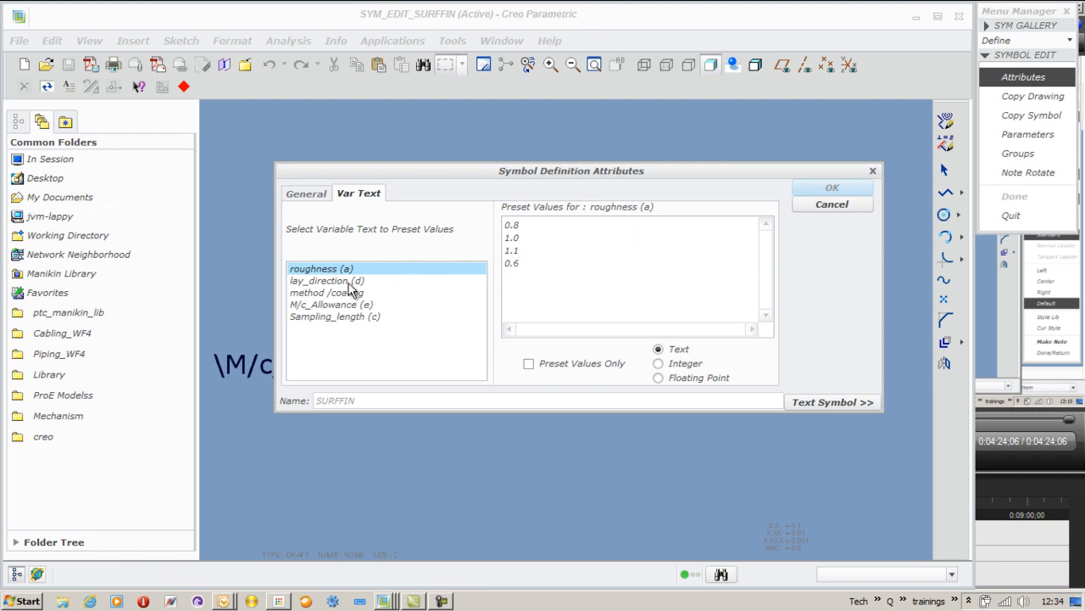
{"action": "mouse_move", "coordinate": [352, 284]}
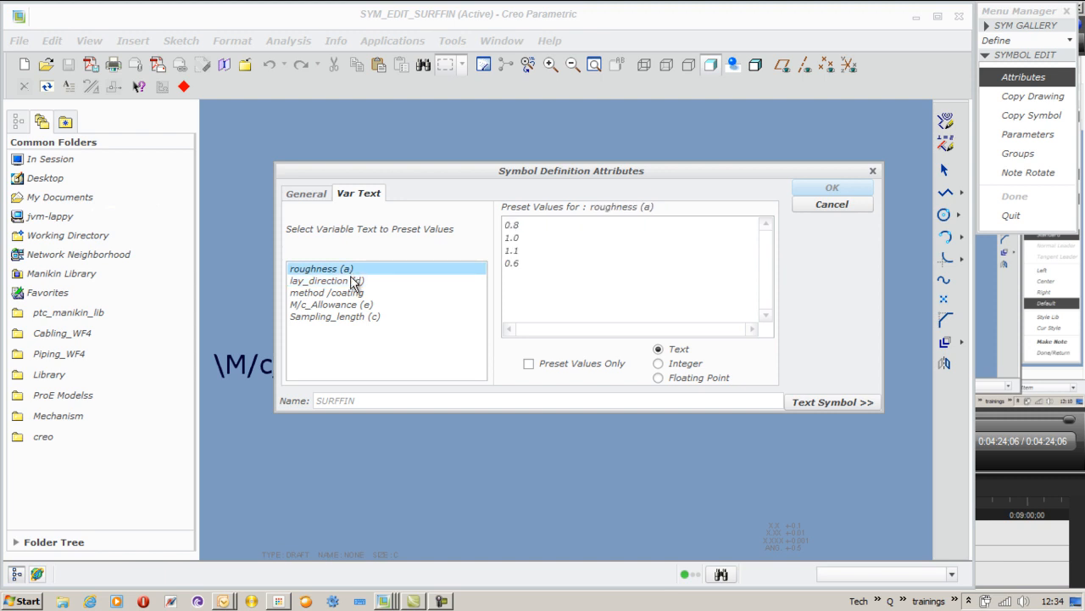
Give lay_direction preset symbols from the Text Symbol palette plus C, R, M and X.
{"action": "left_click", "coordinate": [327, 281]}
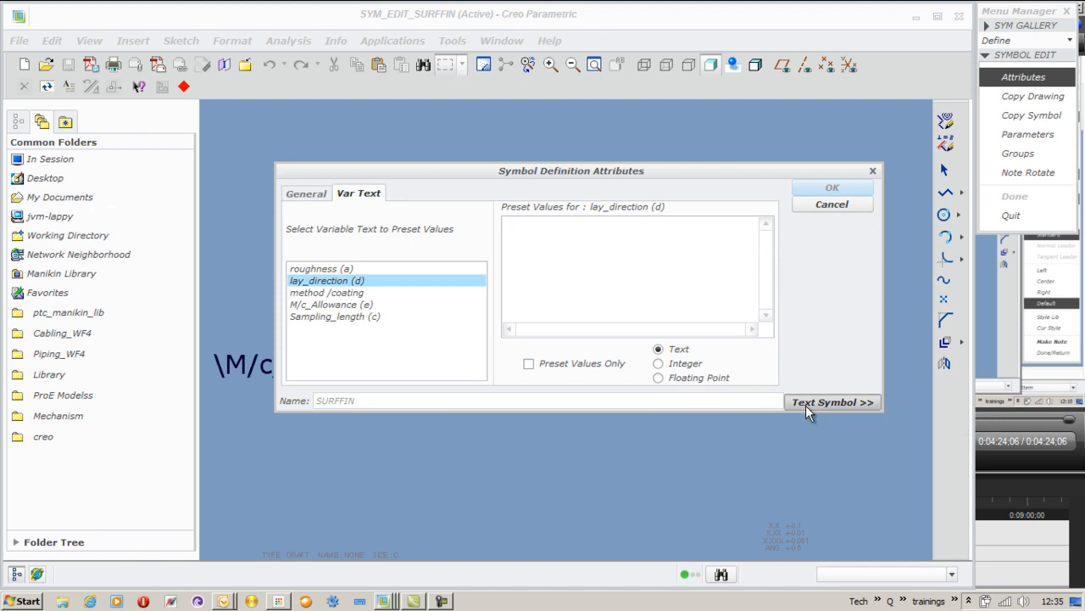
{"action": "left_click", "coordinate": [831, 401]}
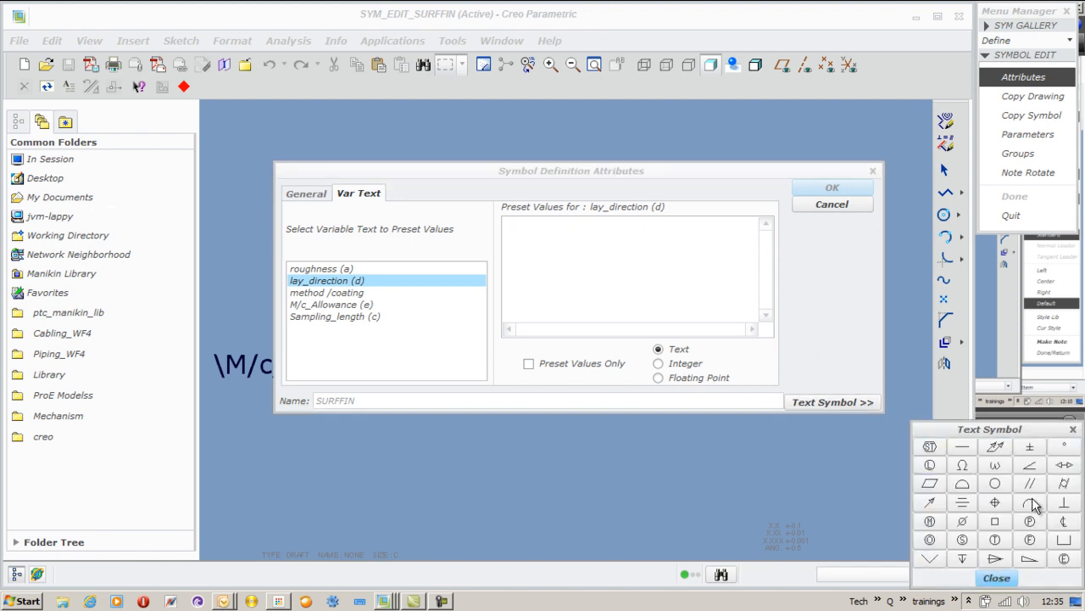
{"action": "left_click", "coordinate": [1029, 502]}
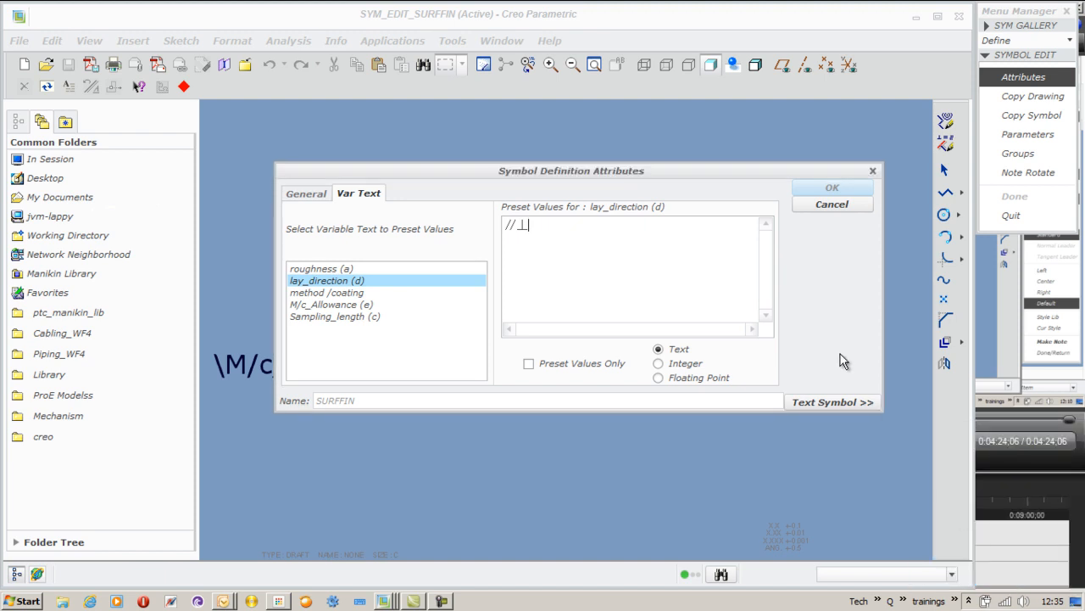
{"action": "type", "text": "CR"}
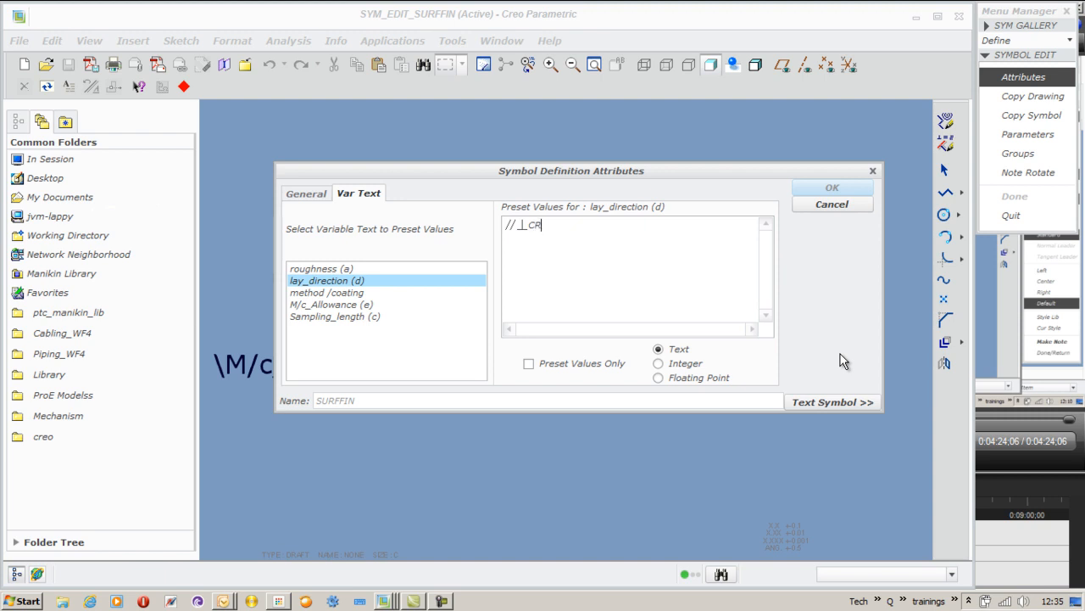
{"action": "type", "text": "M"}
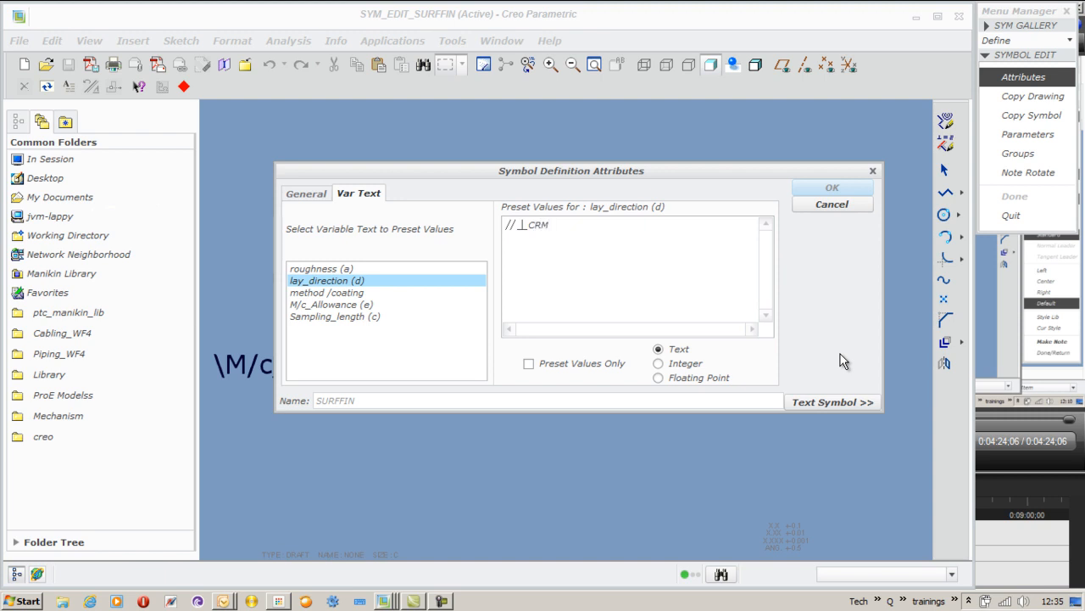
{"action": "type", "text": "X"}
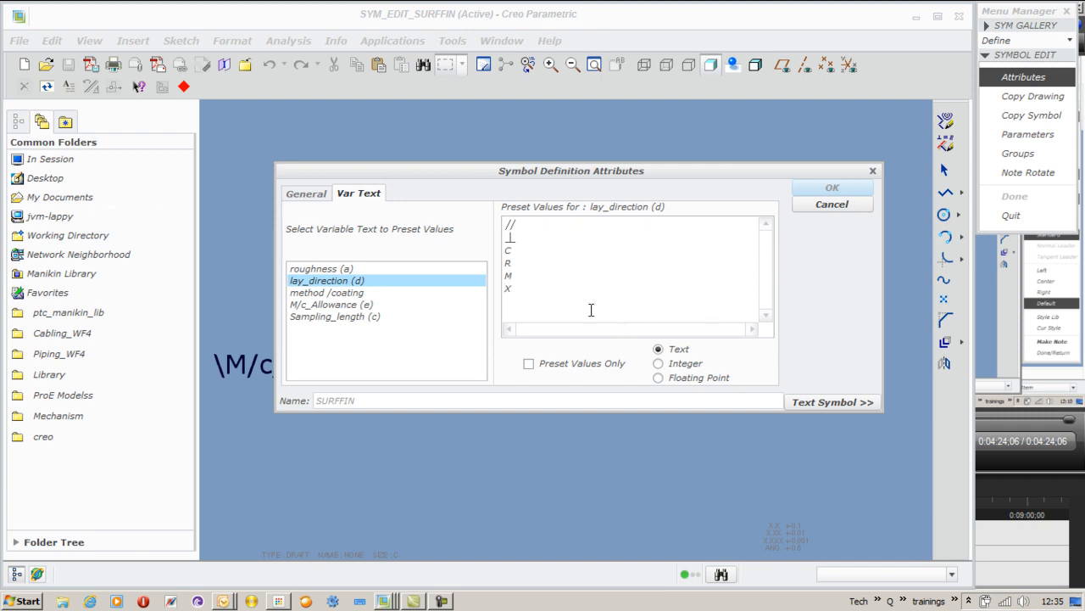
Replace the method /coating placeholder with preset values Turn and Mill.
{"action": "left_click", "coordinate": [327, 292]}
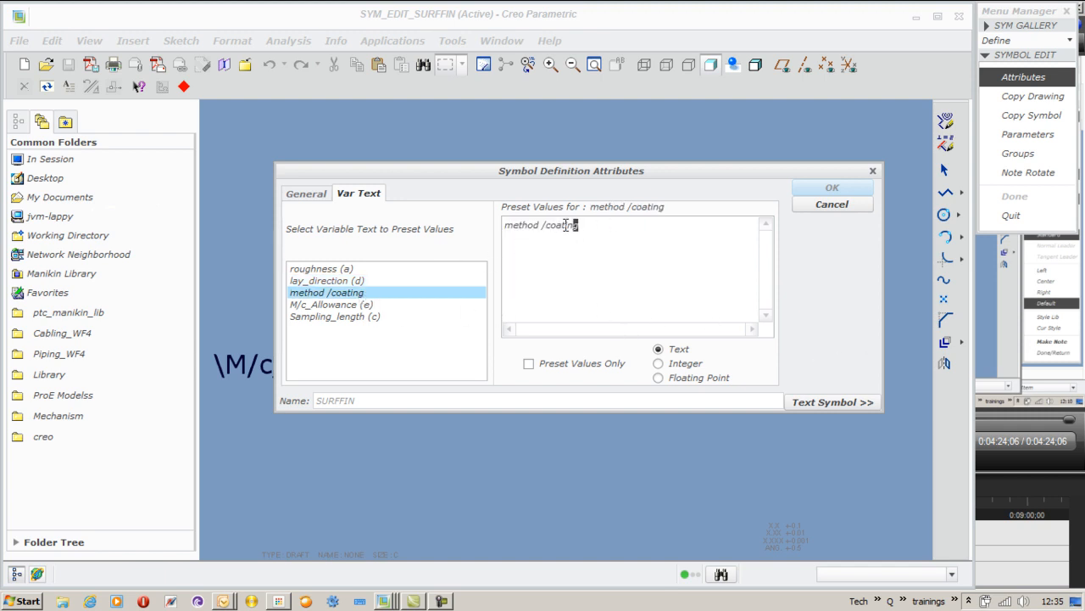
{"action": "triple_click", "coordinate": [541, 224]}
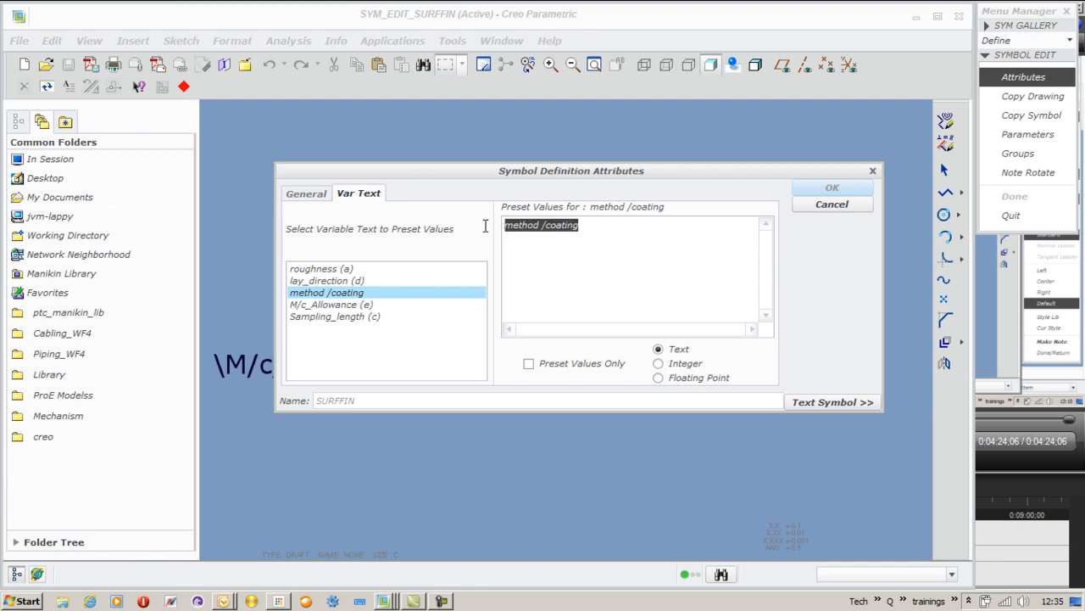
{"action": "type", "text": "Turn"}
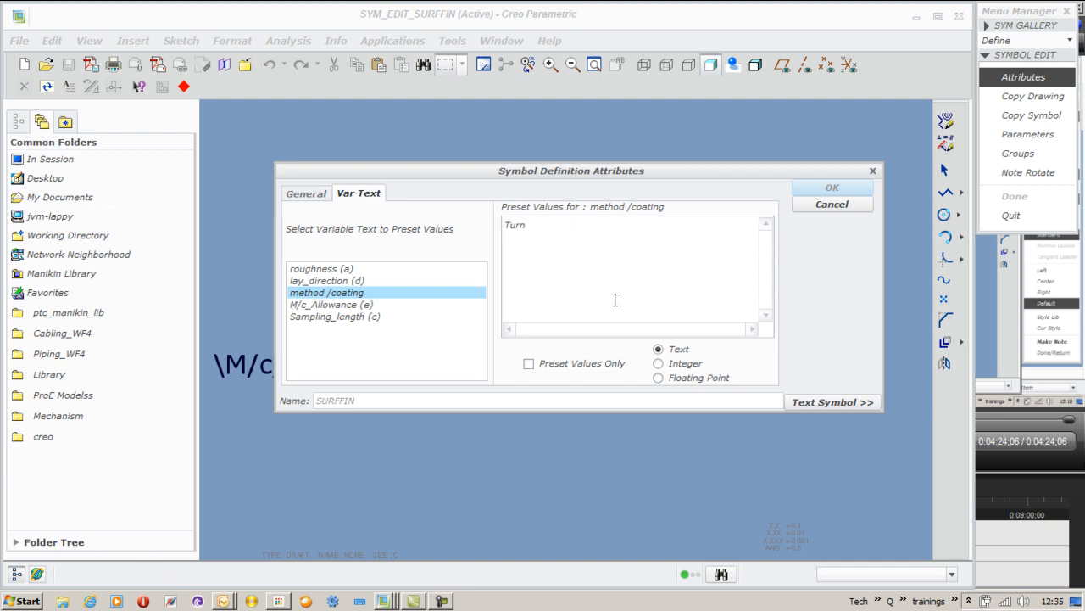
{"action": "type", "text": "Mill"}
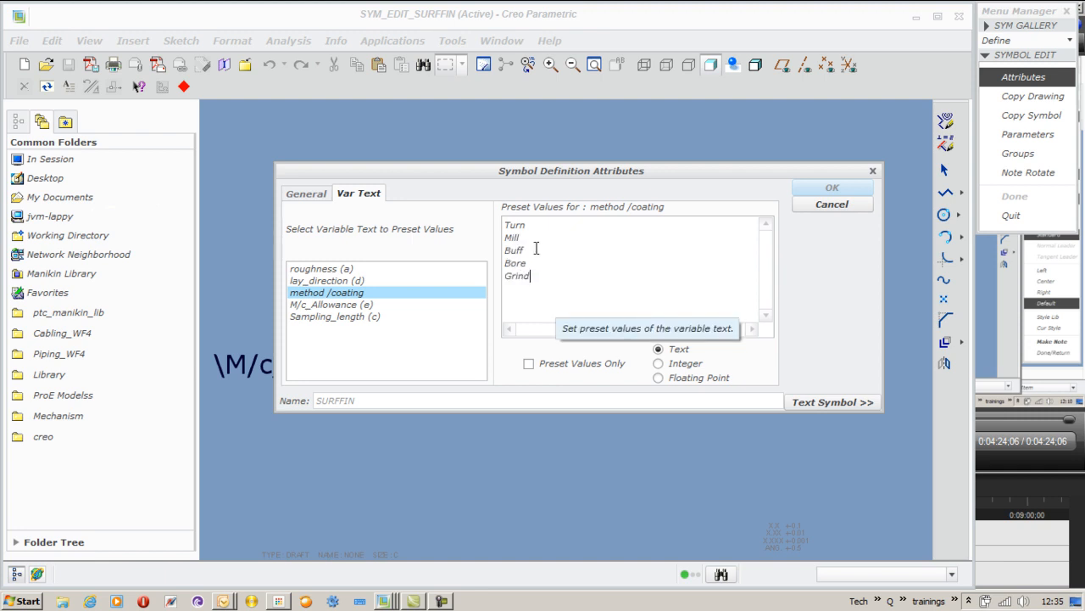
Restrict lay_direction to preset values only, set M/c_Allowance preset 0.5, and clear the Sampling_length placeholder.
{"action": "left_click", "coordinate": [327, 281]}
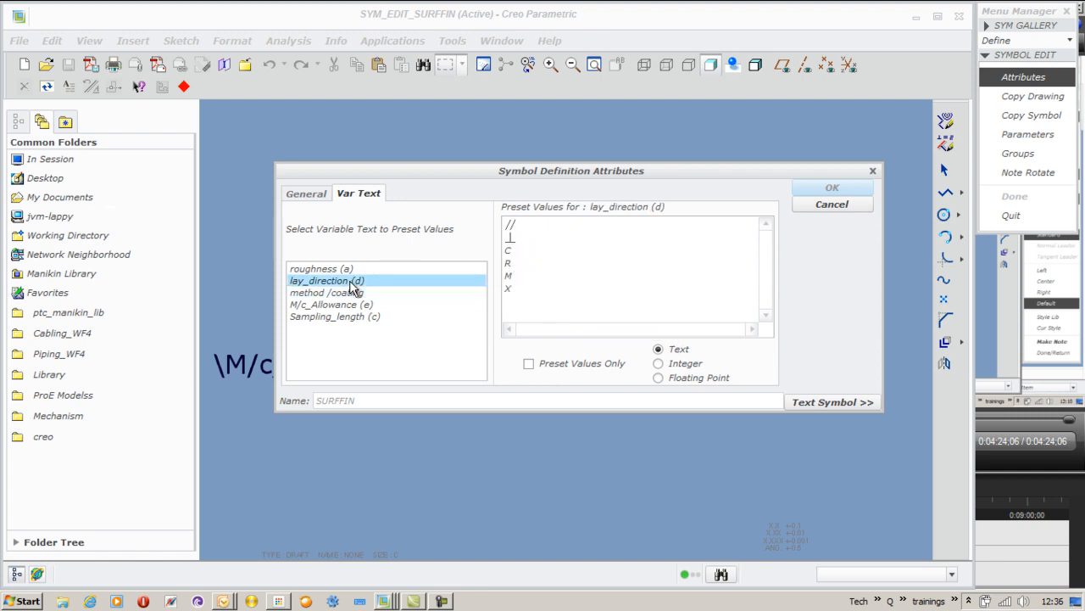
{"action": "left_click", "coordinate": [528, 363]}
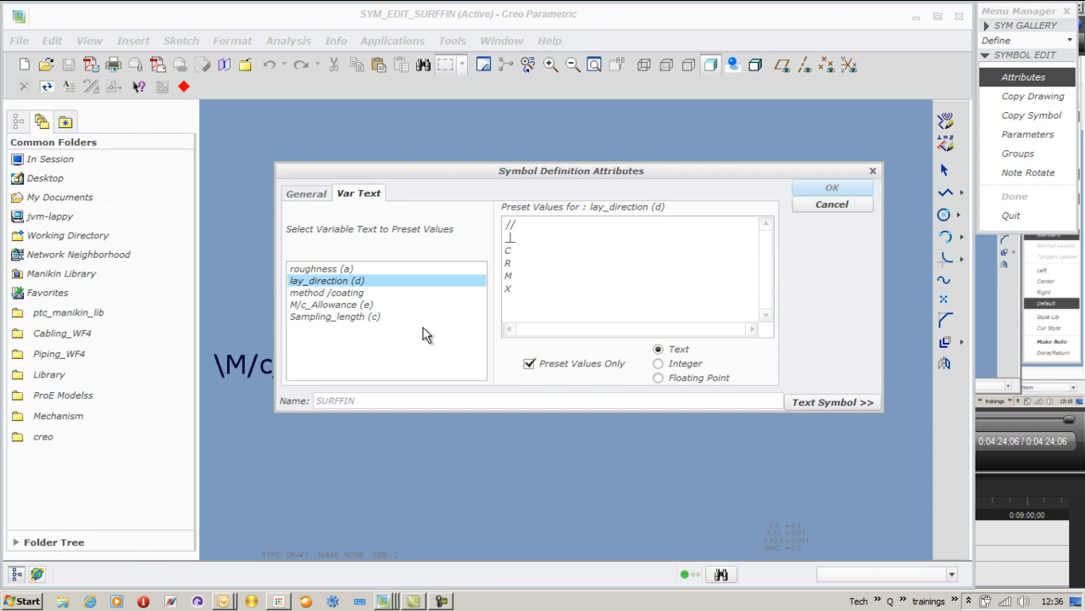
{"action": "left_click", "coordinate": [331, 305]}
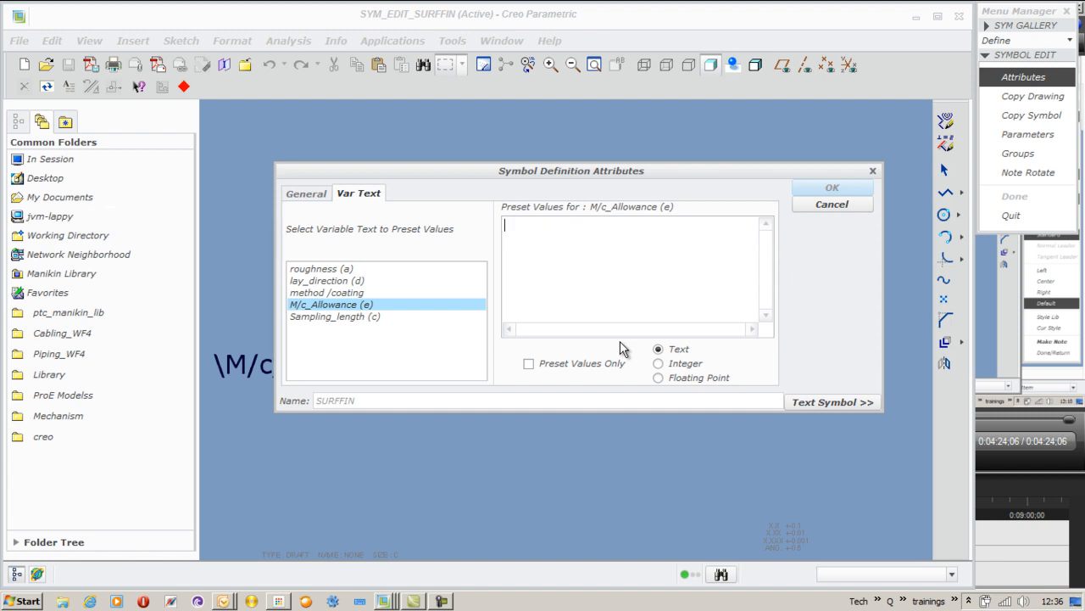
{"action": "type", "text": "0.5"}
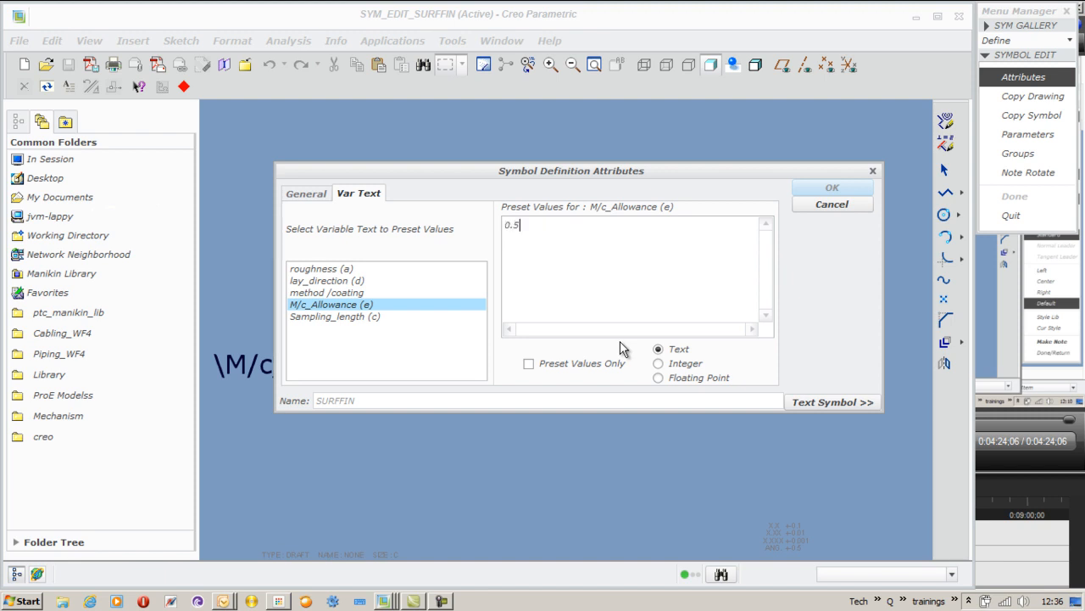
{"action": "left_click", "coordinate": [334, 315]}
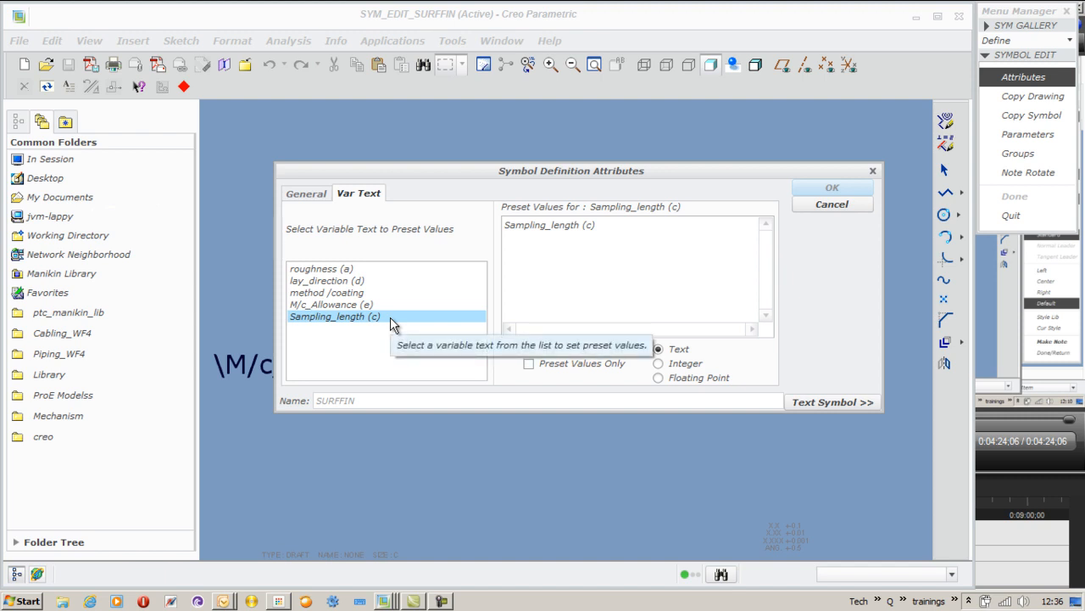
{"action": "mouse_move", "coordinate": [444, 316]}
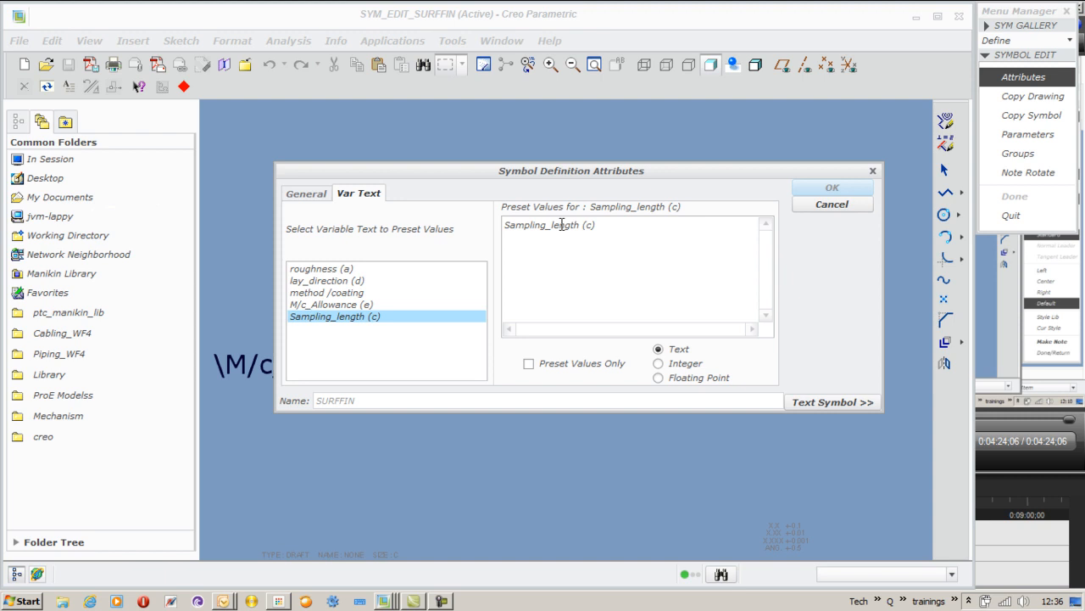
{"action": "double_click", "coordinate": [549, 225]}
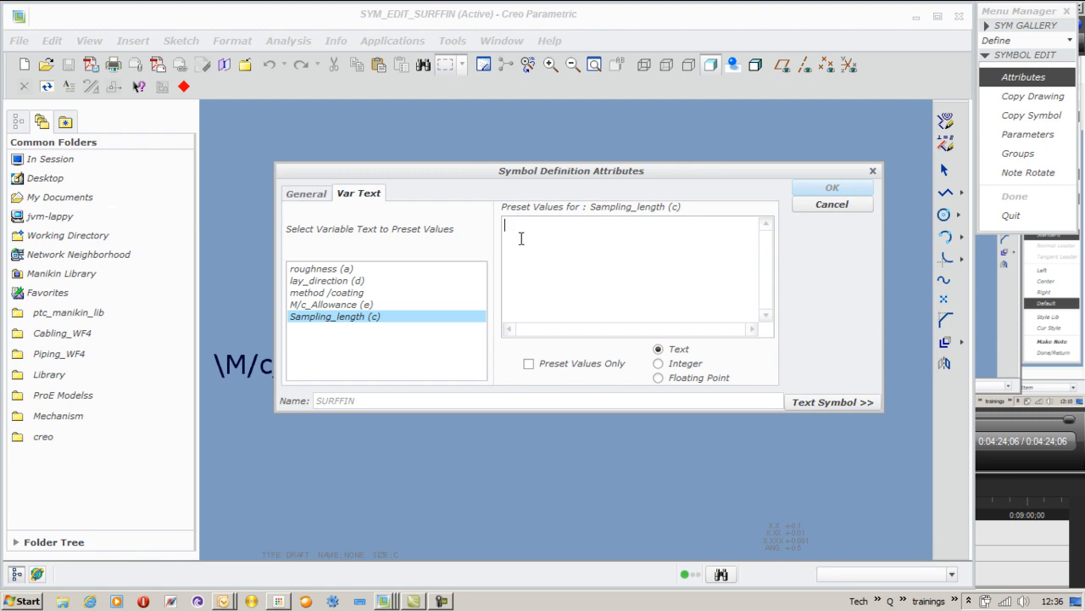
{"action": "left_click", "coordinate": [306, 194]}
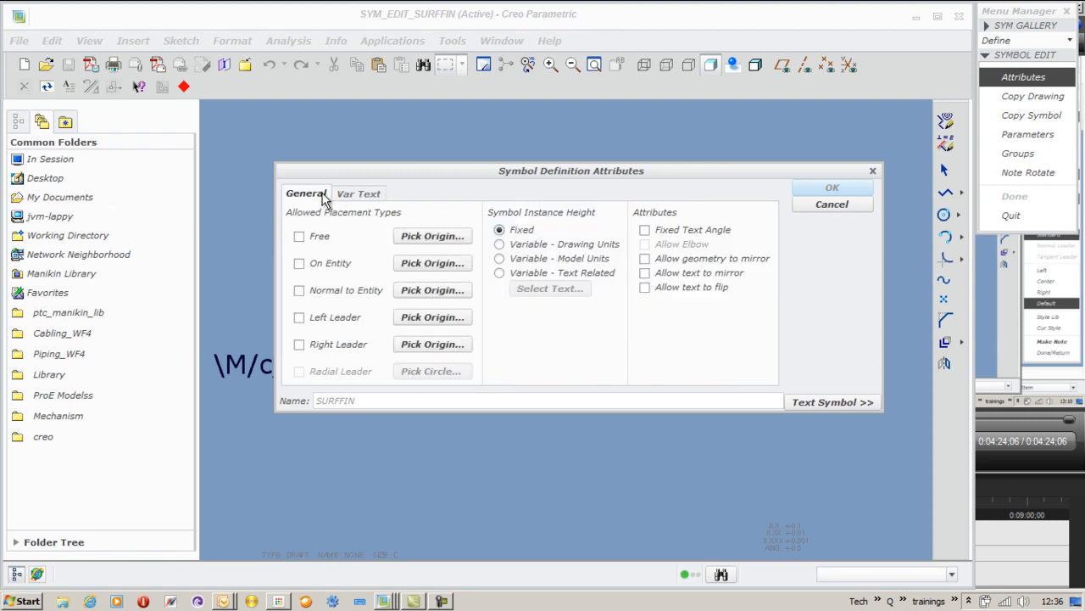
Allow placement on an entity with Variable - Text Related height driven by the roughness text, then finish the symbol definition.
{"action": "left_click_drag", "start_coordinate": [570, 171], "coordinate": [782, 103]}
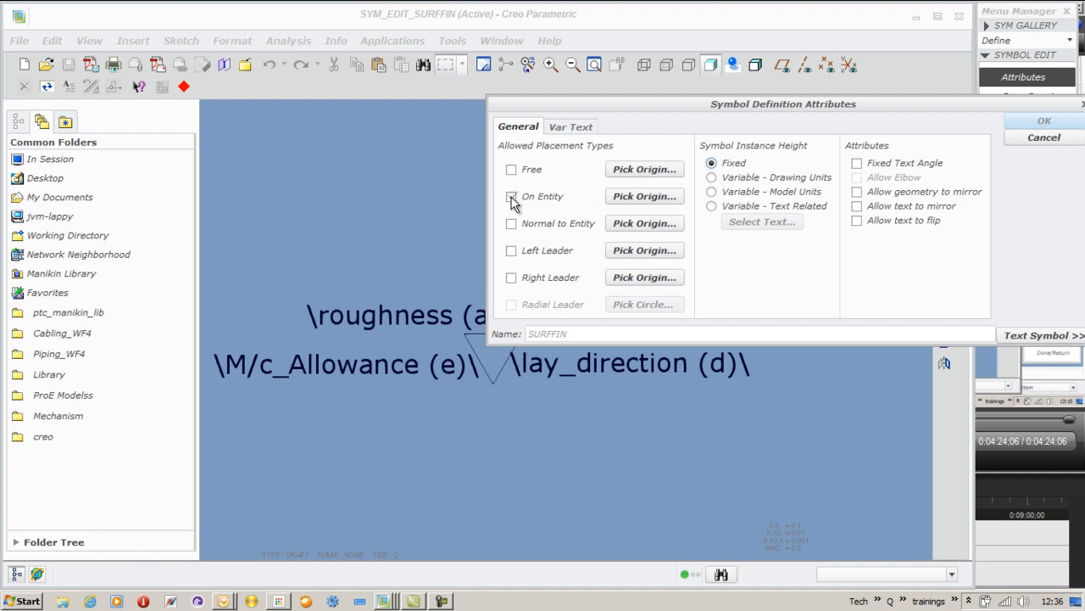
{"action": "left_click", "coordinate": [512, 196]}
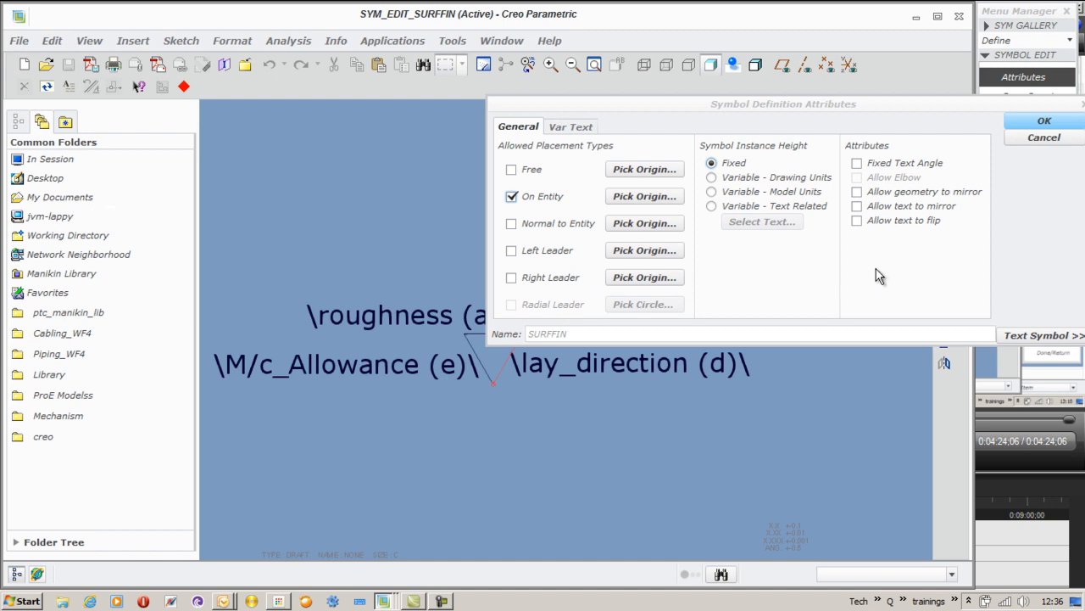
{"action": "mouse_move", "coordinate": [713, 206]}
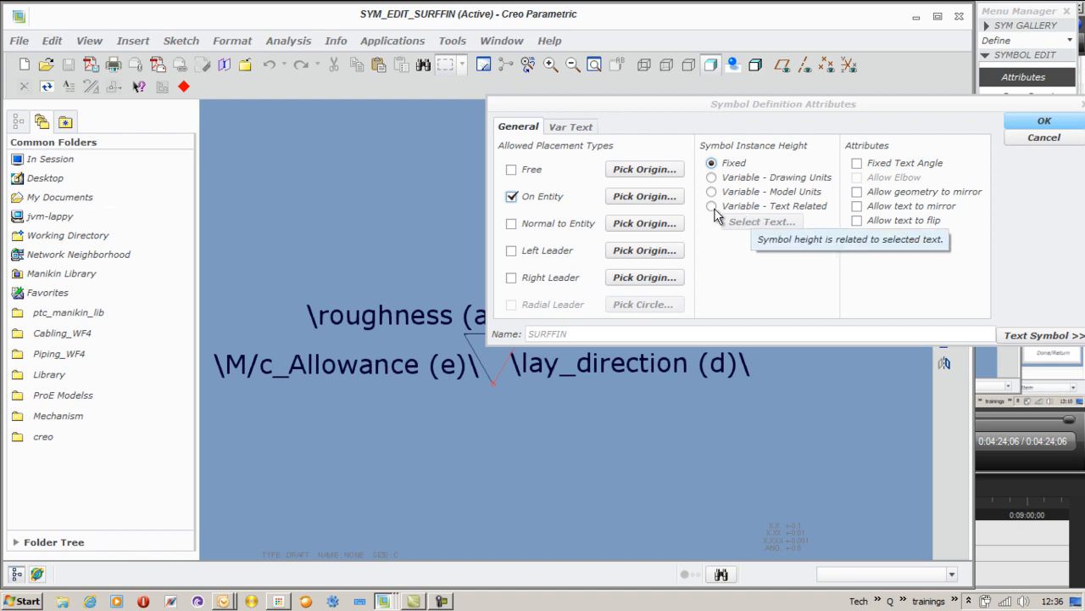
{"action": "left_click", "coordinate": [712, 205]}
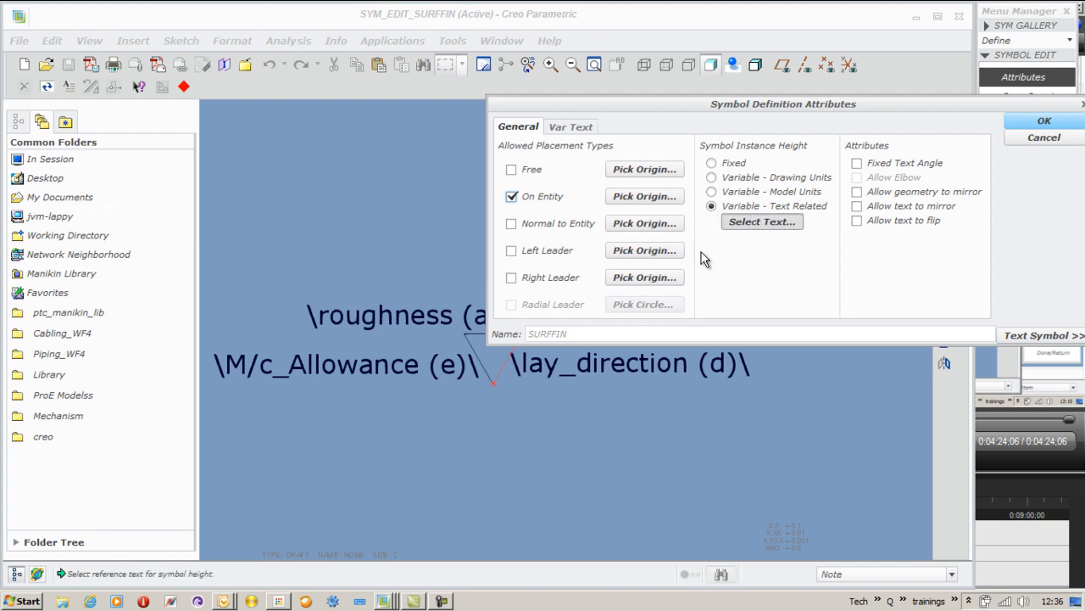
{"action": "left_click", "coordinate": [394, 315]}
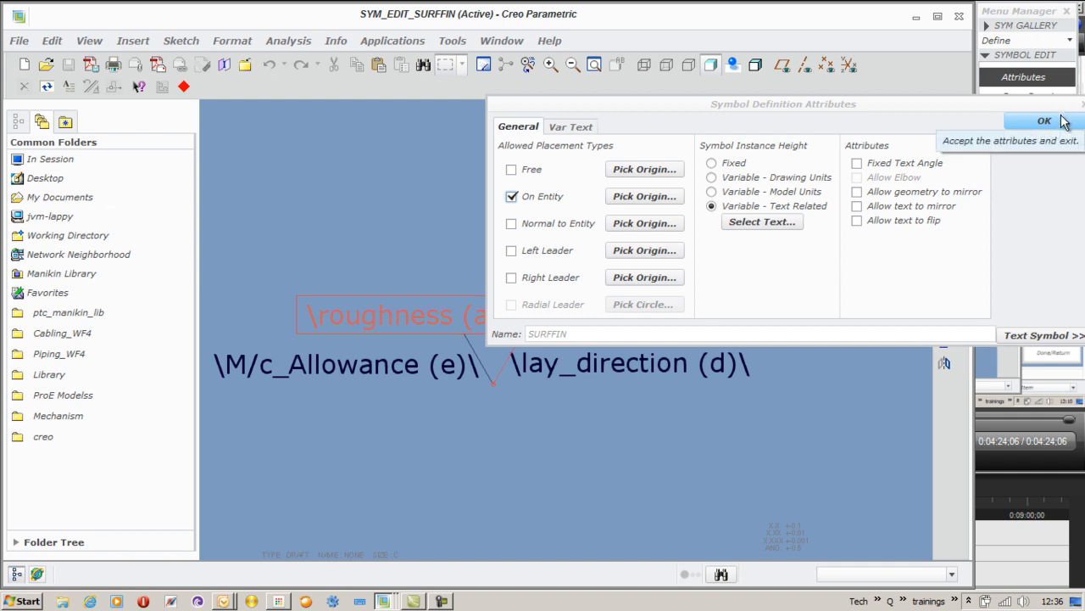
{"action": "mouse_move", "coordinate": [882, 220]}
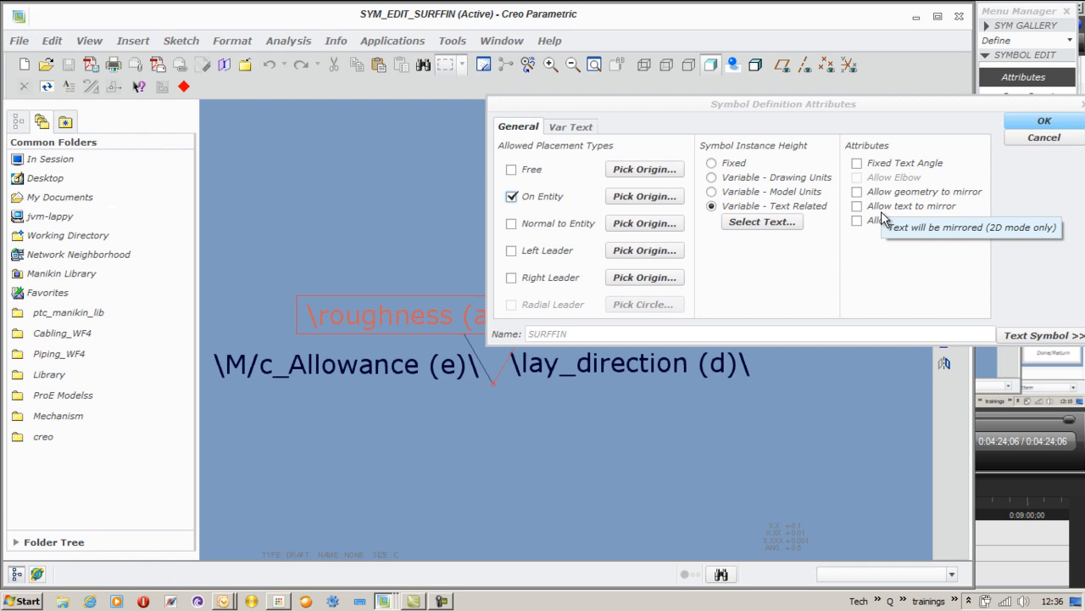
{"action": "left_click", "coordinate": [1044, 120]}
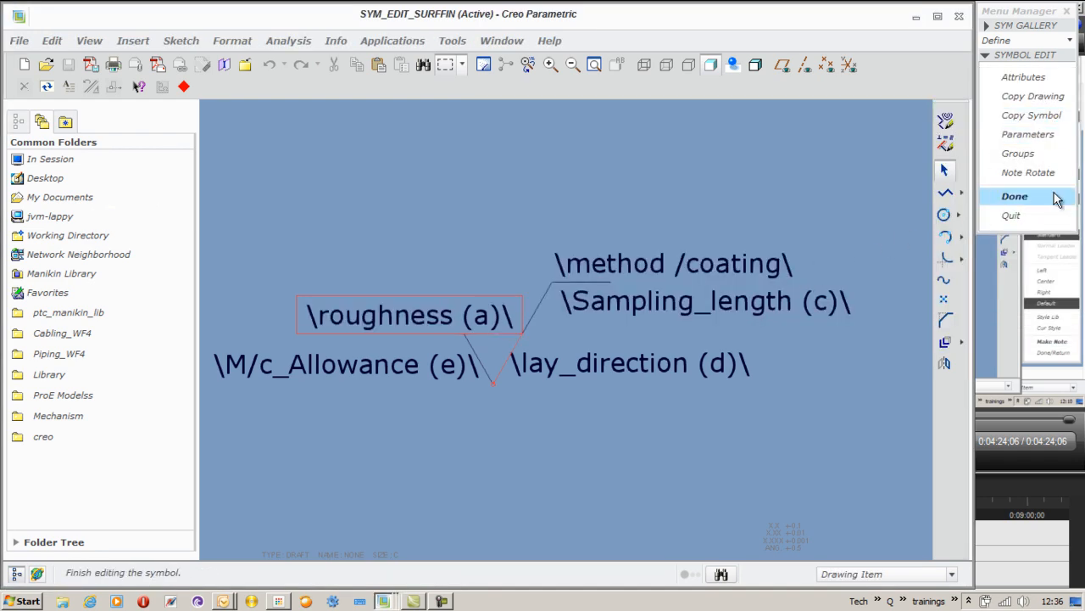
{"action": "left_click", "coordinate": [1015, 195]}
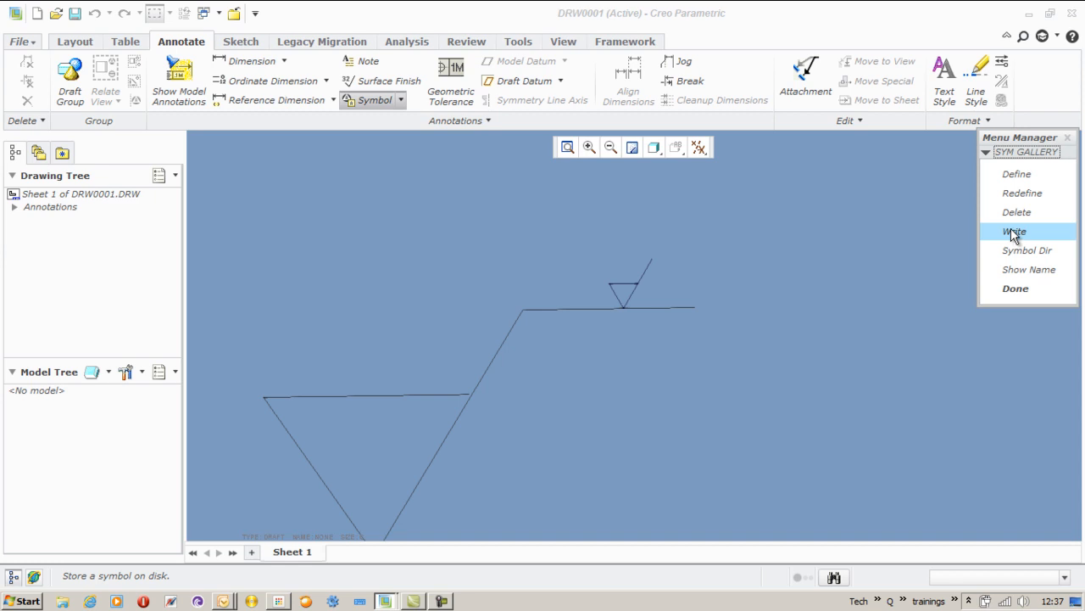
Write SURFFIN to disk as surffin.sym in the default creo folder and leave the Sym Gallery.
{"action": "left_click", "coordinate": [1014, 231]}
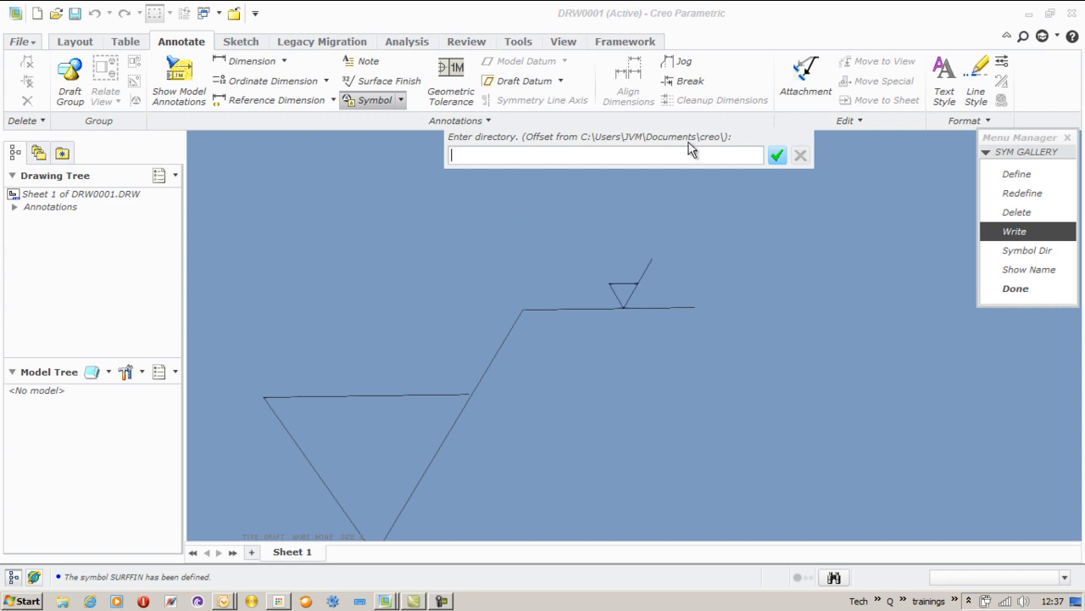
{"action": "mouse_move", "coordinate": [746, 153]}
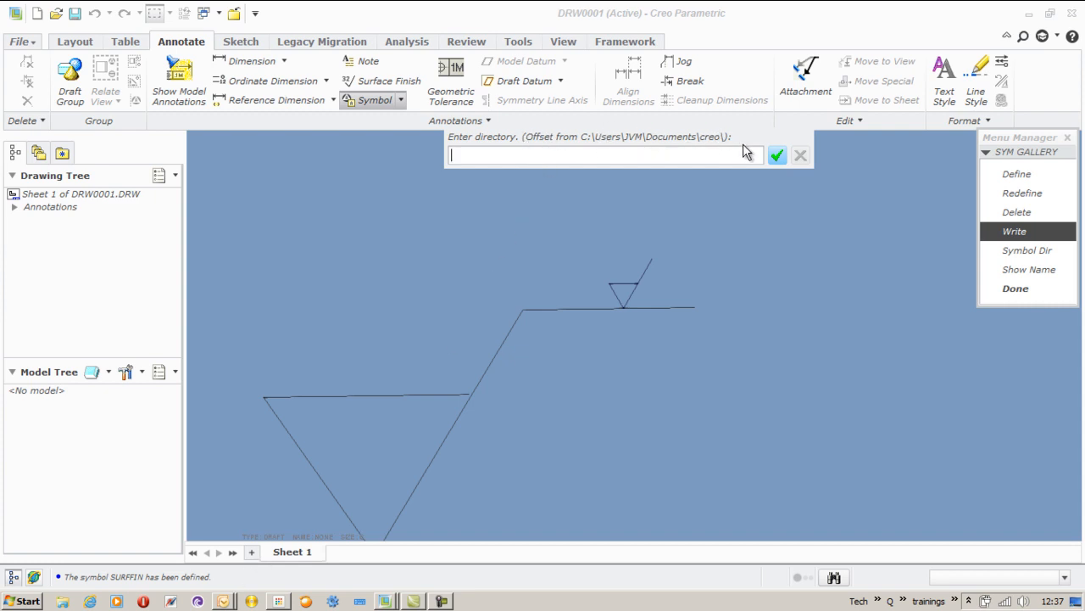
{"action": "left_click", "coordinate": [777, 154]}
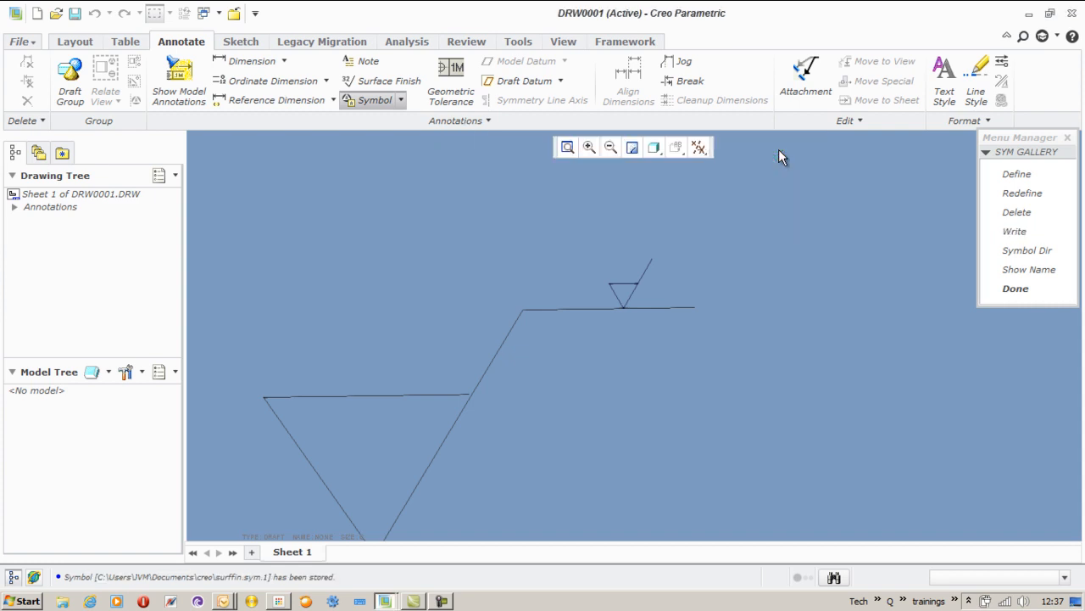
{"action": "mouse_move", "coordinate": [188, 581]}
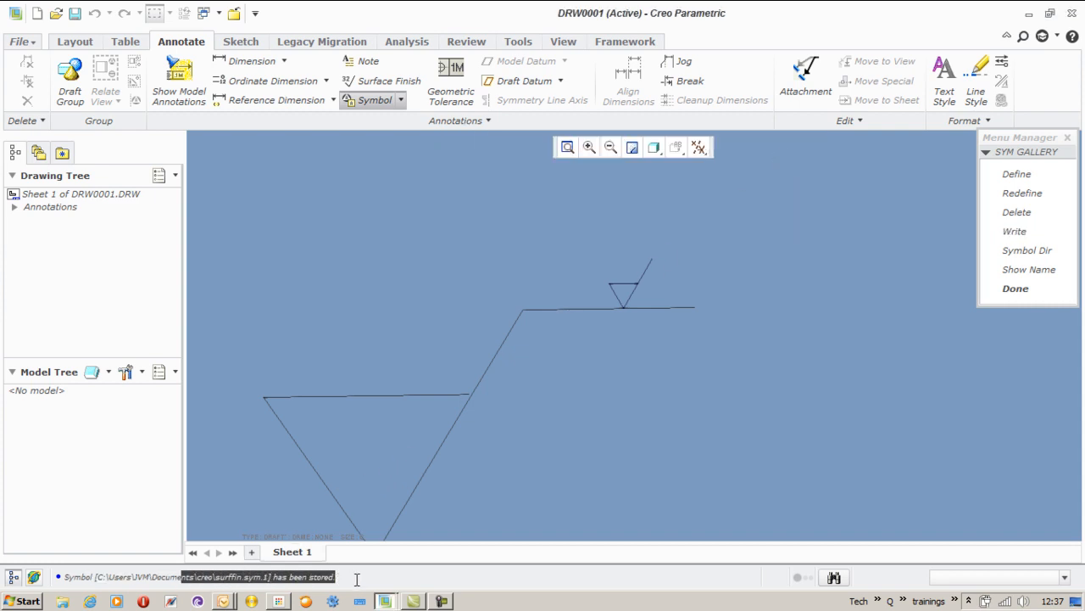
{"action": "left_click", "coordinate": [1015, 288]}
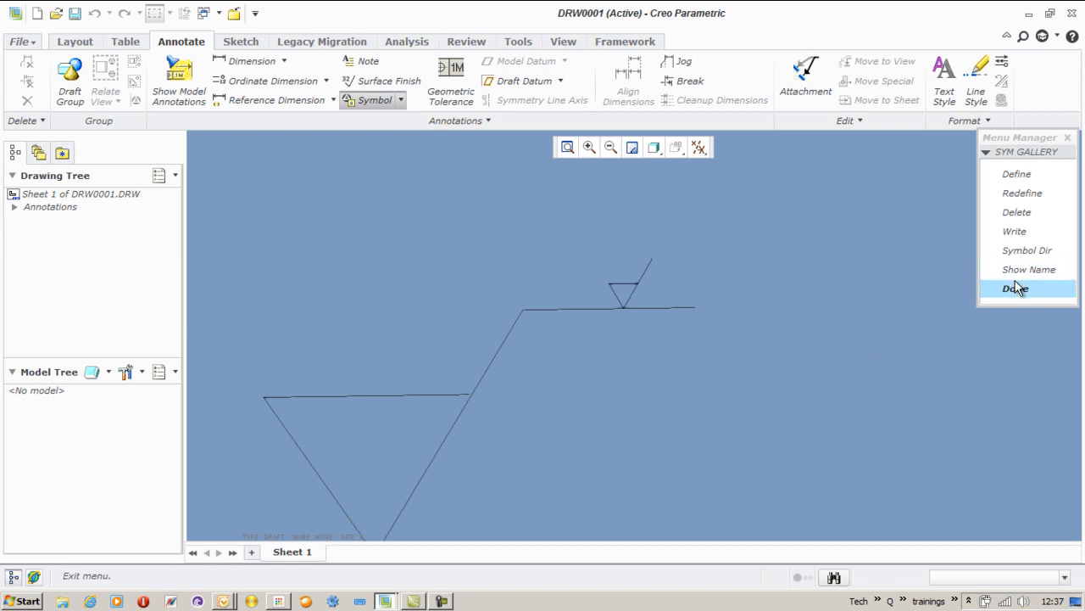
{"action": "left_click", "coordinate": [1015, 288]}
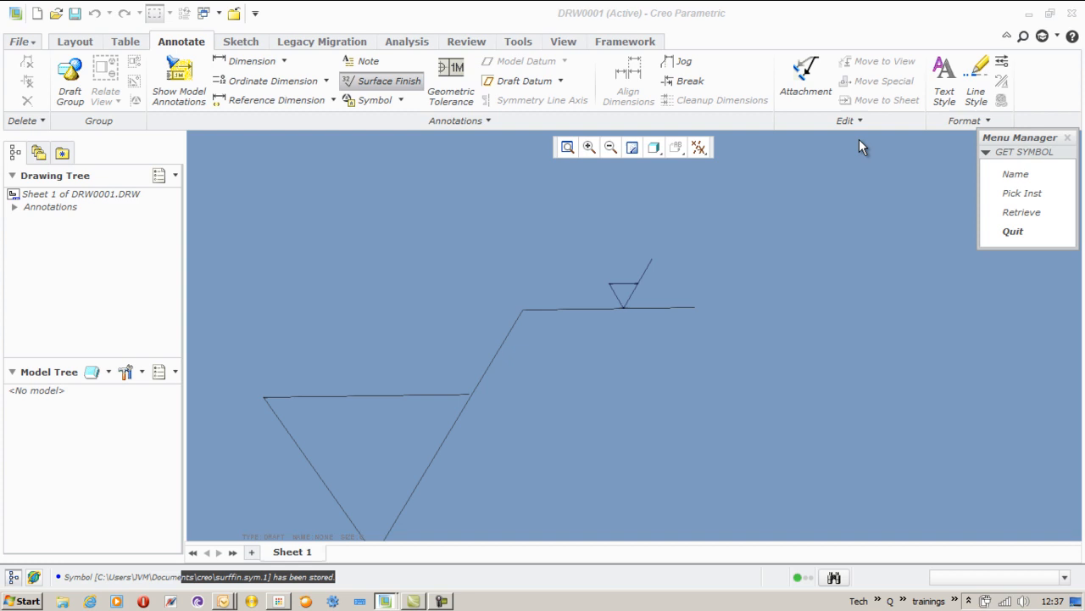
Retrieve surffin.sym from the Working Directory, attach it to the horizontal edge and accept 0.8 roughness and 1.5 sampling length.
{"action": "left_click", "coordinate": [1021, 212]}
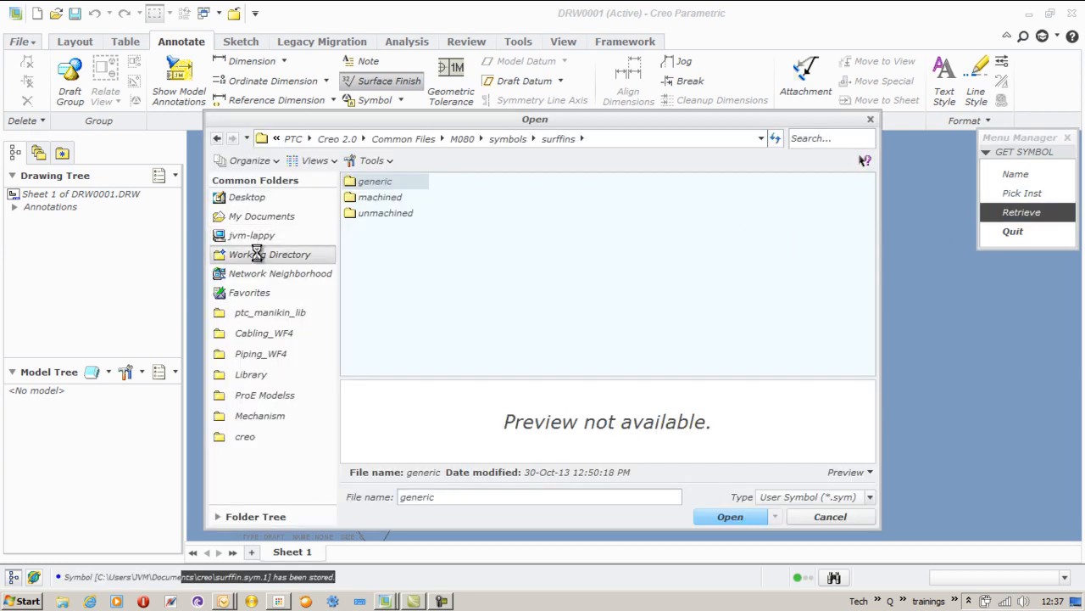
{"action": "left_click", "coordinate": [270, 253]}
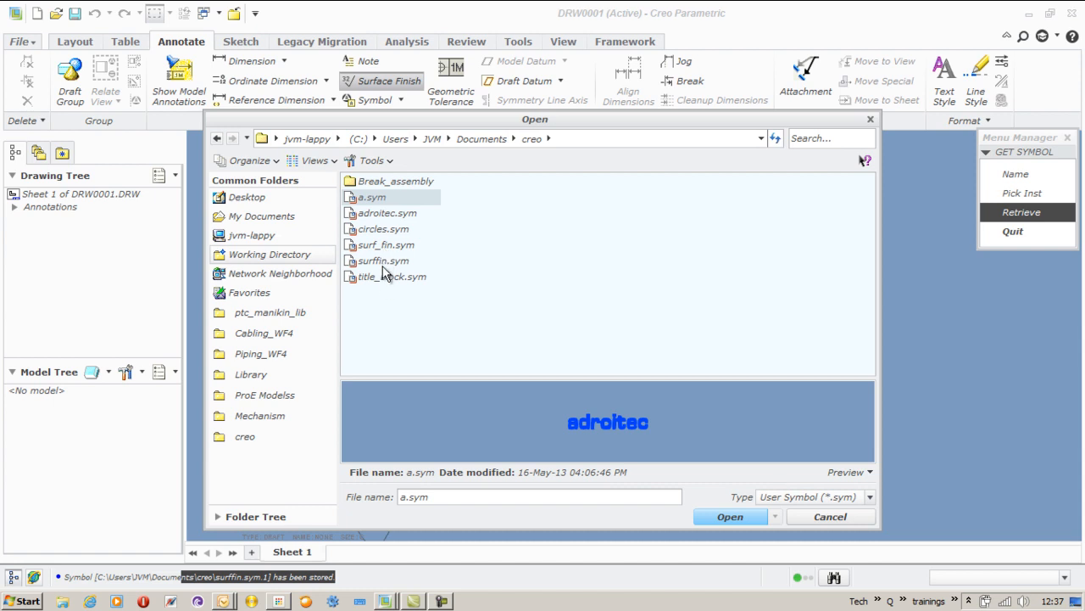
{"action": "left_click", "coordinate": [729, 517]}
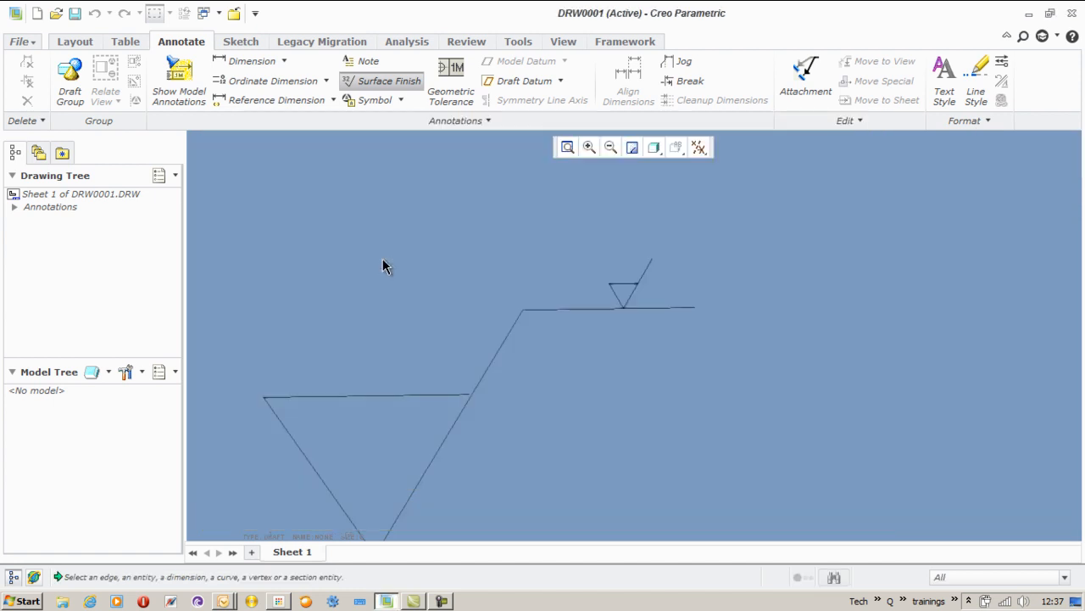
{"action": "left_click", "coordinate": [365, 396]}
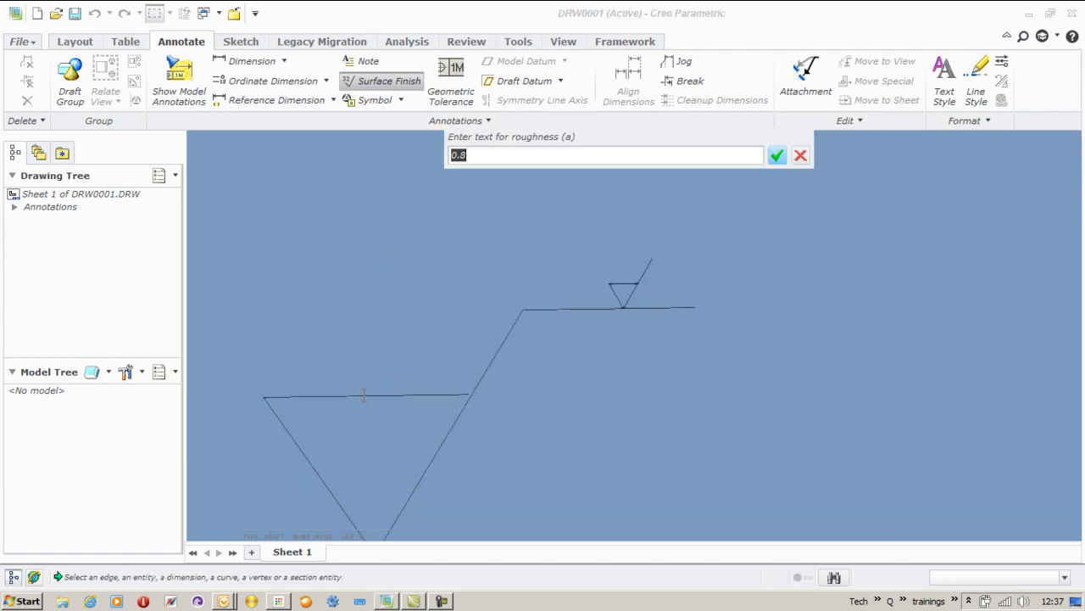
{"action": "left_click", "coordinate": [777, 155]}
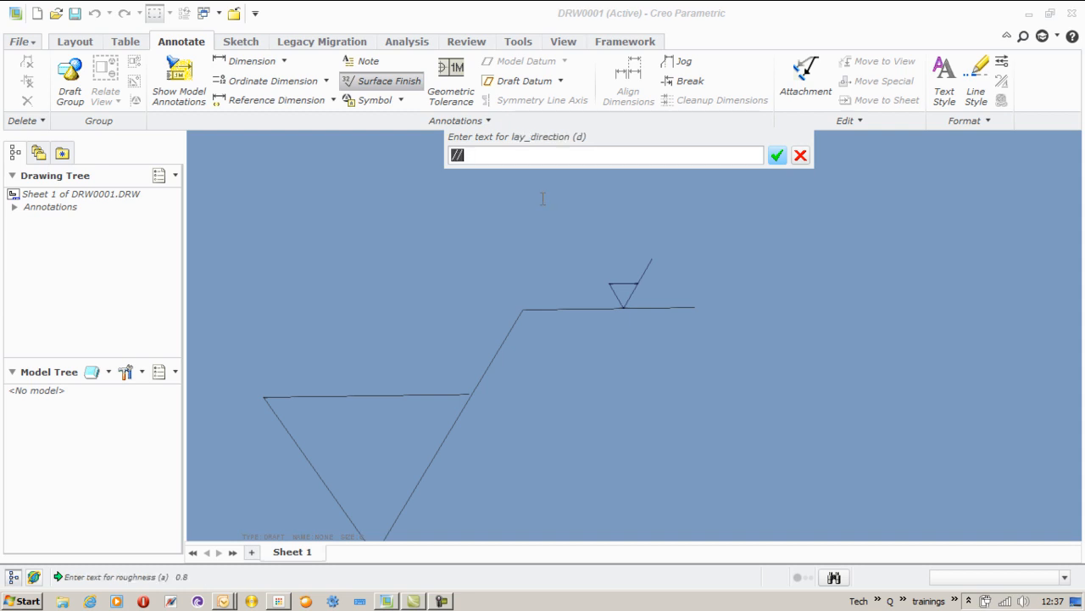
{"action": "mouse_move", "coordinate": [521, 172]}
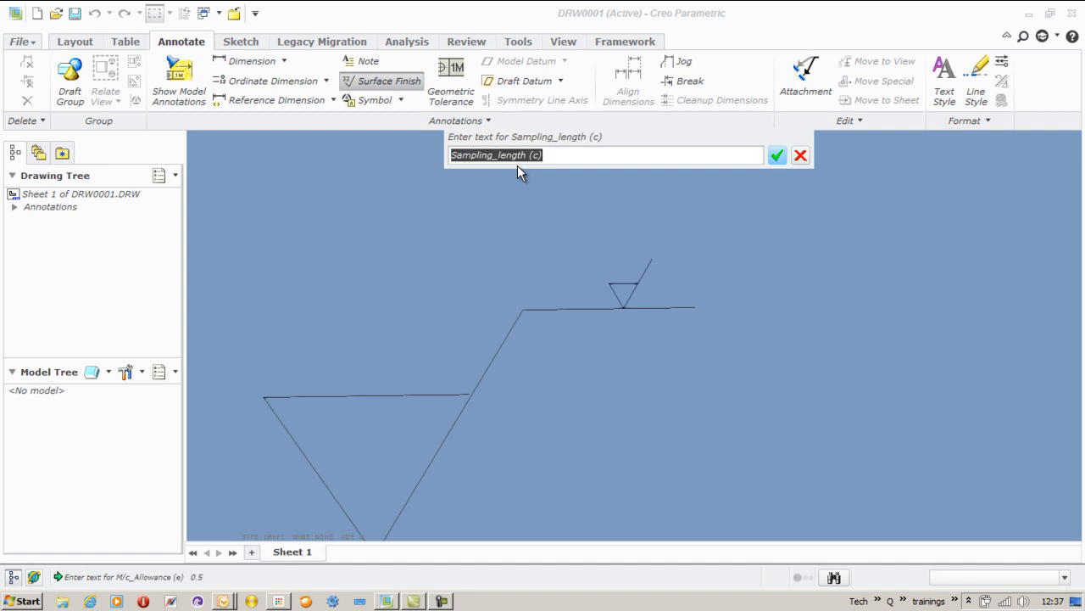
{"action": "type", "text": "1."}
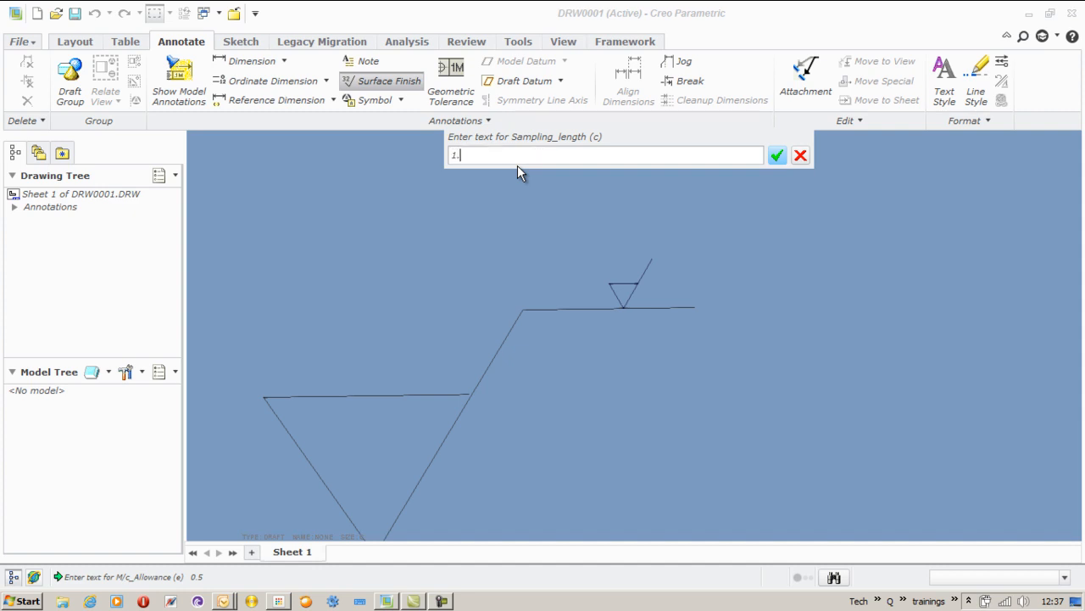
{"action": "left_click", "coordinate": [777, 156]}
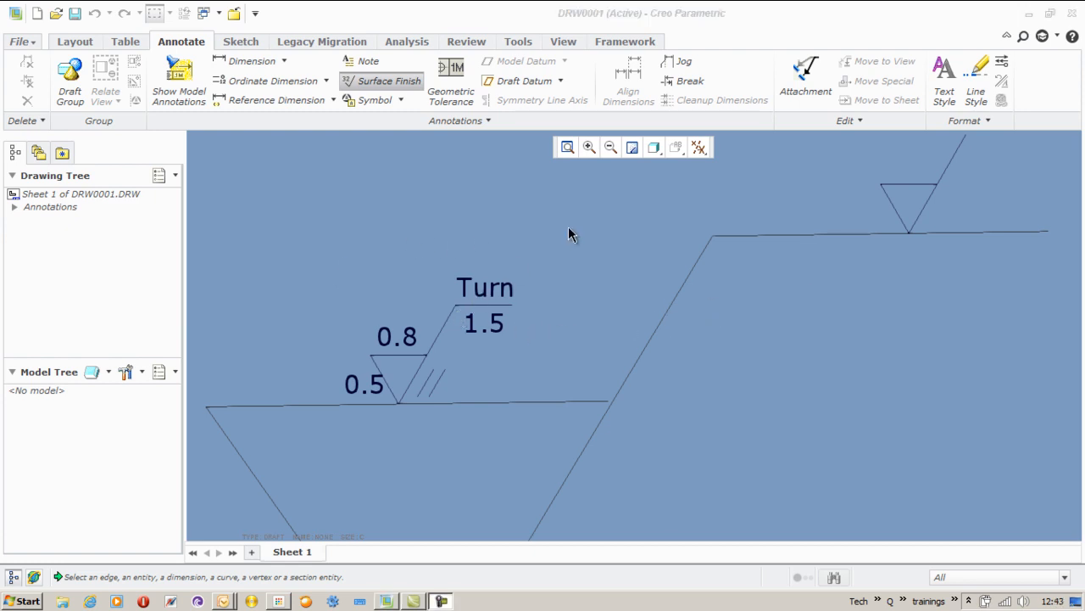
In the placed symbol's Variable Text properties, set lay_direction to M and apply it.
{"action": "left_click", "coordinate": [420, 336]}
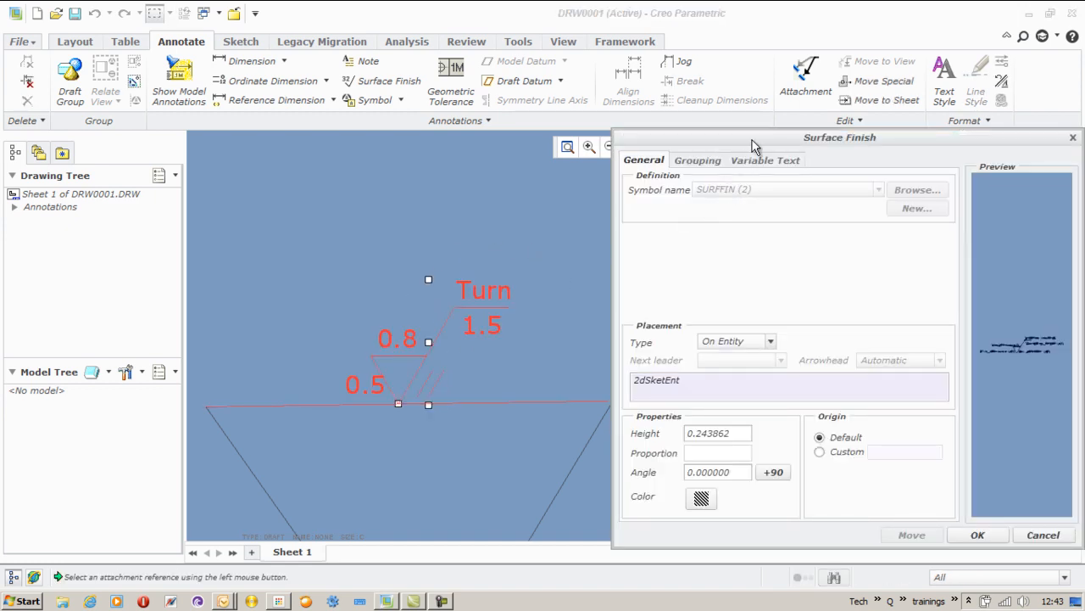
{"action": "left_click", "coordinate": [765, 160]}
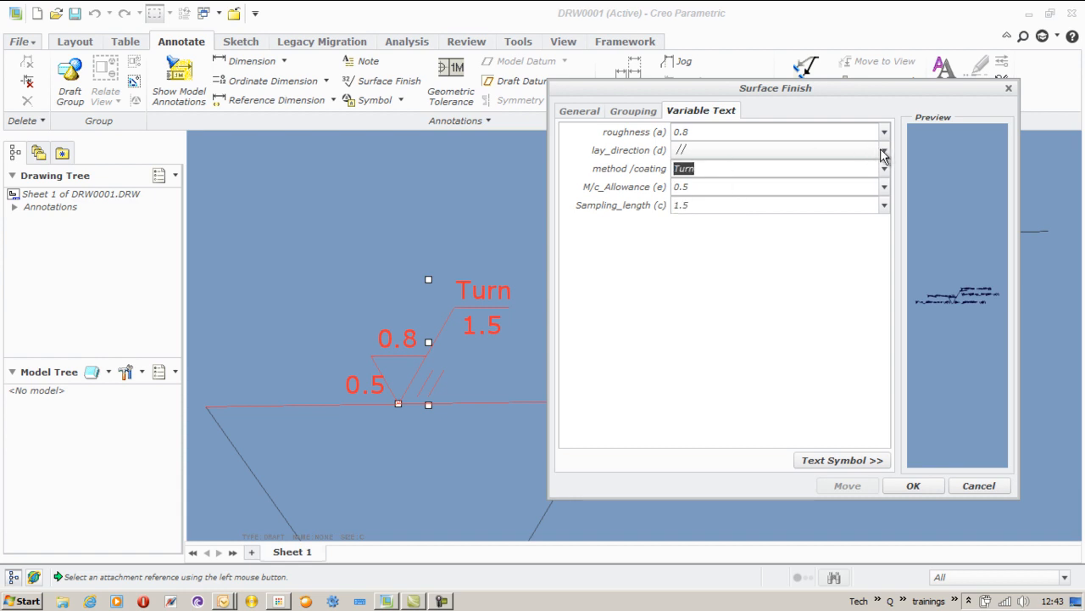
{"action": "left_click", "coordinate": [884, 168]}
{"action": "type", "text": "R"}
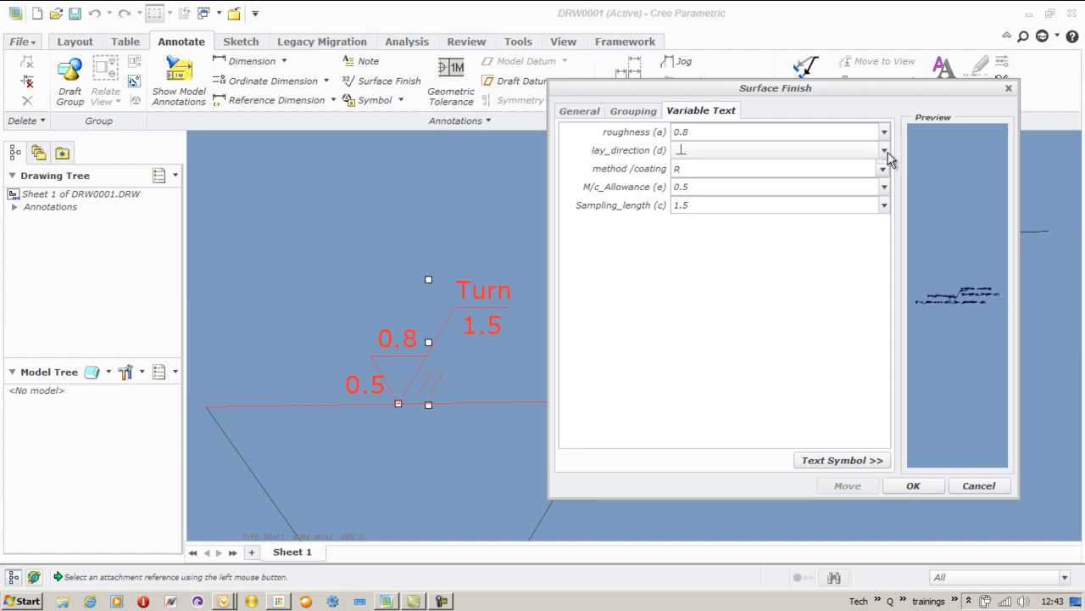
{"action": "left_click", "coordinate": [884, 168]}
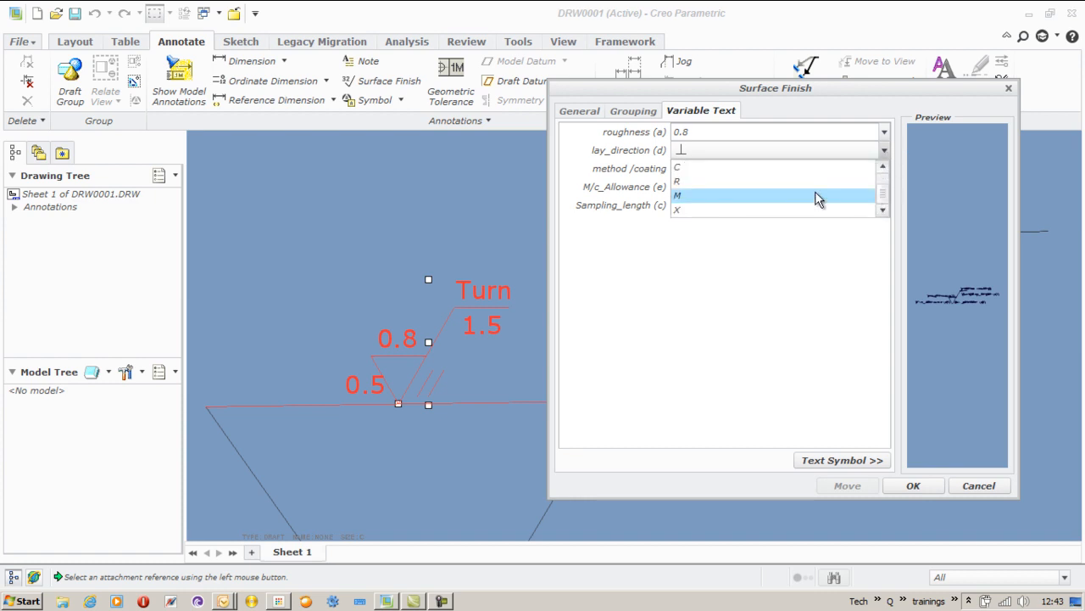
{"action": "left_click", "coordinate": [677, 195]}
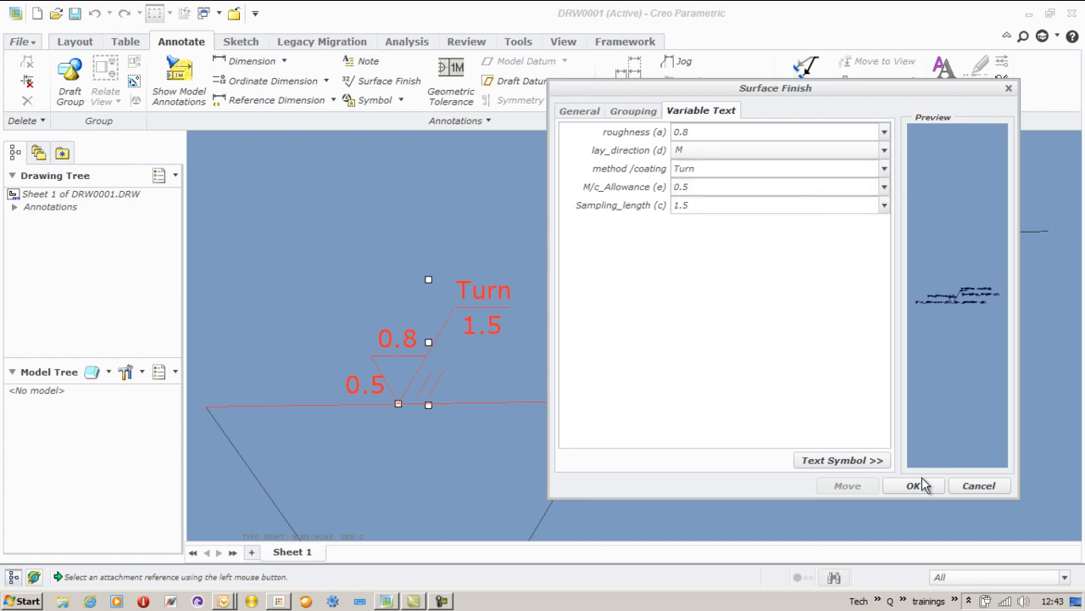
{"action": "left_click", "coordinate": [913, 485]}
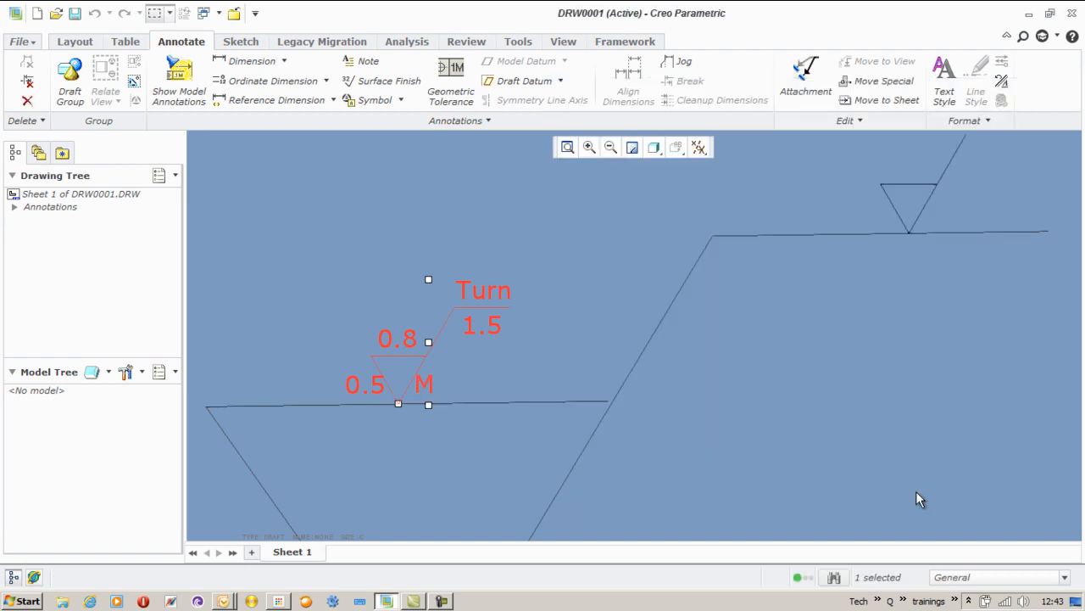